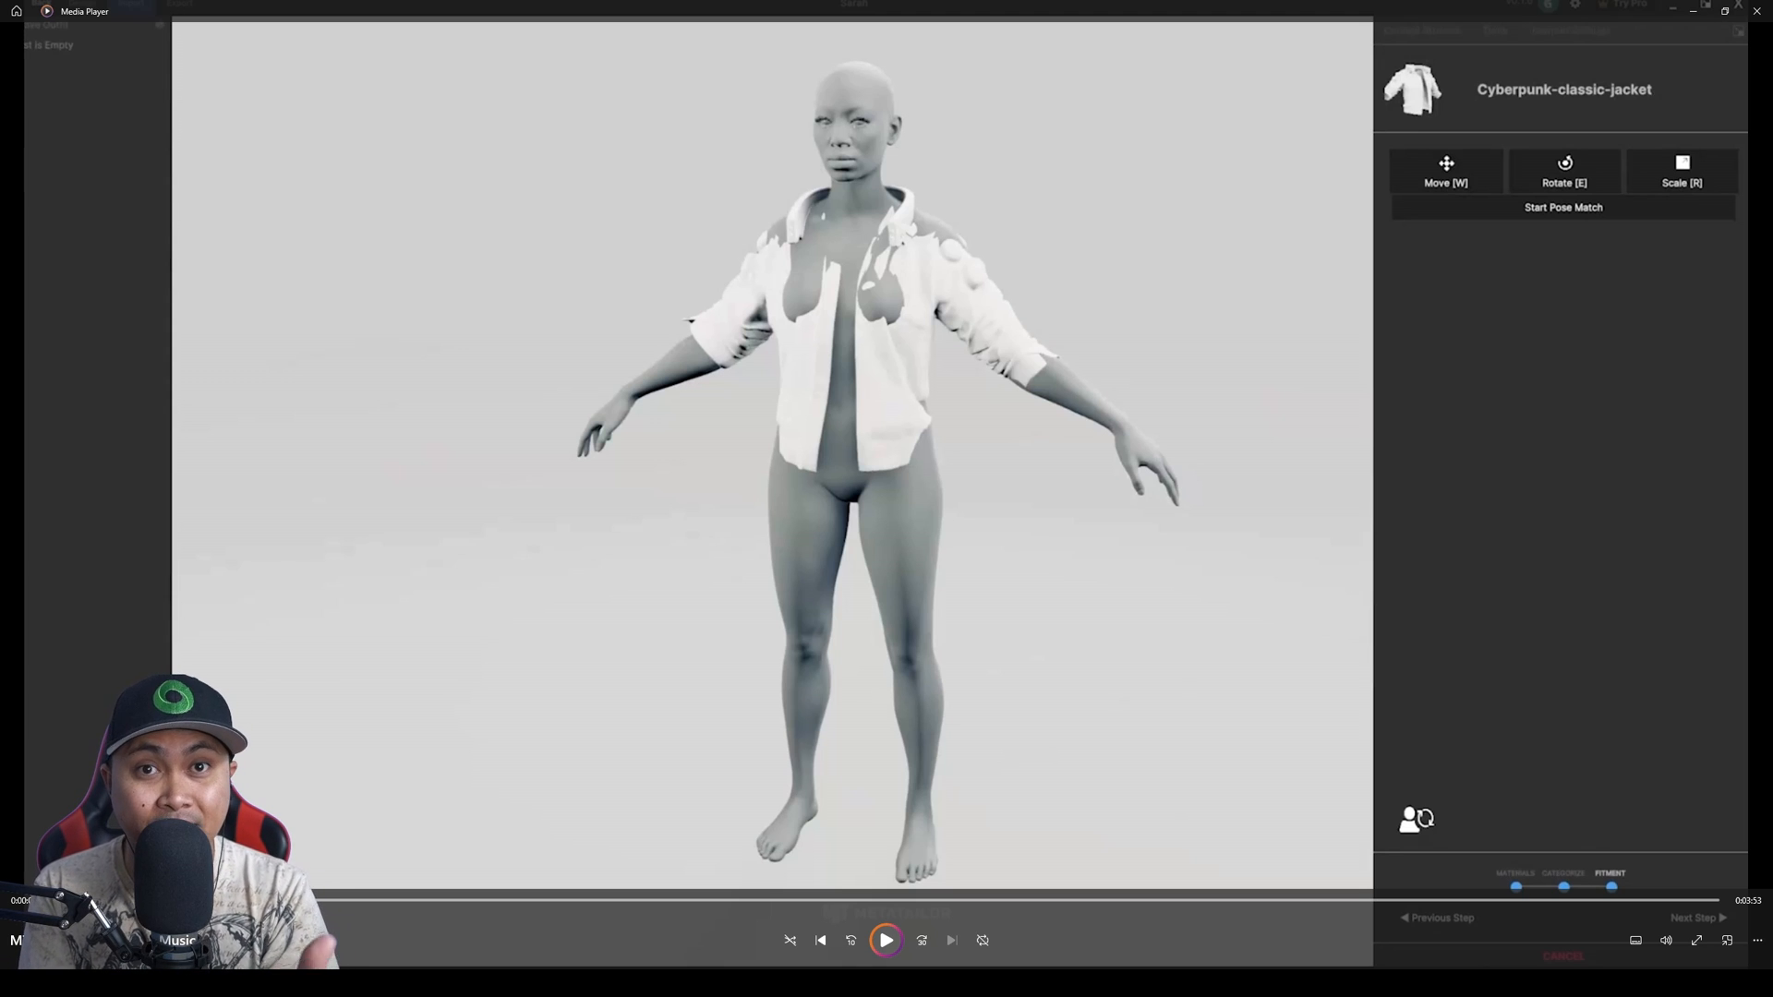
- Dismiss the jacket preview so the bare avatar shows with the Clothes browser
left_click(884, 940)
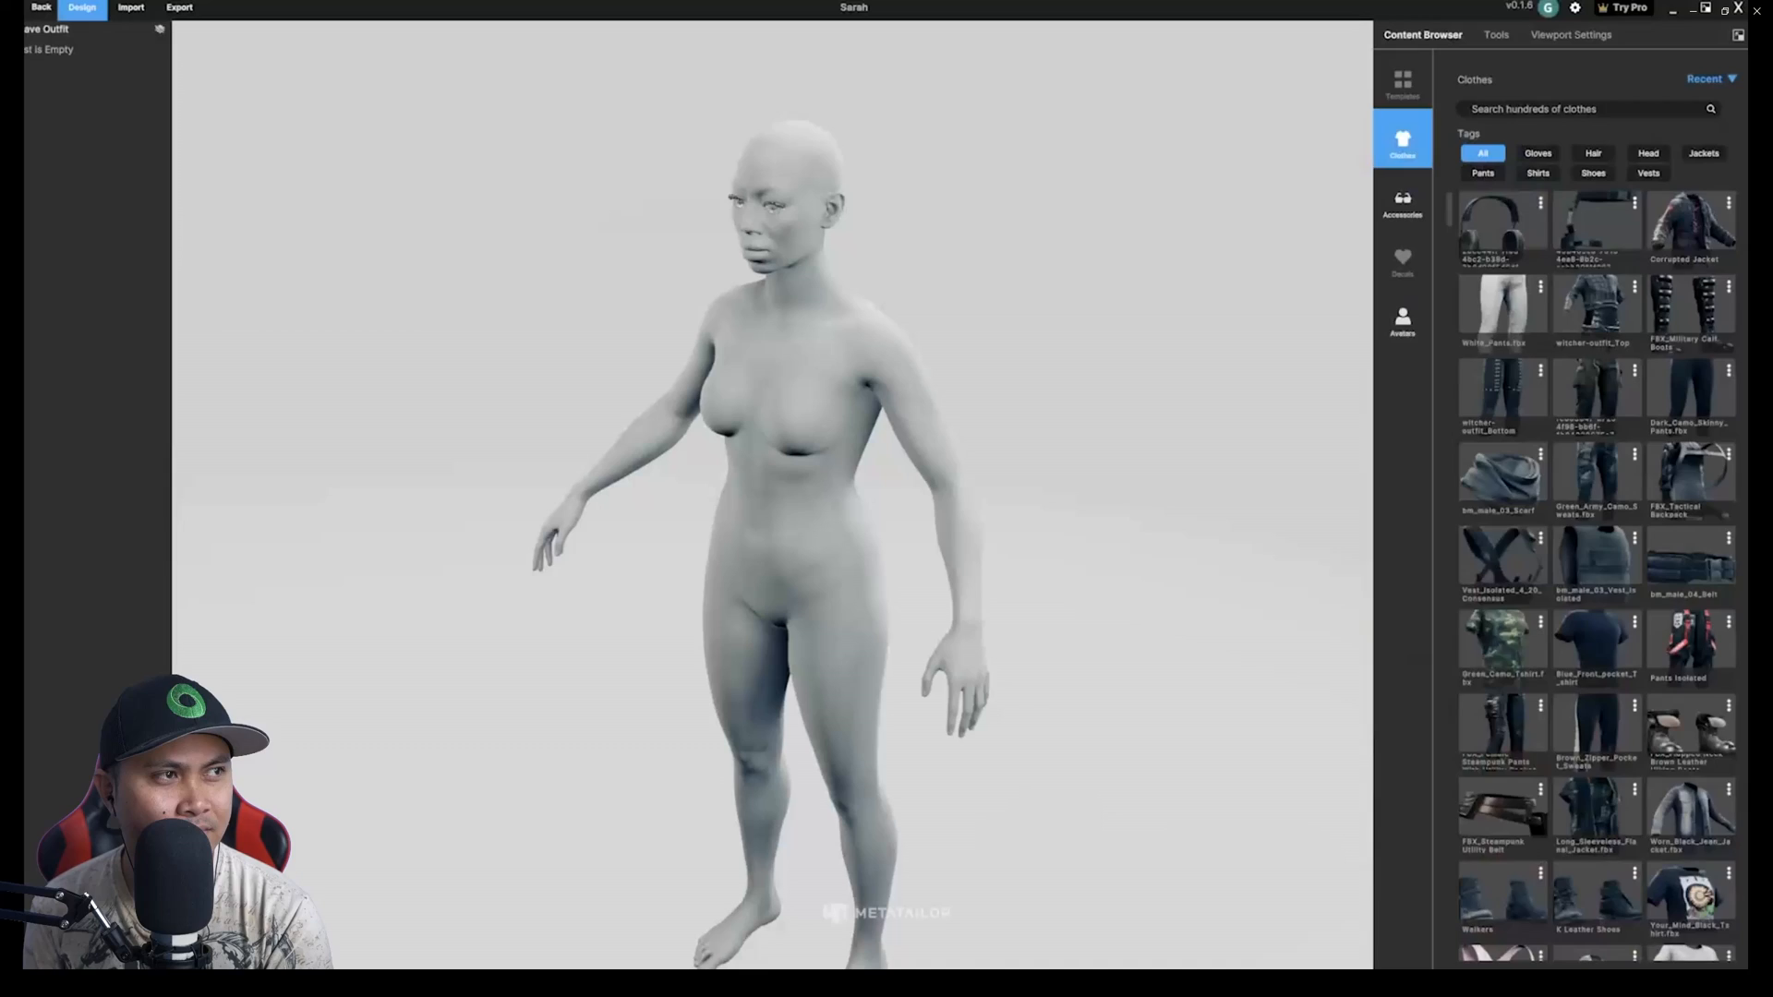
- Browse the Avatars collection, then bring up the Import options
left_click(1402, 316)
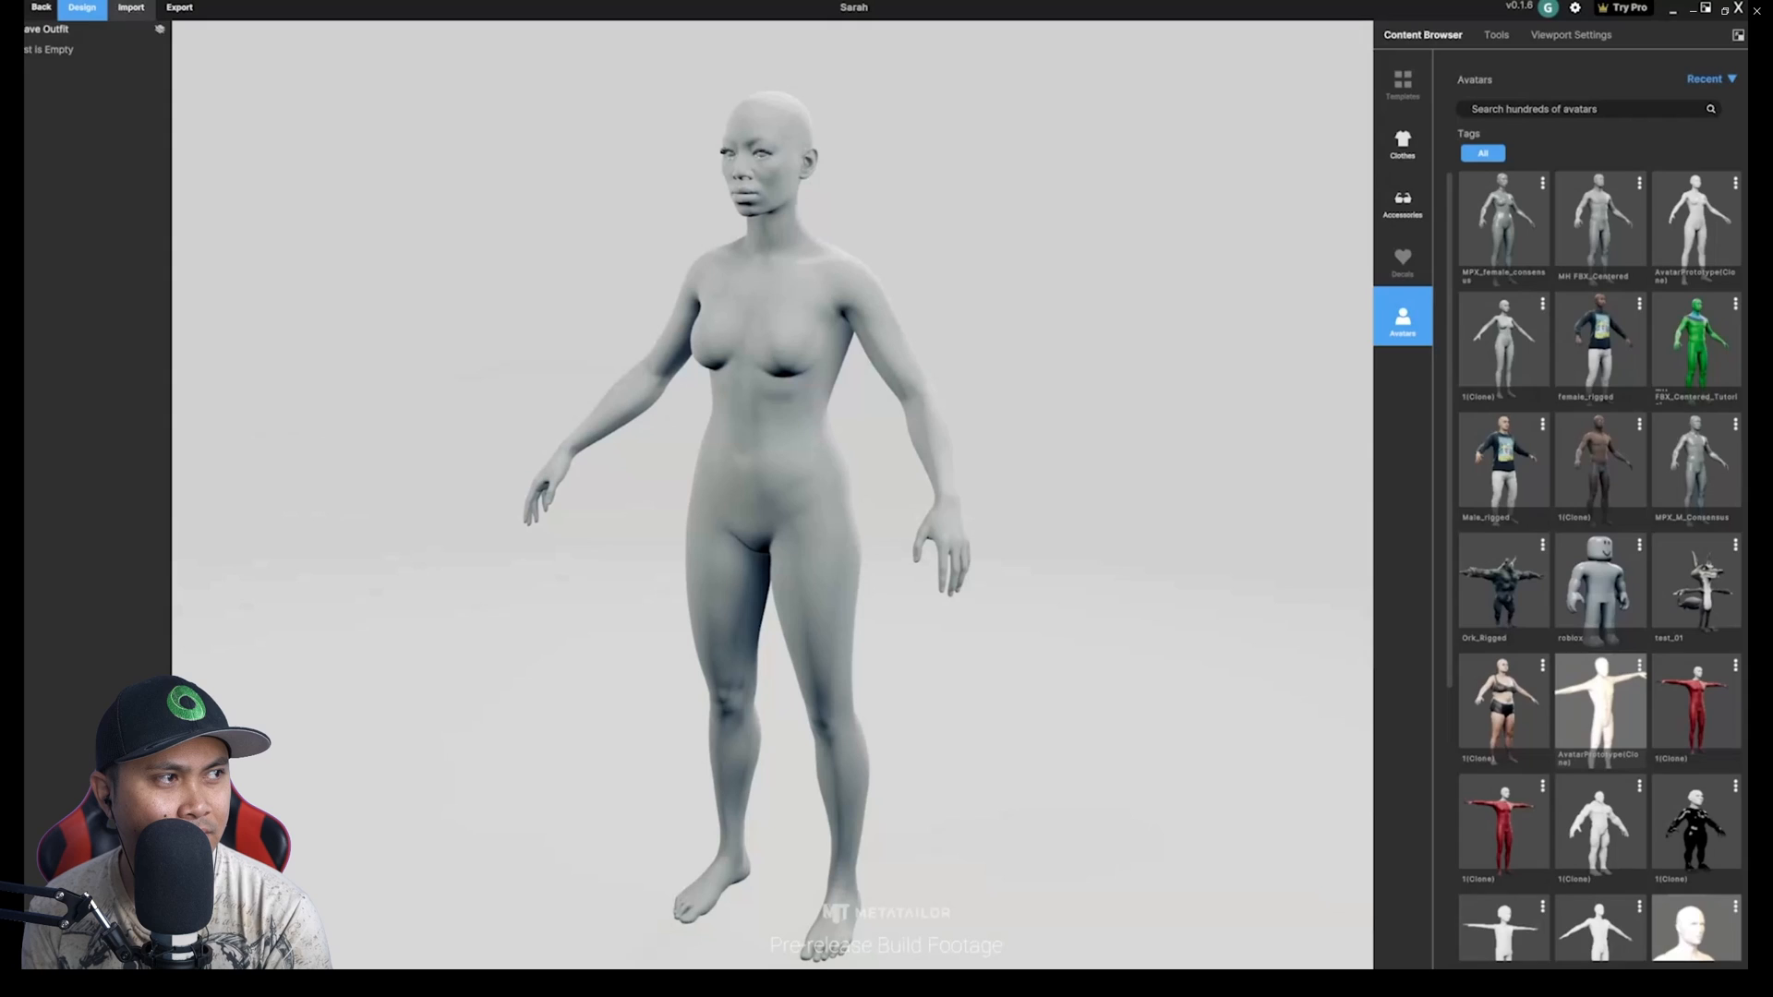
left_click(130, 7)
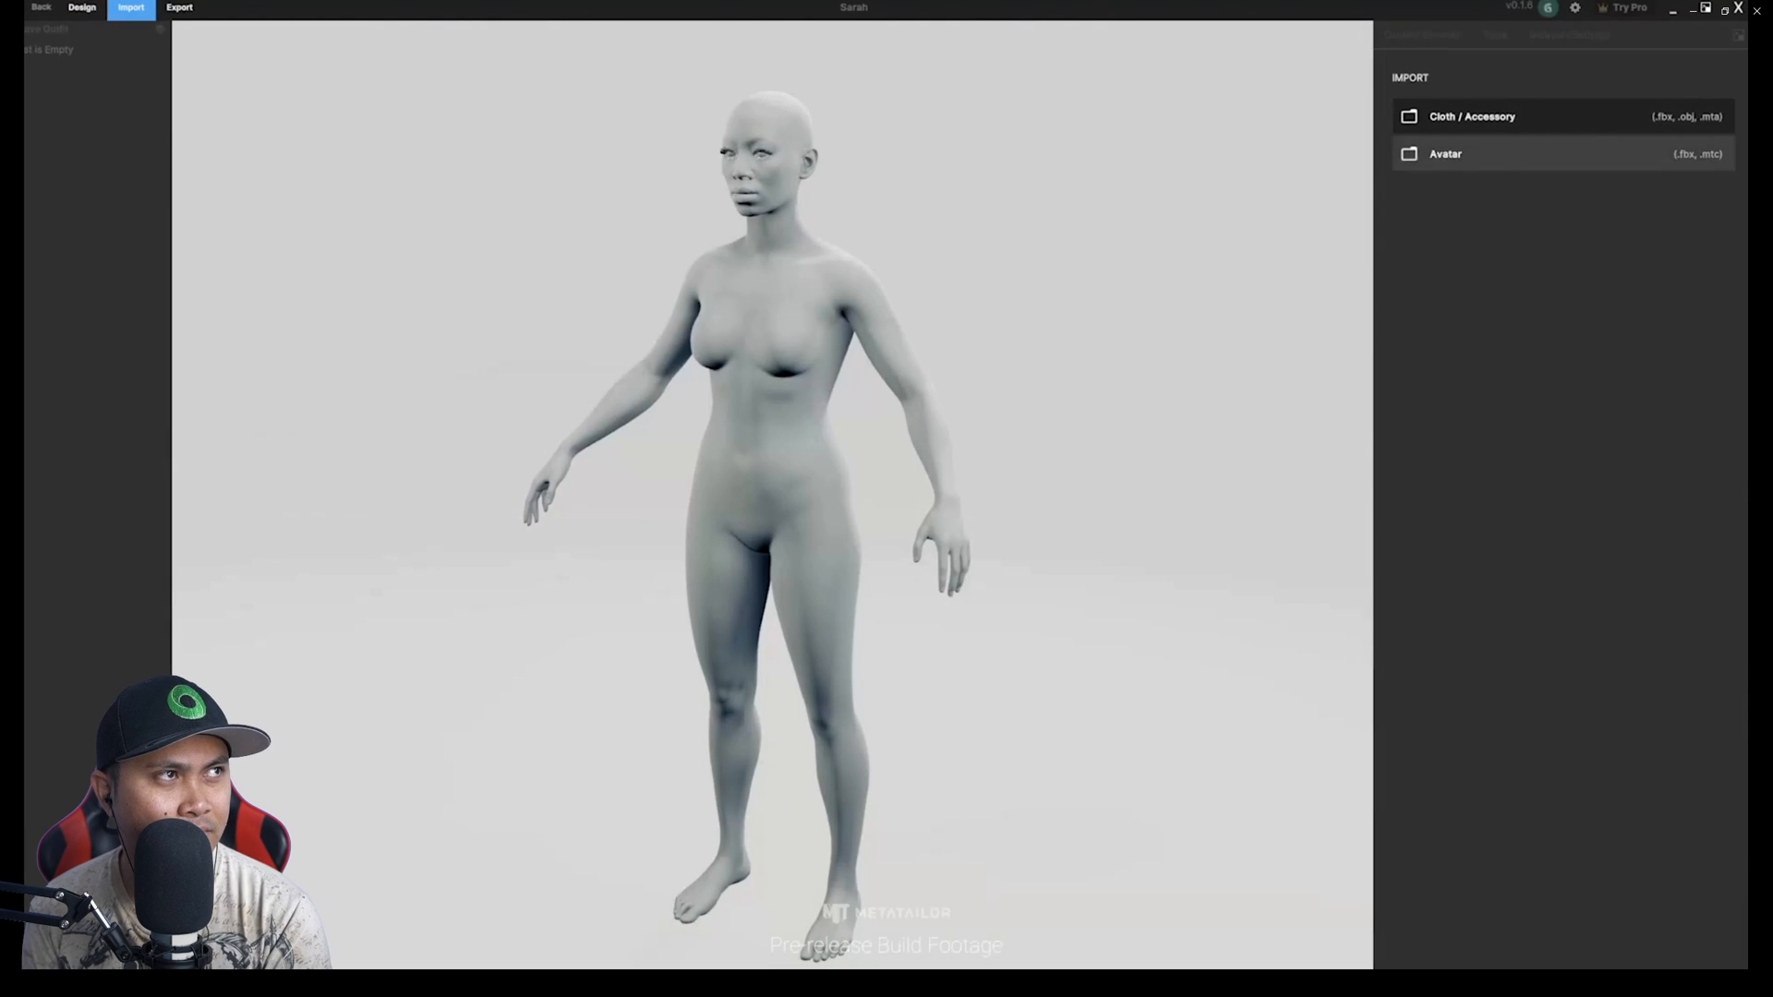
- Import the Cyberpunk-classic-jacket, categorise it as Jackets after trying Pants and Gloves, and proceed to fitment
left_click(1444, 154)
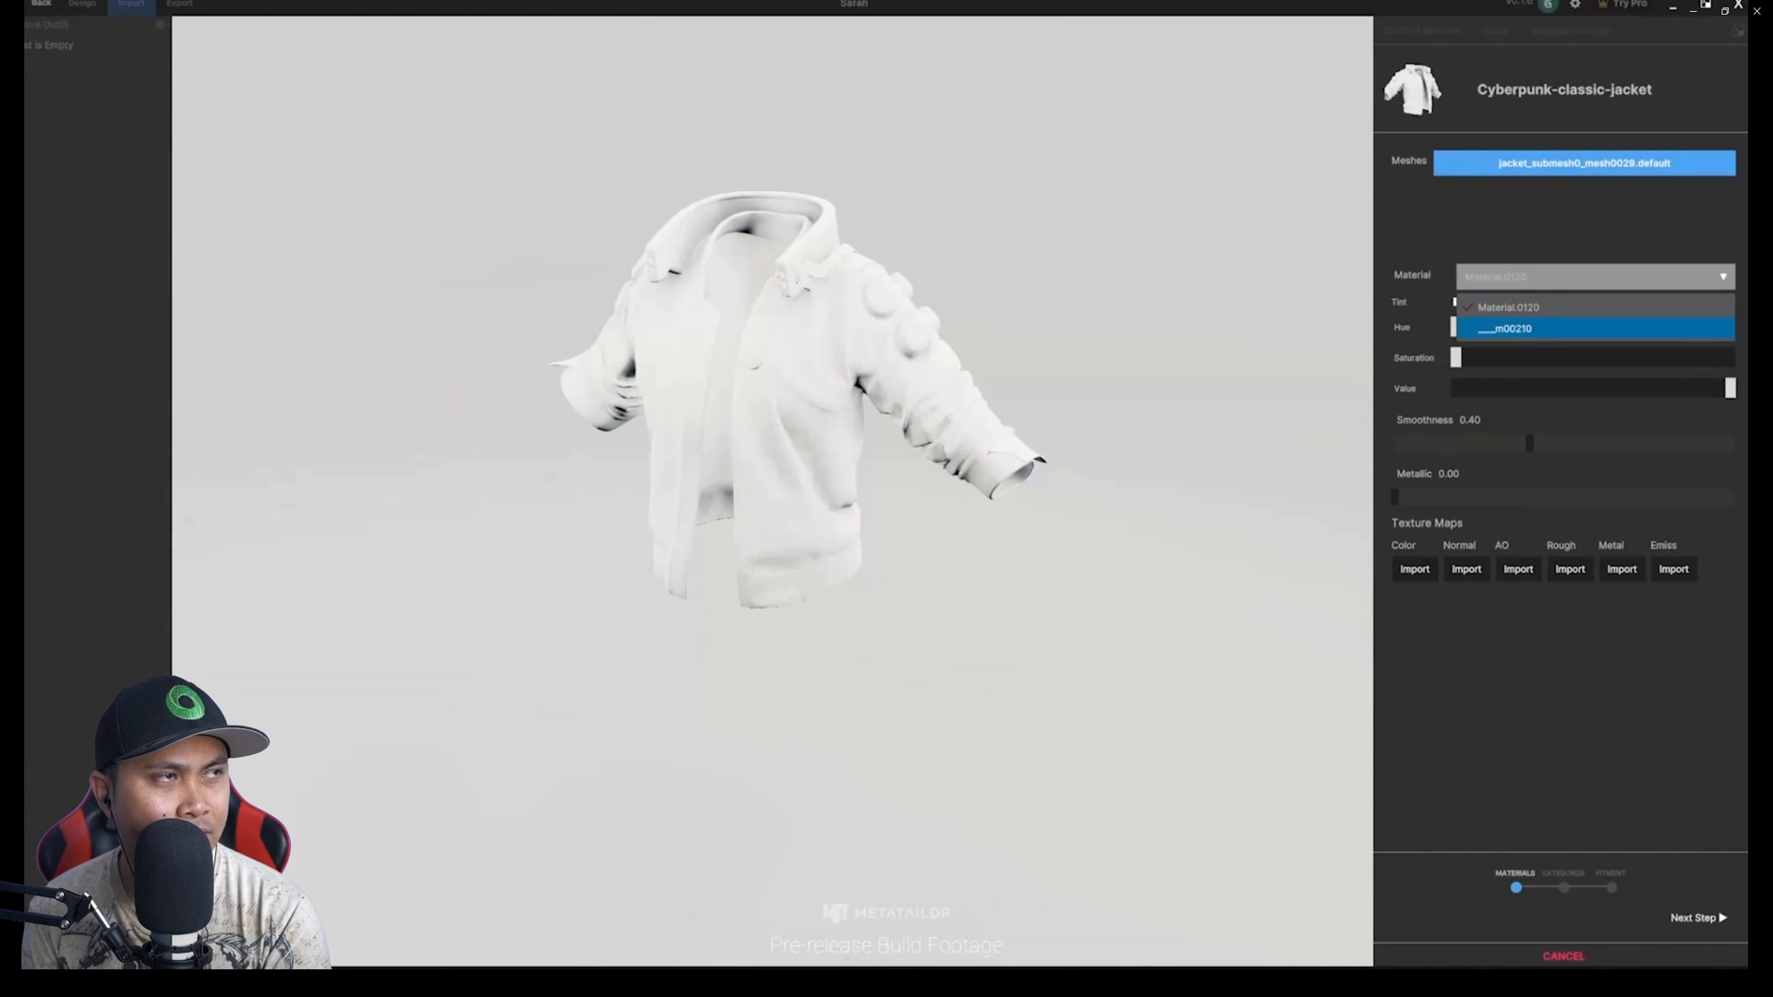
left_click(1507, 306)
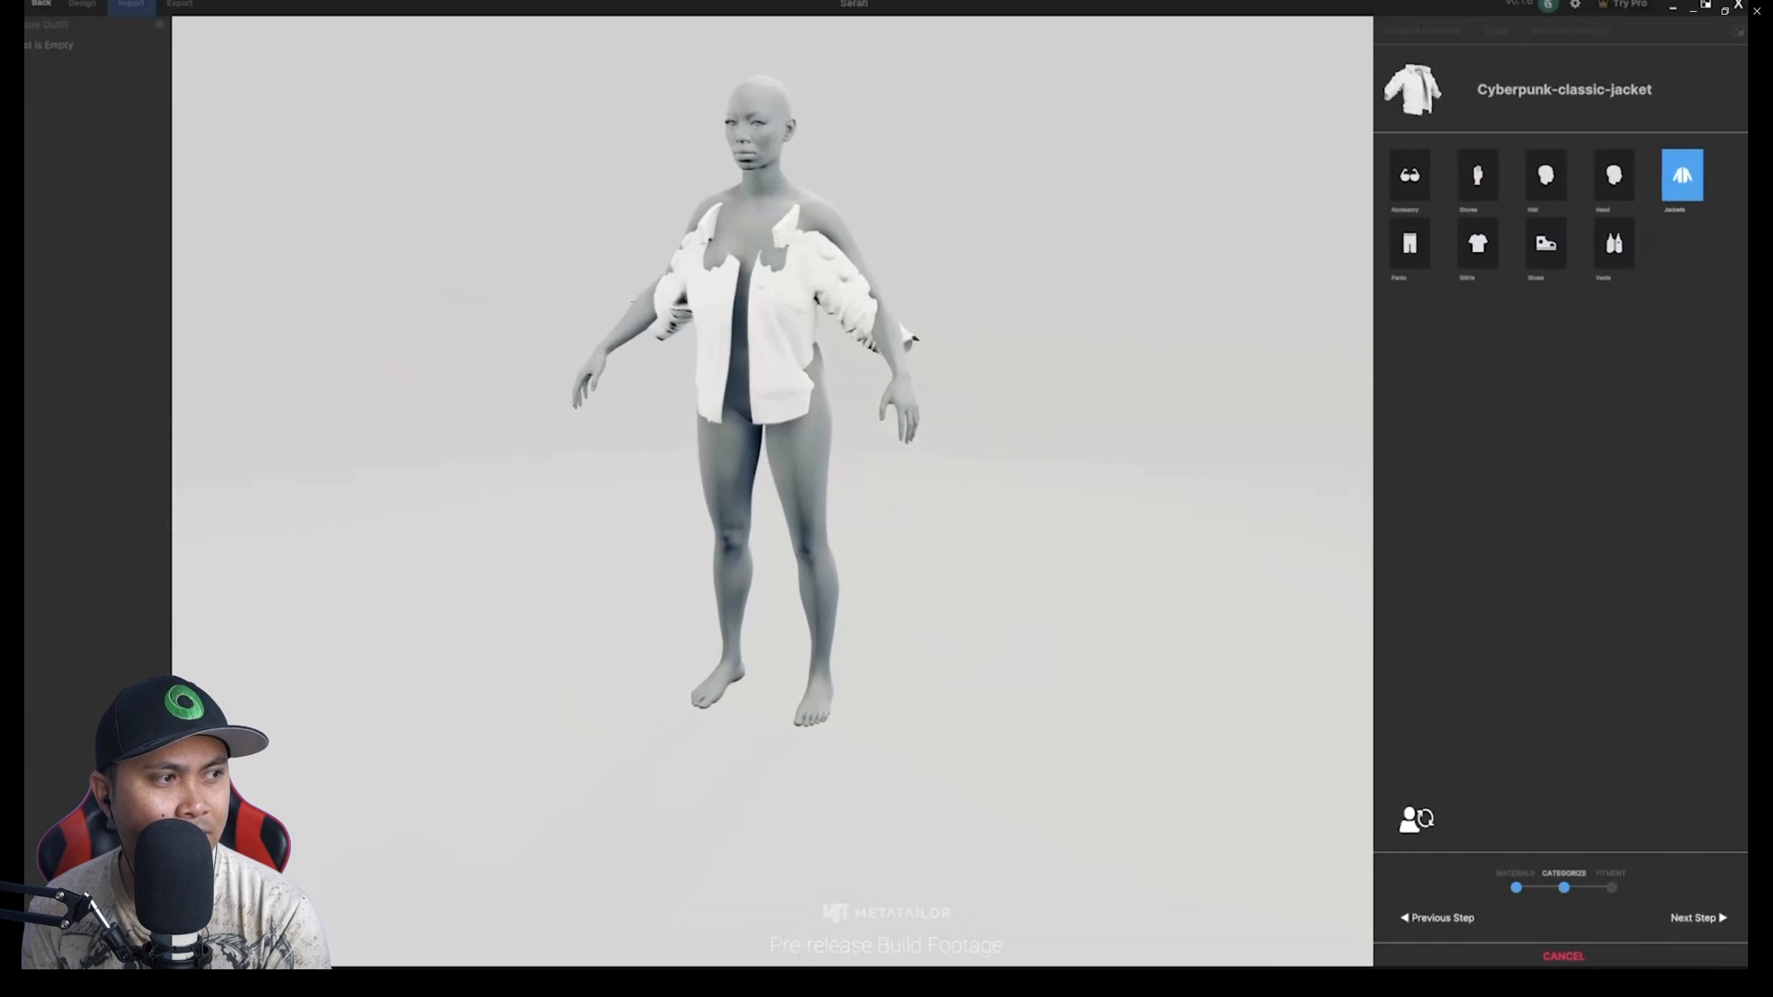
left_click(1409, 244)
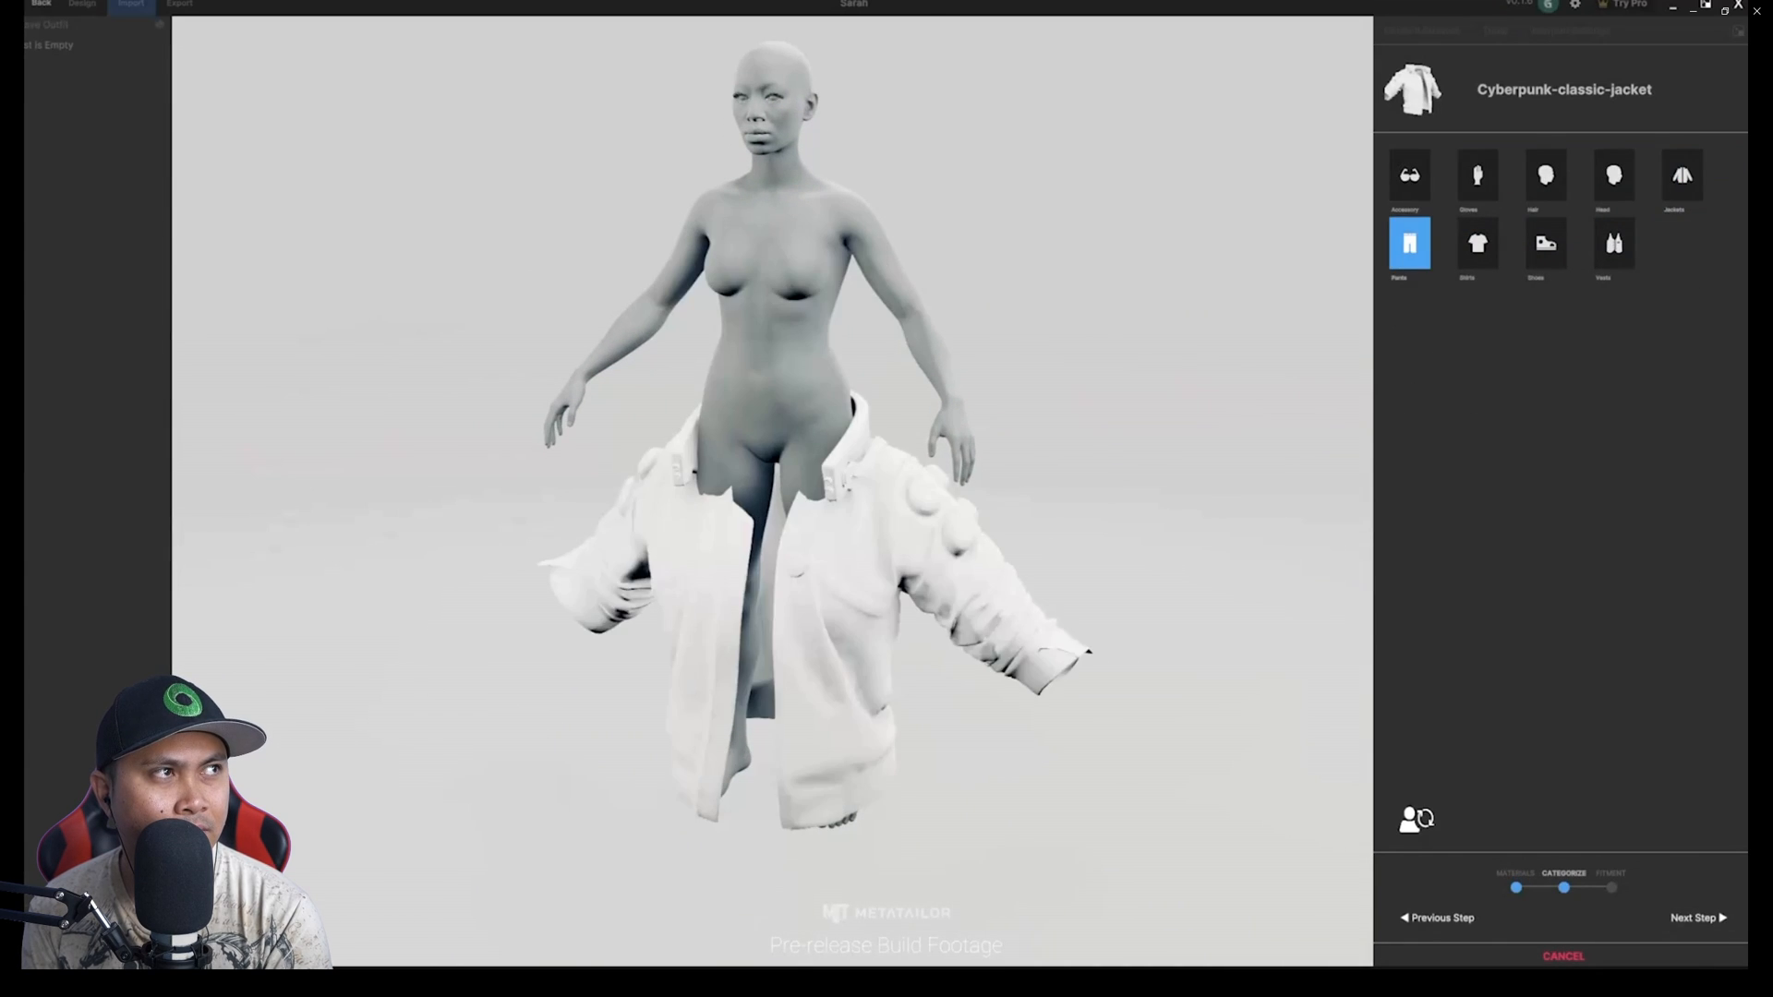
left_click(1614, 244)
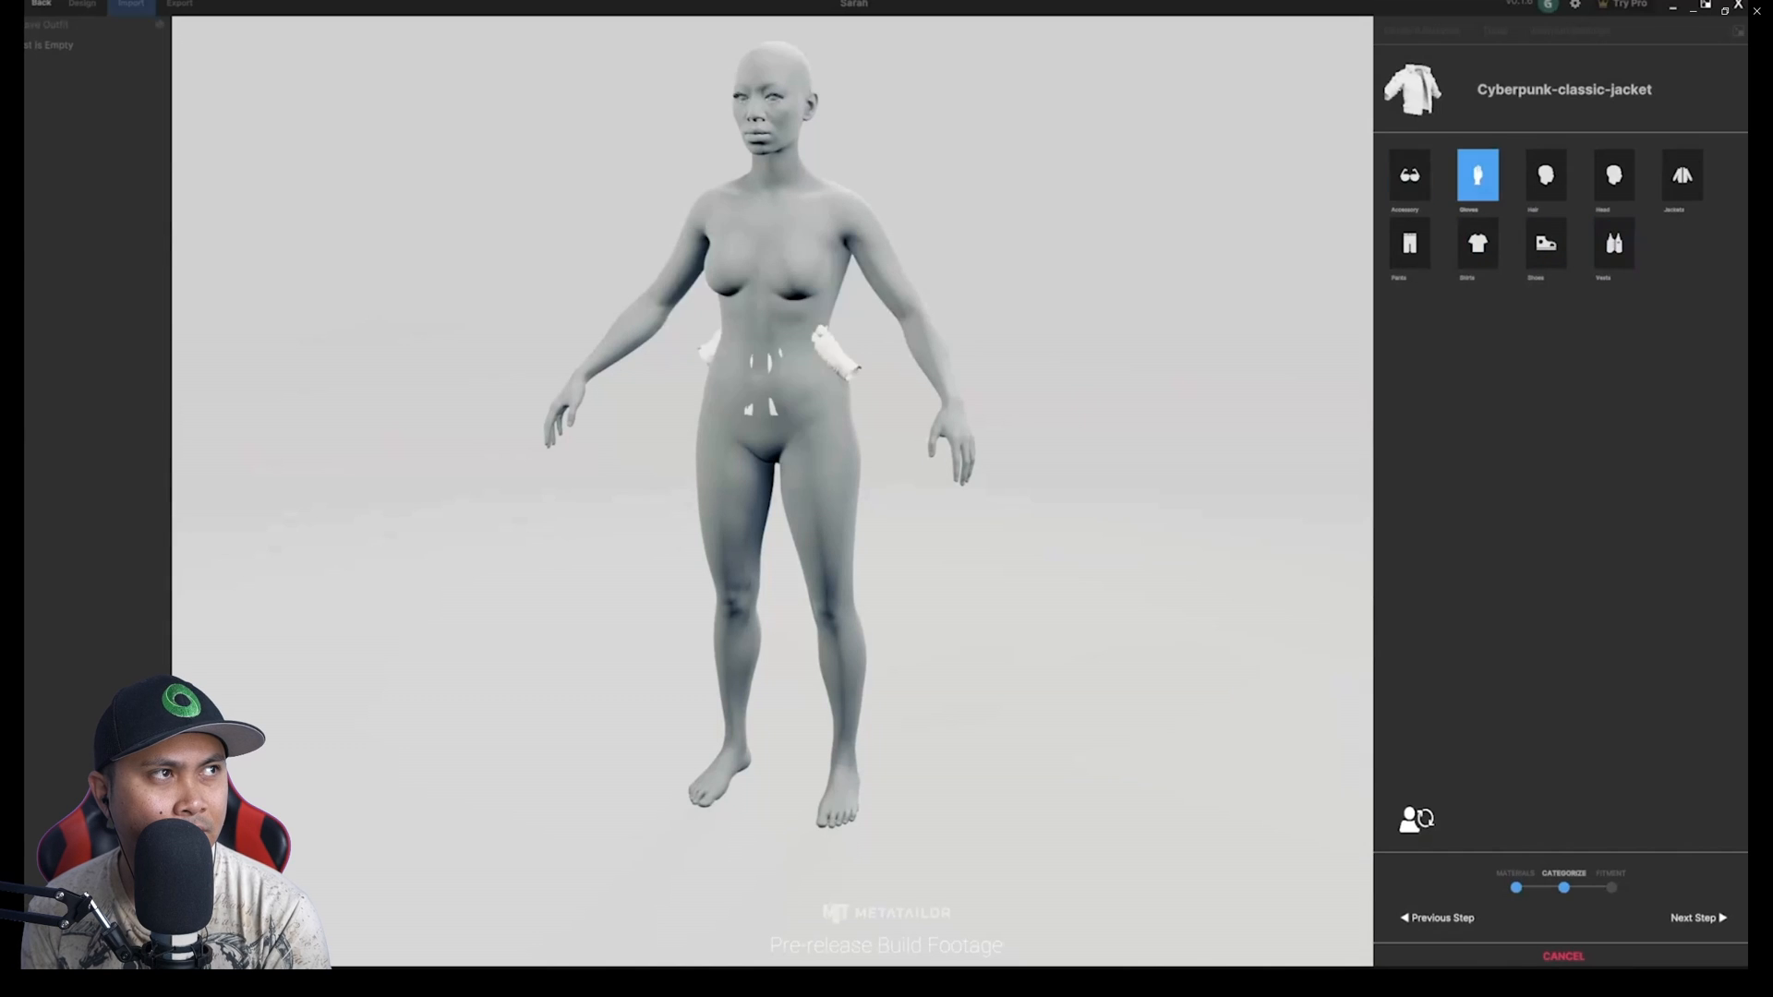
left_click(1680, 176)
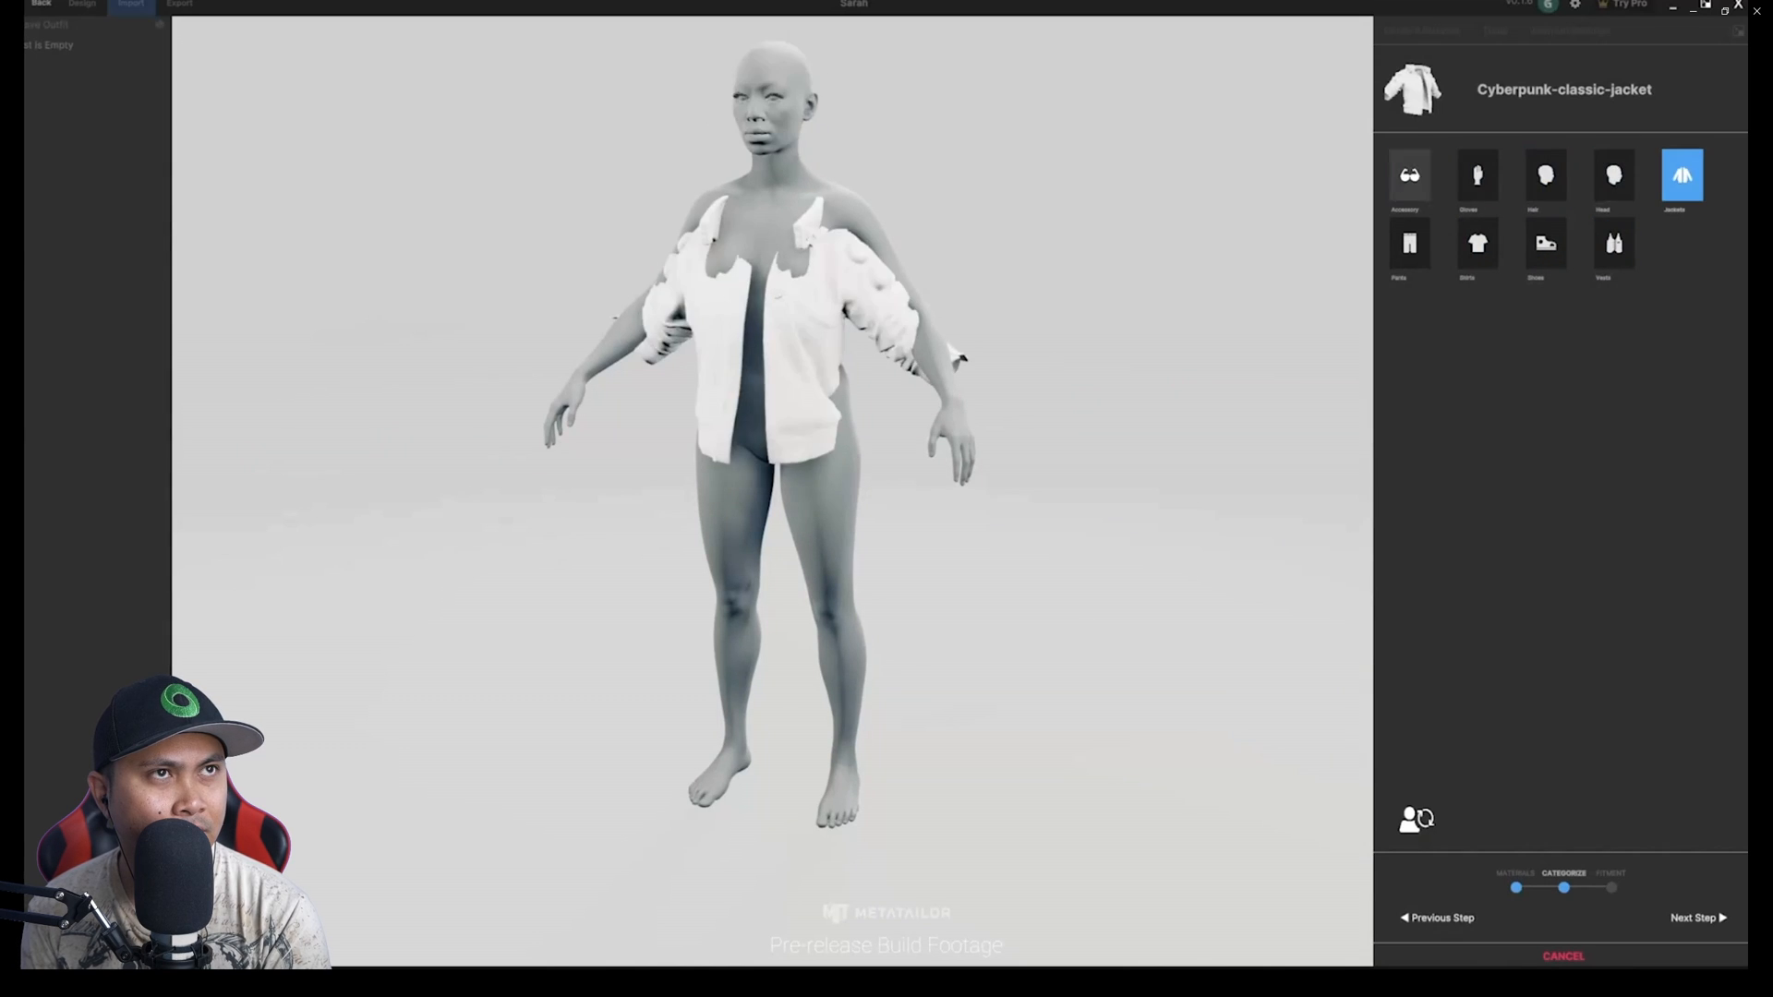
left_click(1696, 918)
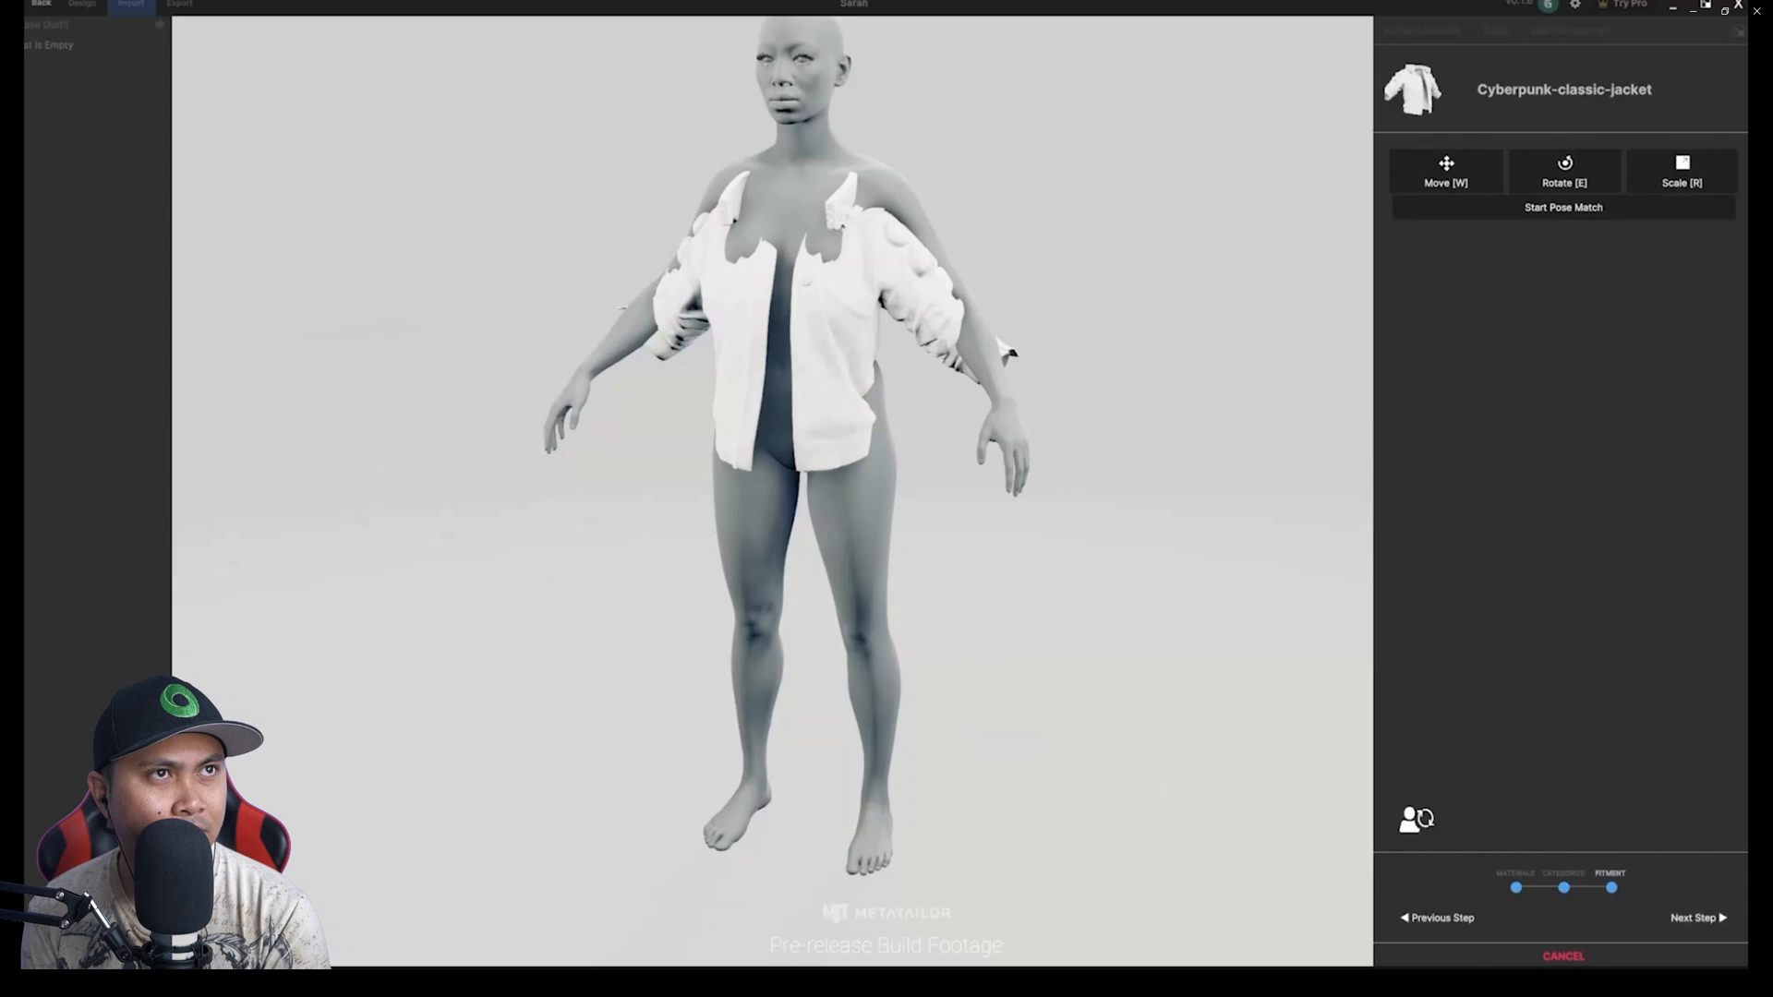
- Run Start Pose Match on the jacket and confirm so it fits the avatar snugly
left_click(1444, 170)
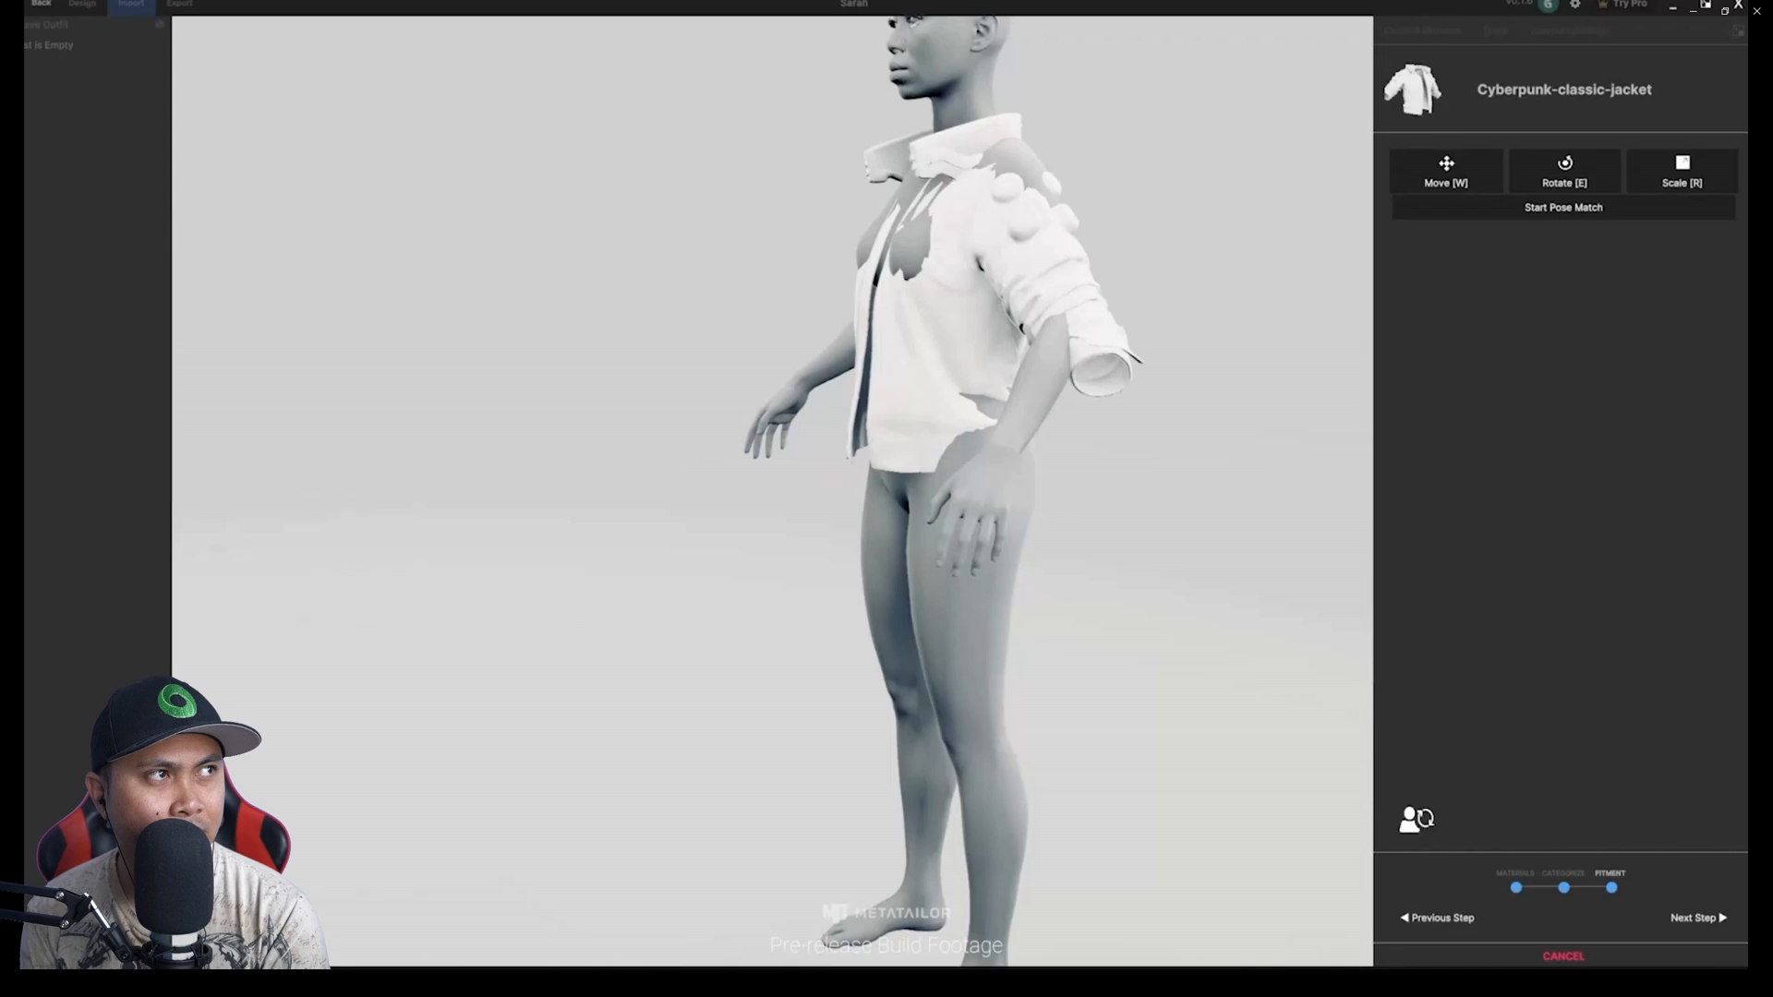
left_click(1563, 207)
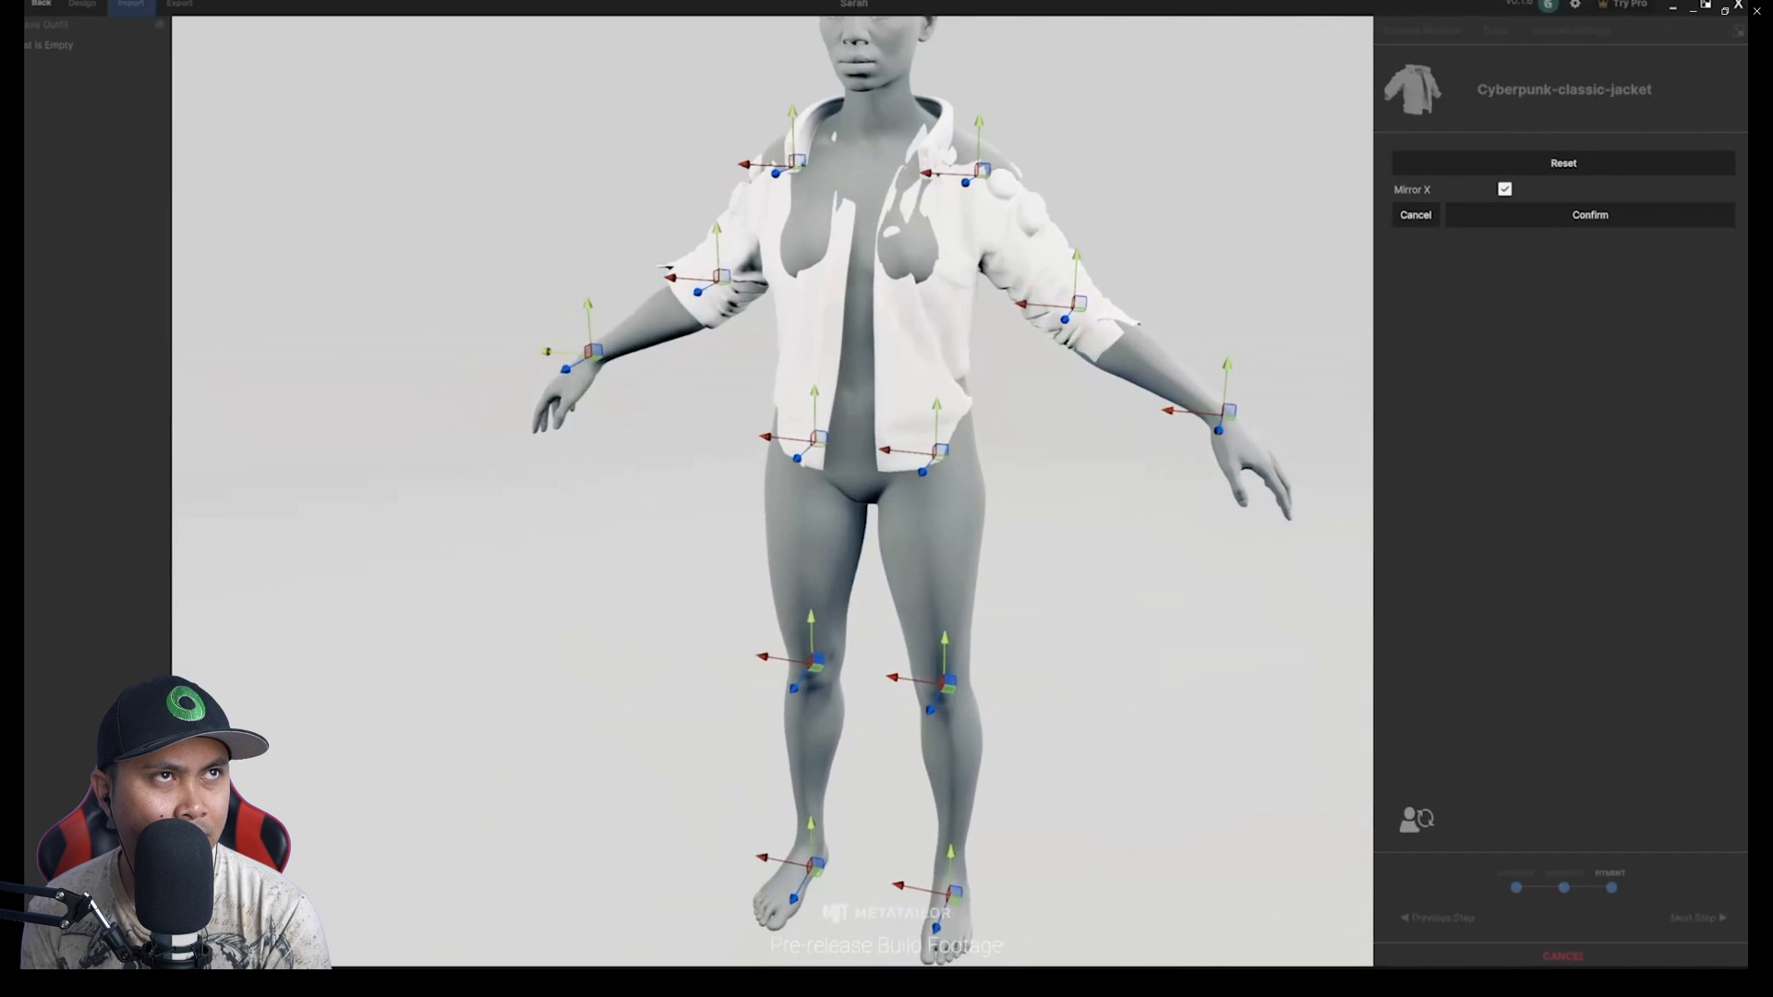
left_click(1588, 215)
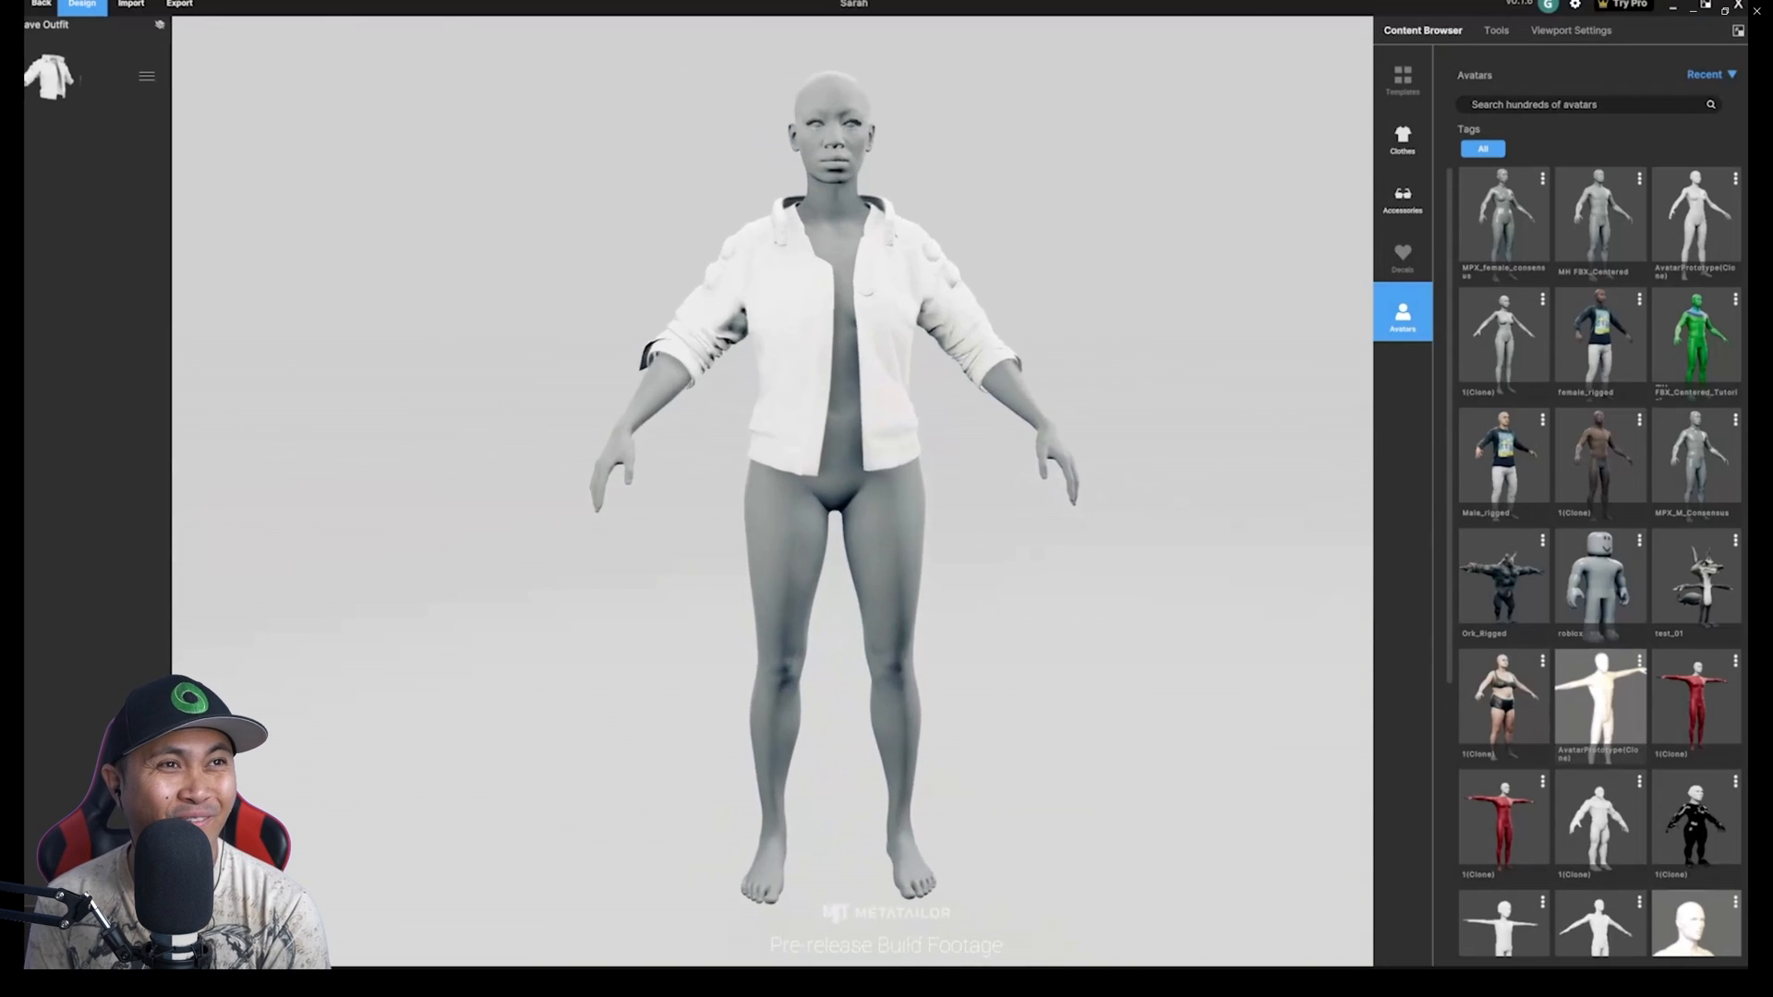
- Select the jacket and import its texture maps to give it the dark textured material
left_click(1496, 31)
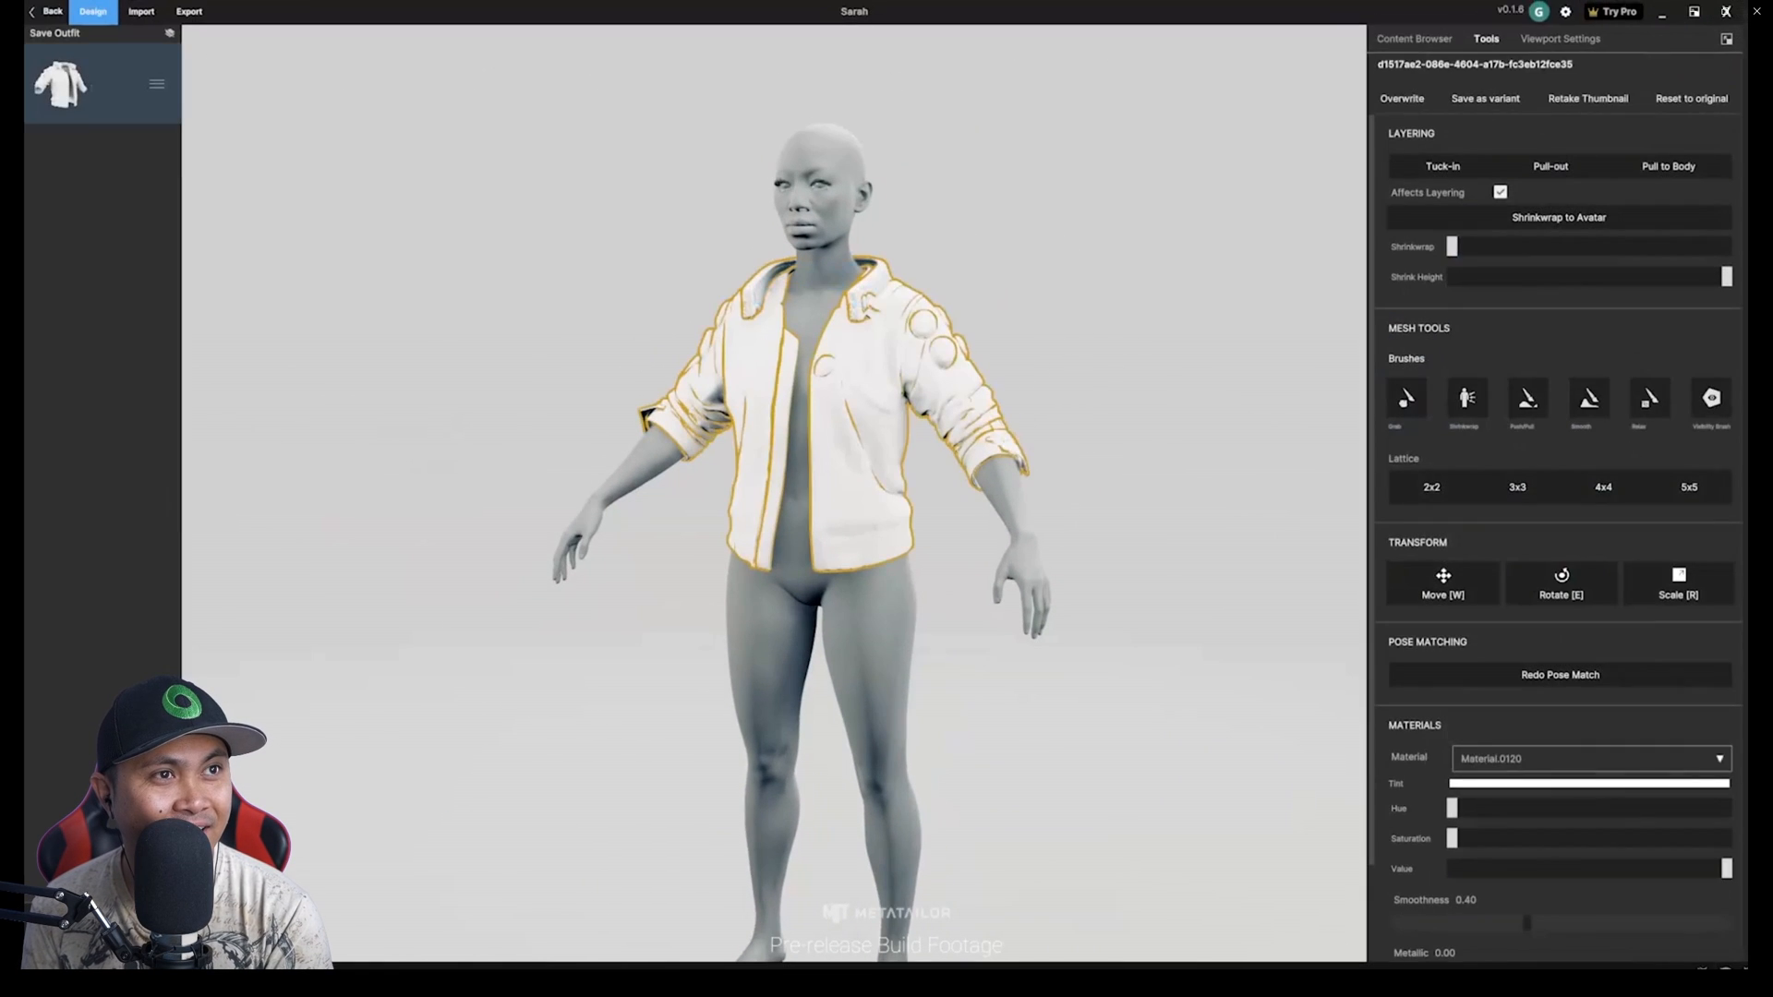
scroll("down", 3)
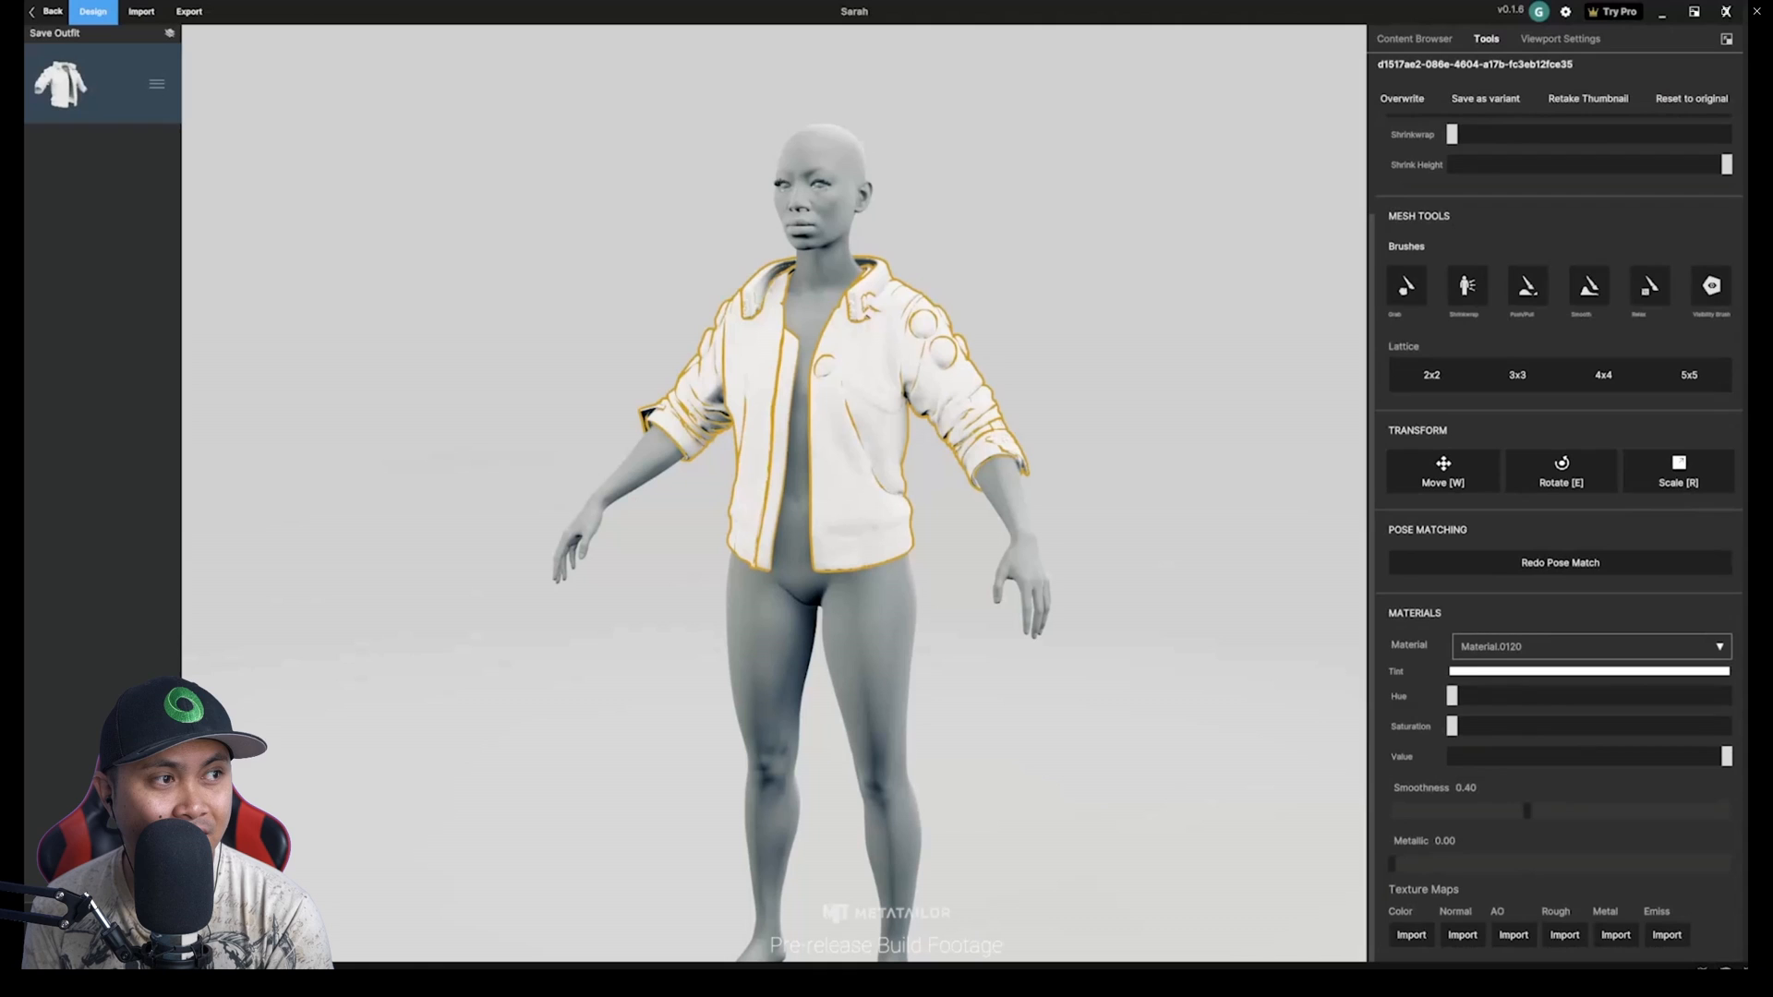
left_click(1411, 934)
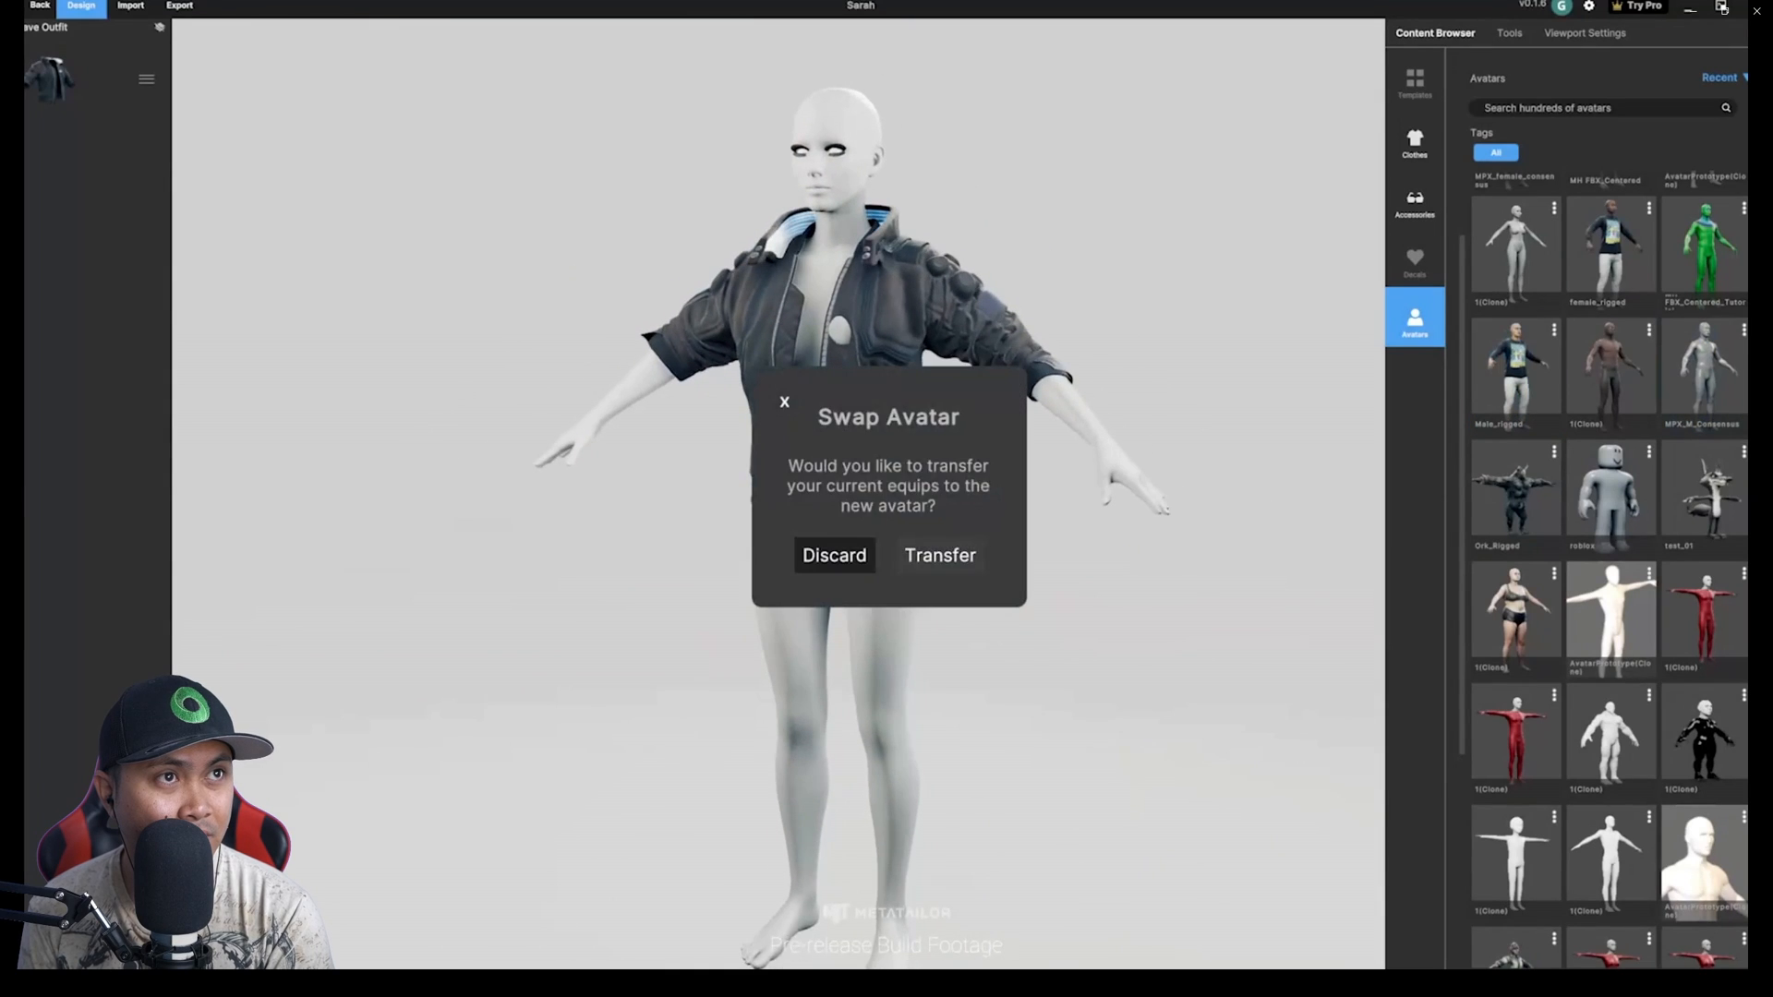
- Transfer the outfit to the new avatar and add the Your_Mind_Black_Tshirt and witcher-outfit_Bottom pants
left_click(940, 556)
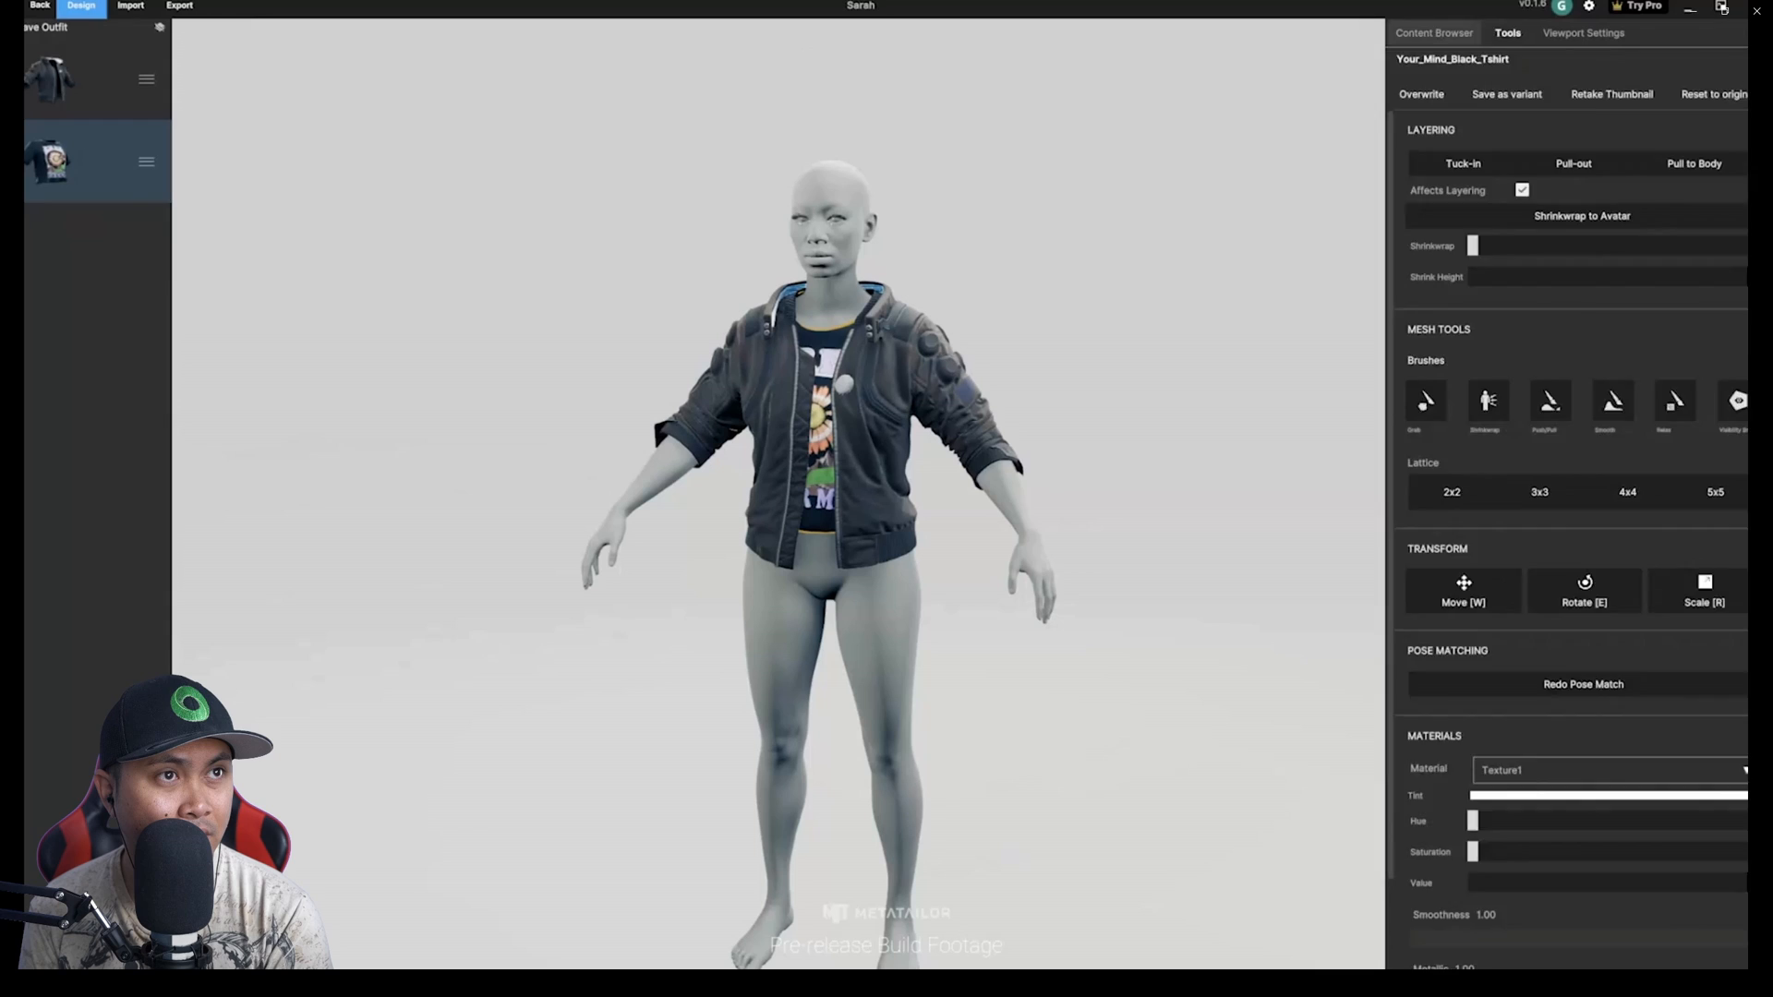
left_click(1433, 32)
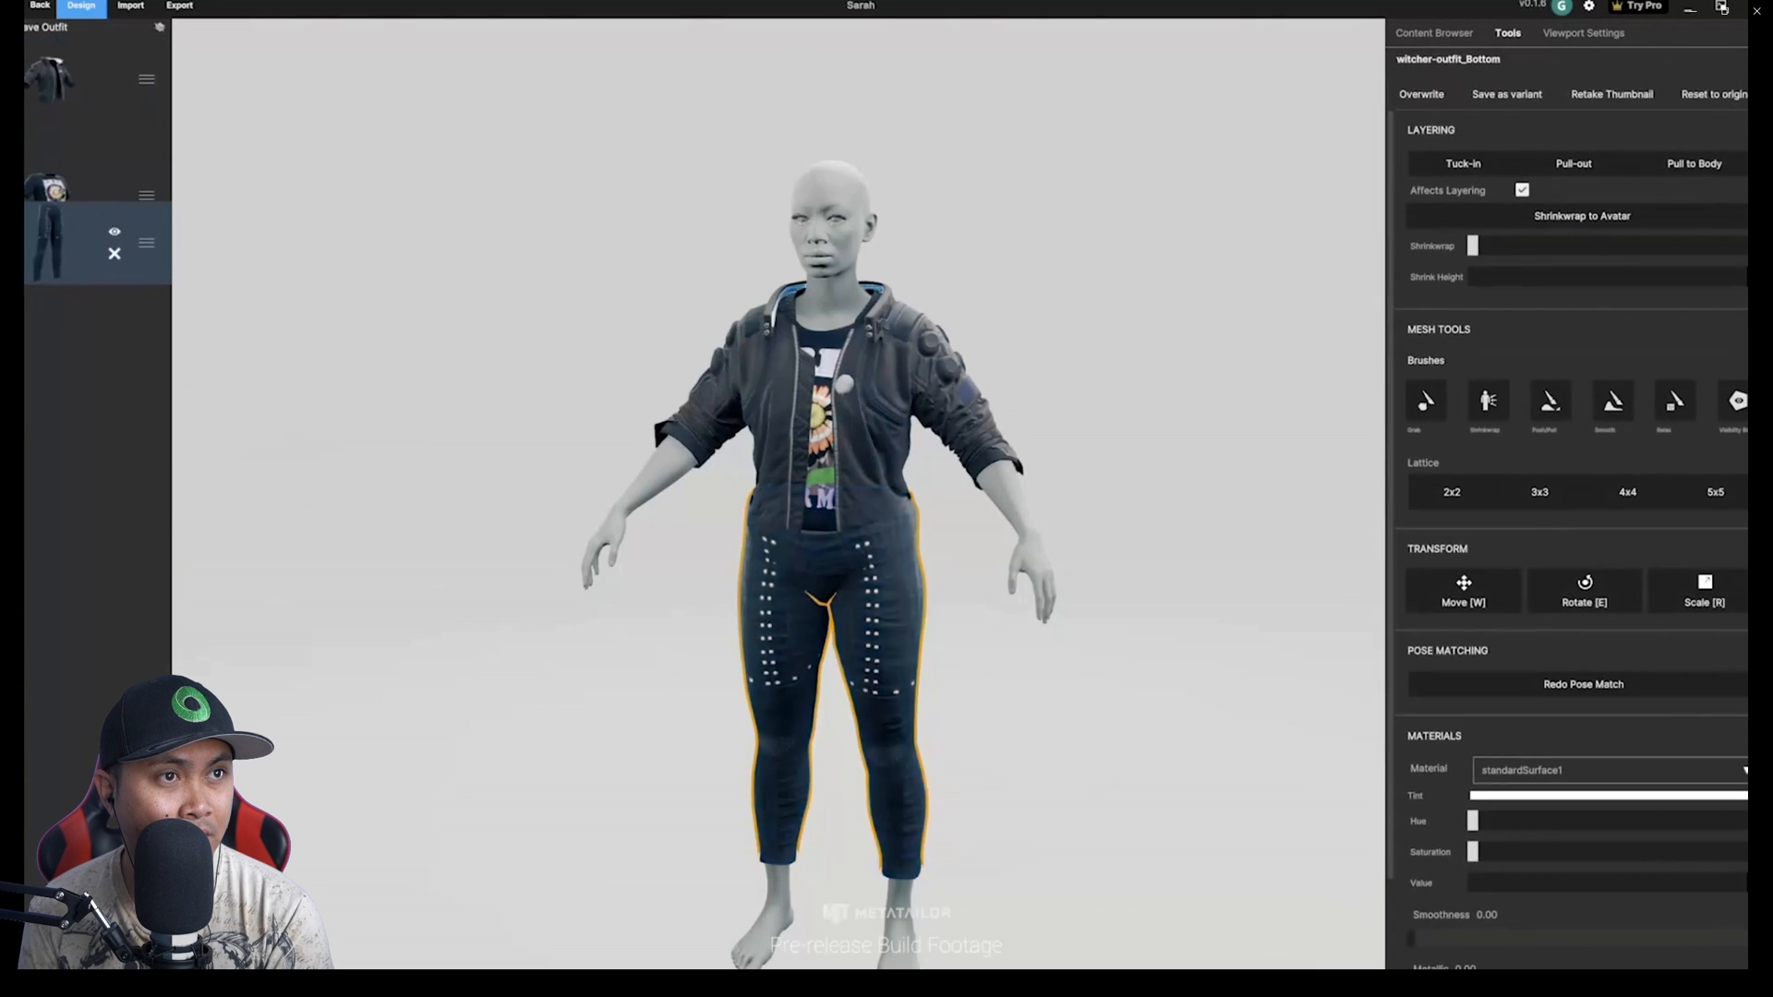
left_click(1433, 31)
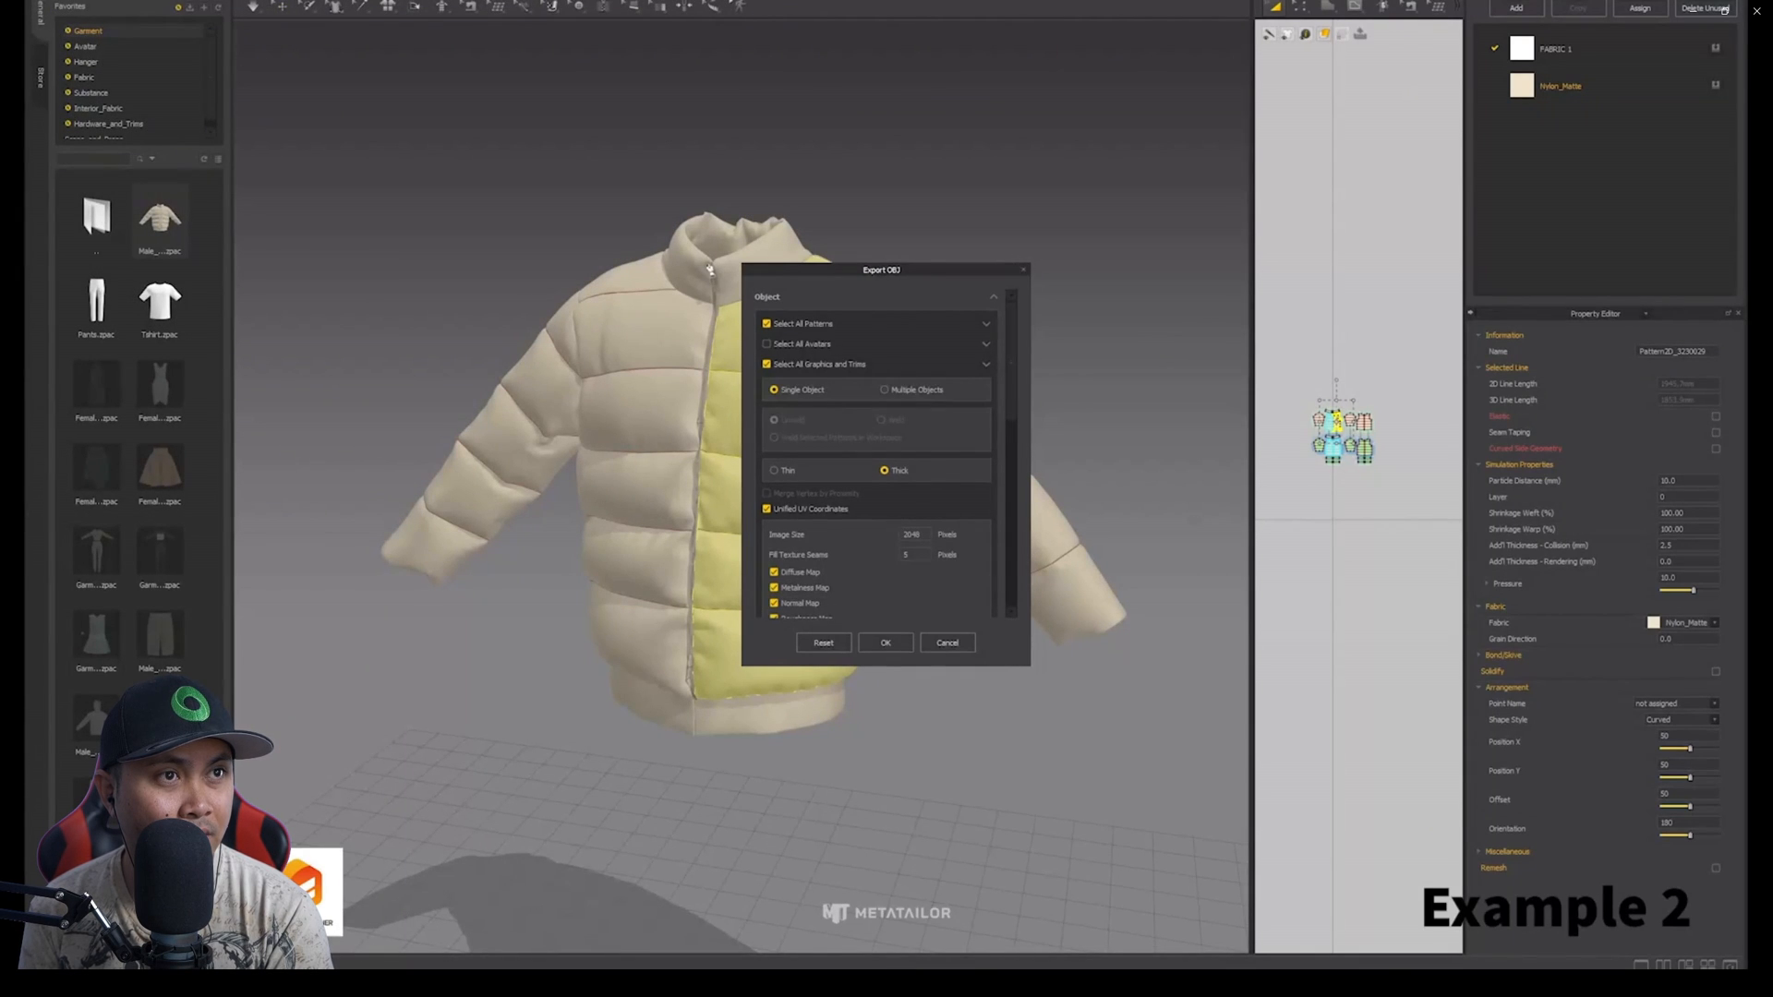
- Confirm the OBJ export settings for the puffer jacket in Marvelous Designer
scroll("down", 3)
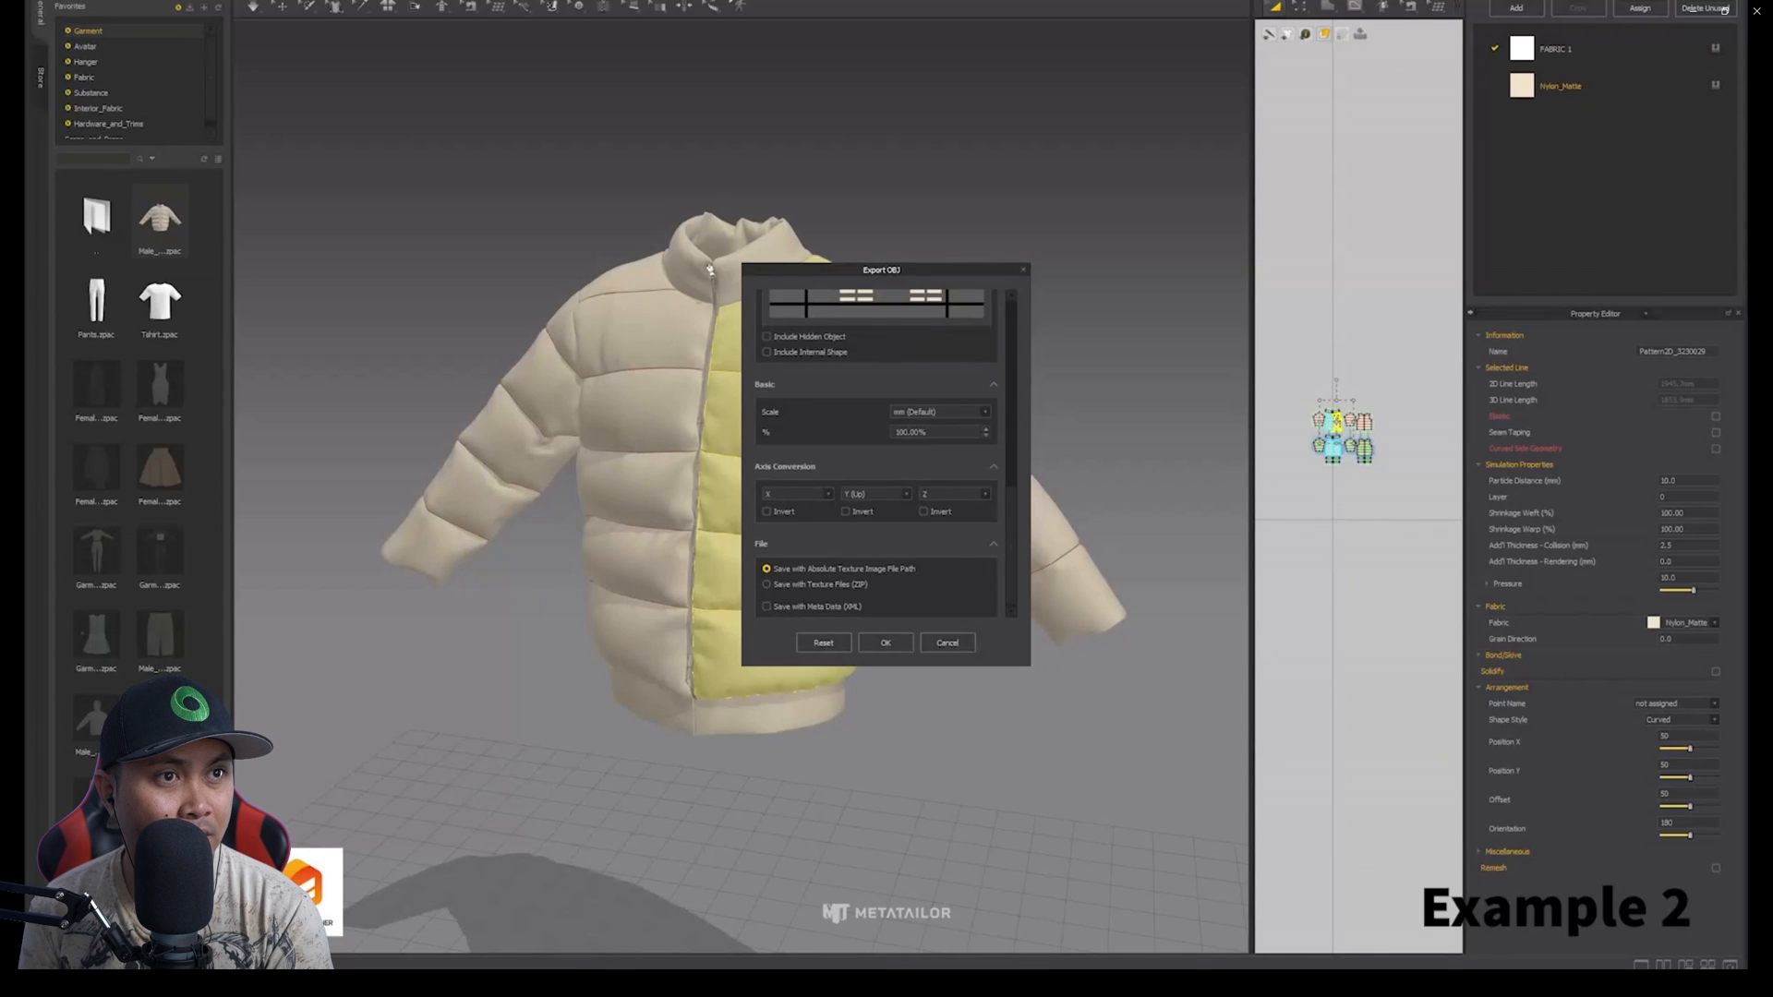
left_click(946, 642)
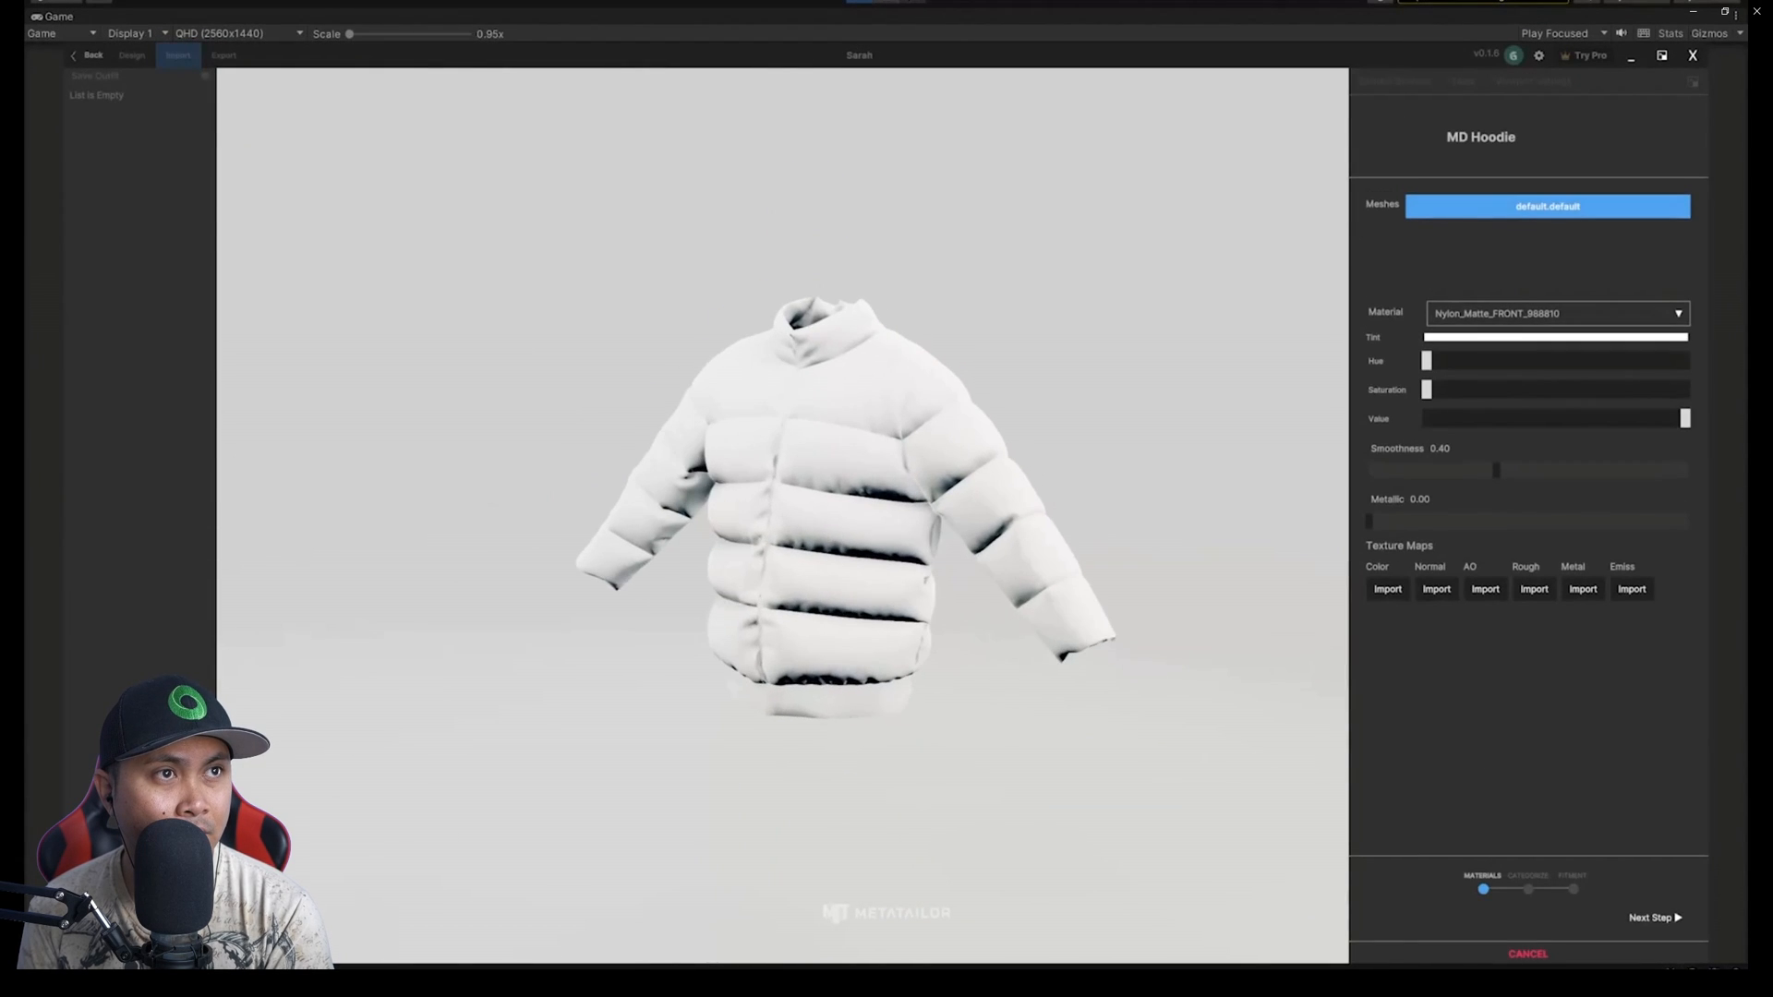
- Finish the MD Hoodie import and swap to a heavier avatar from the Avatars collection
left_click(1387, 587)
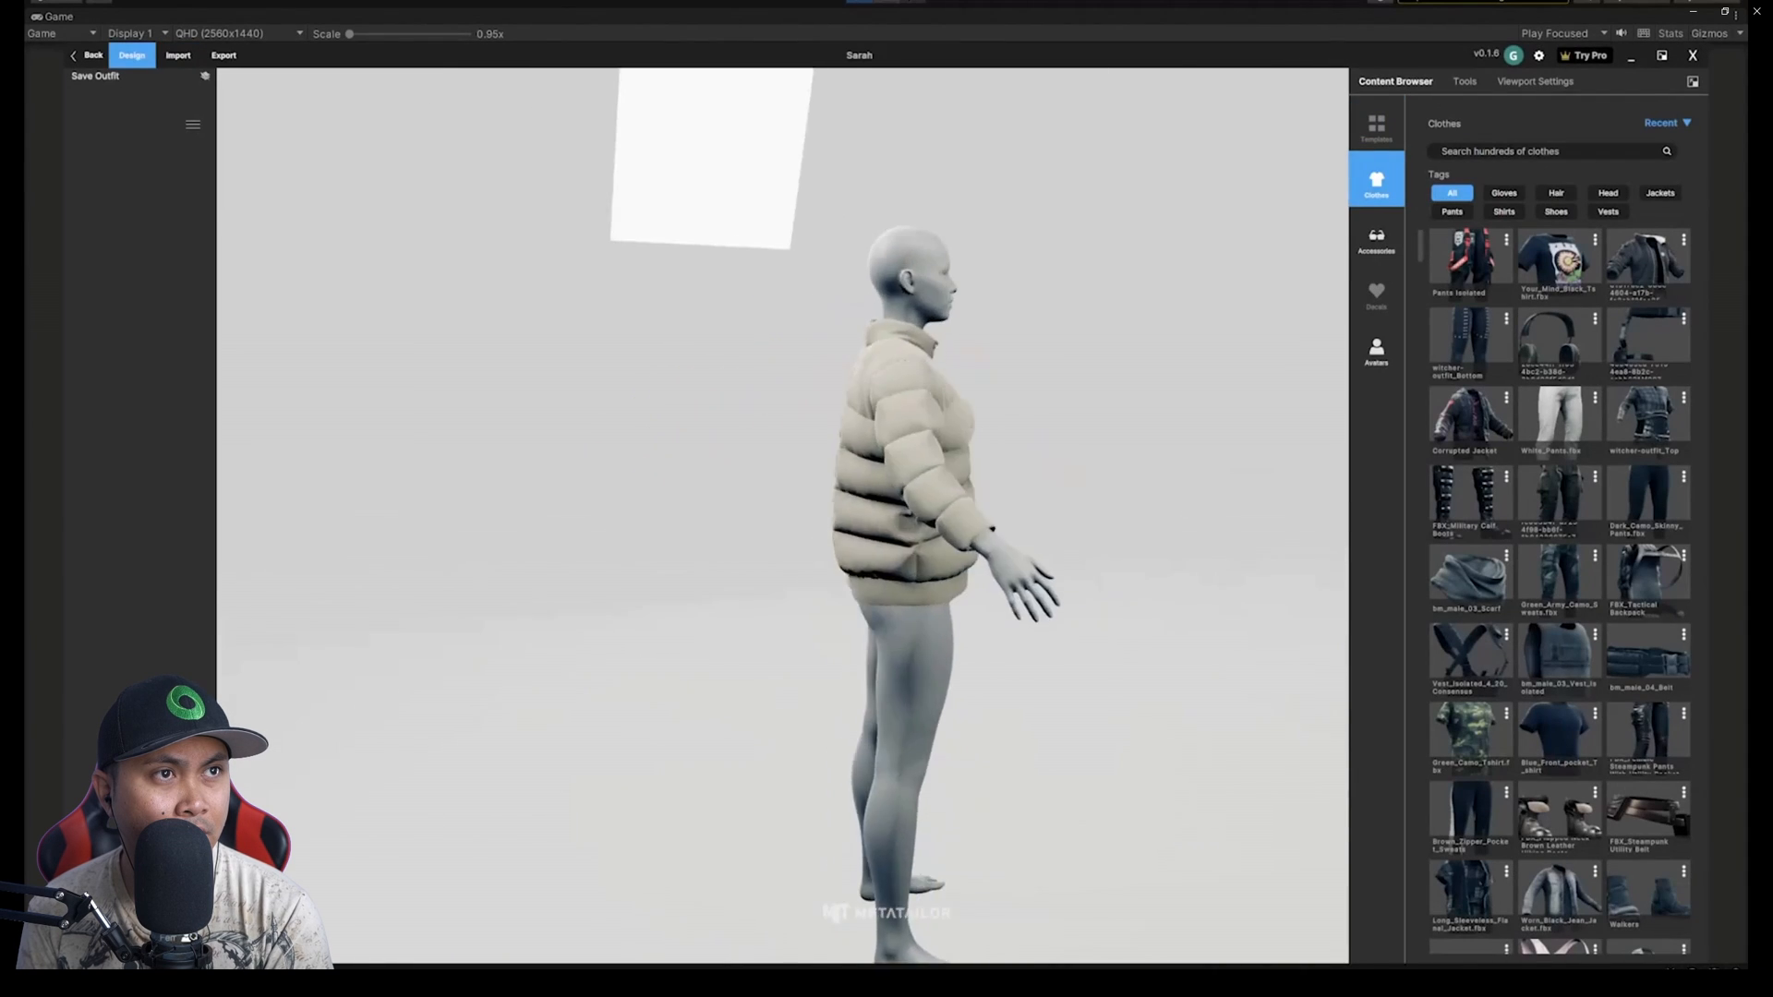
left_click(1376, 348)
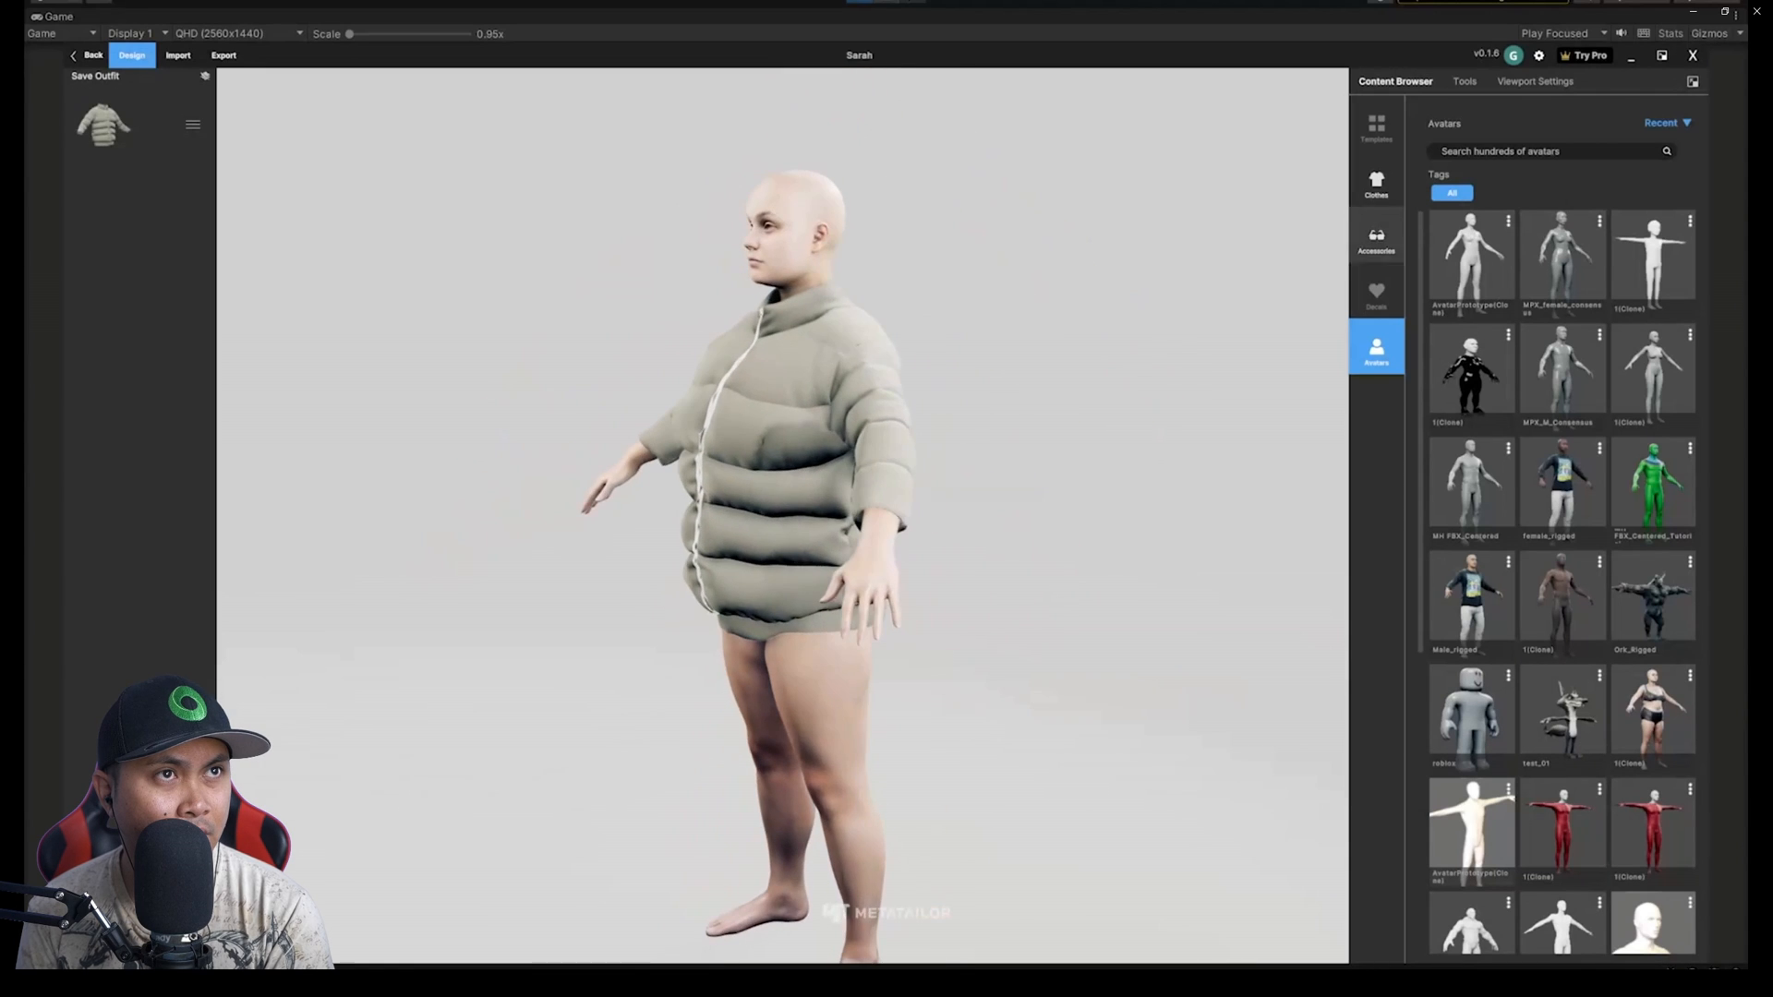
left_click(1376, 181)
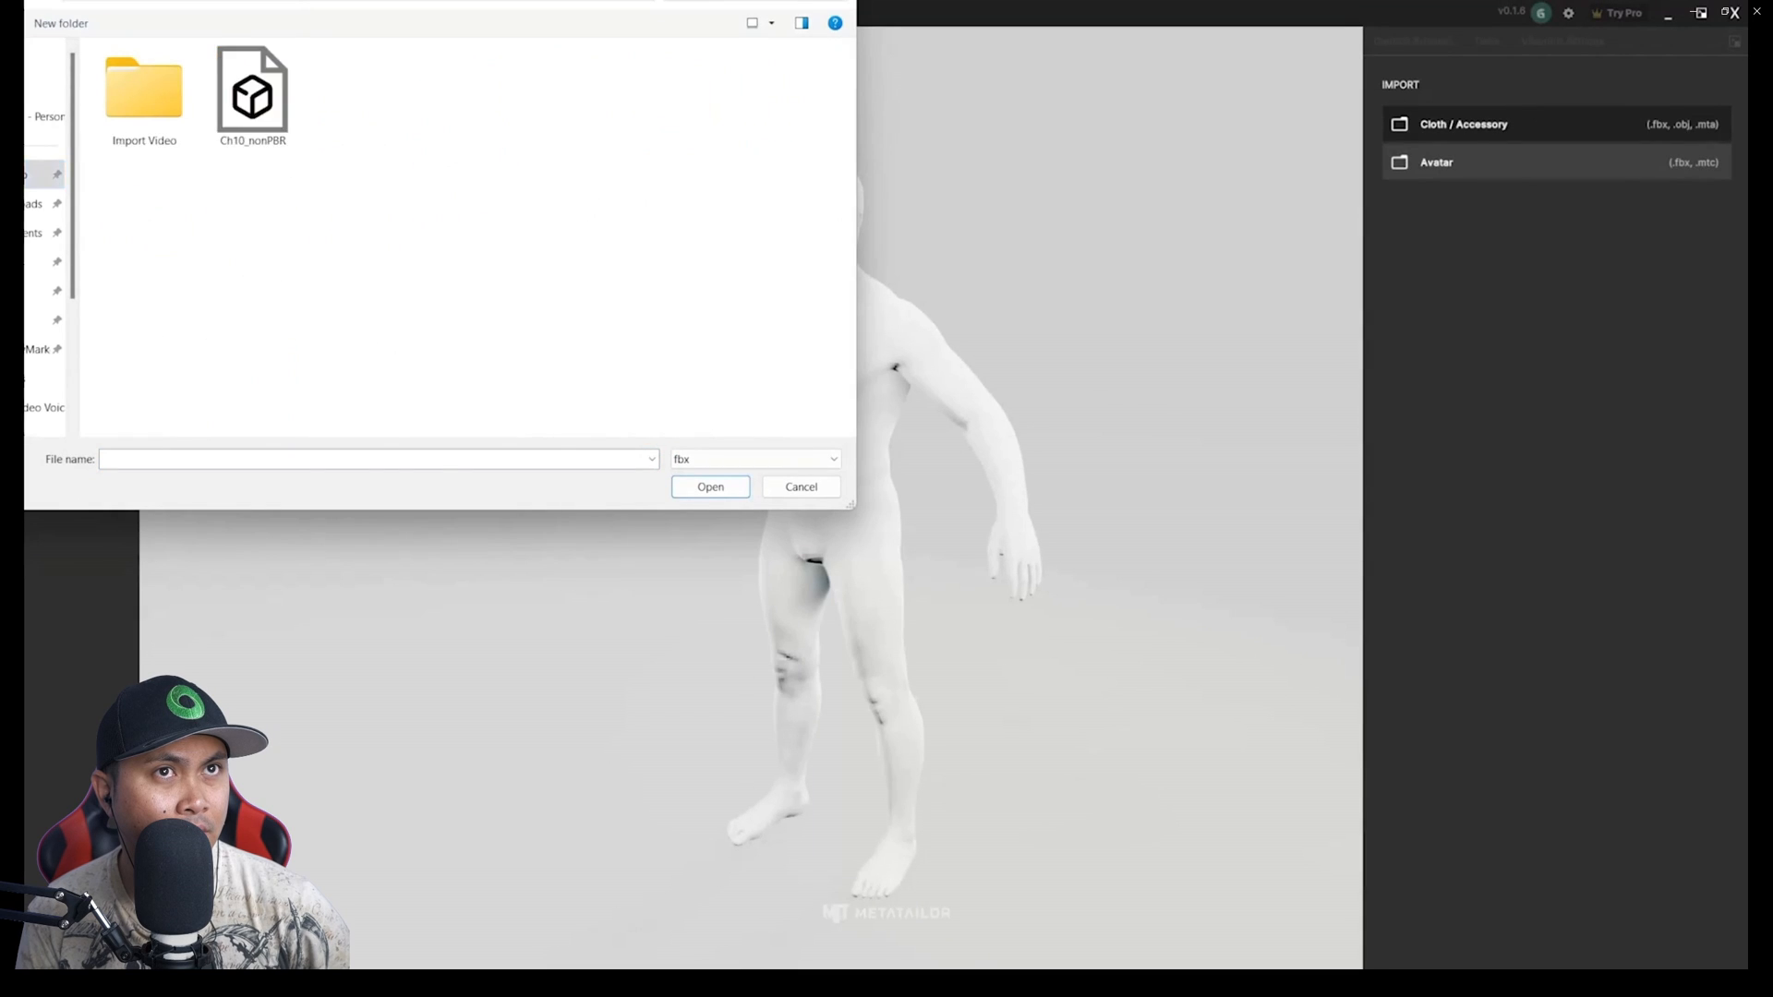
- Import the Ch10_nonPBR zombie avatar and layer the T-shirt and Pants Isolated under the jacket
left_click(710, 486)
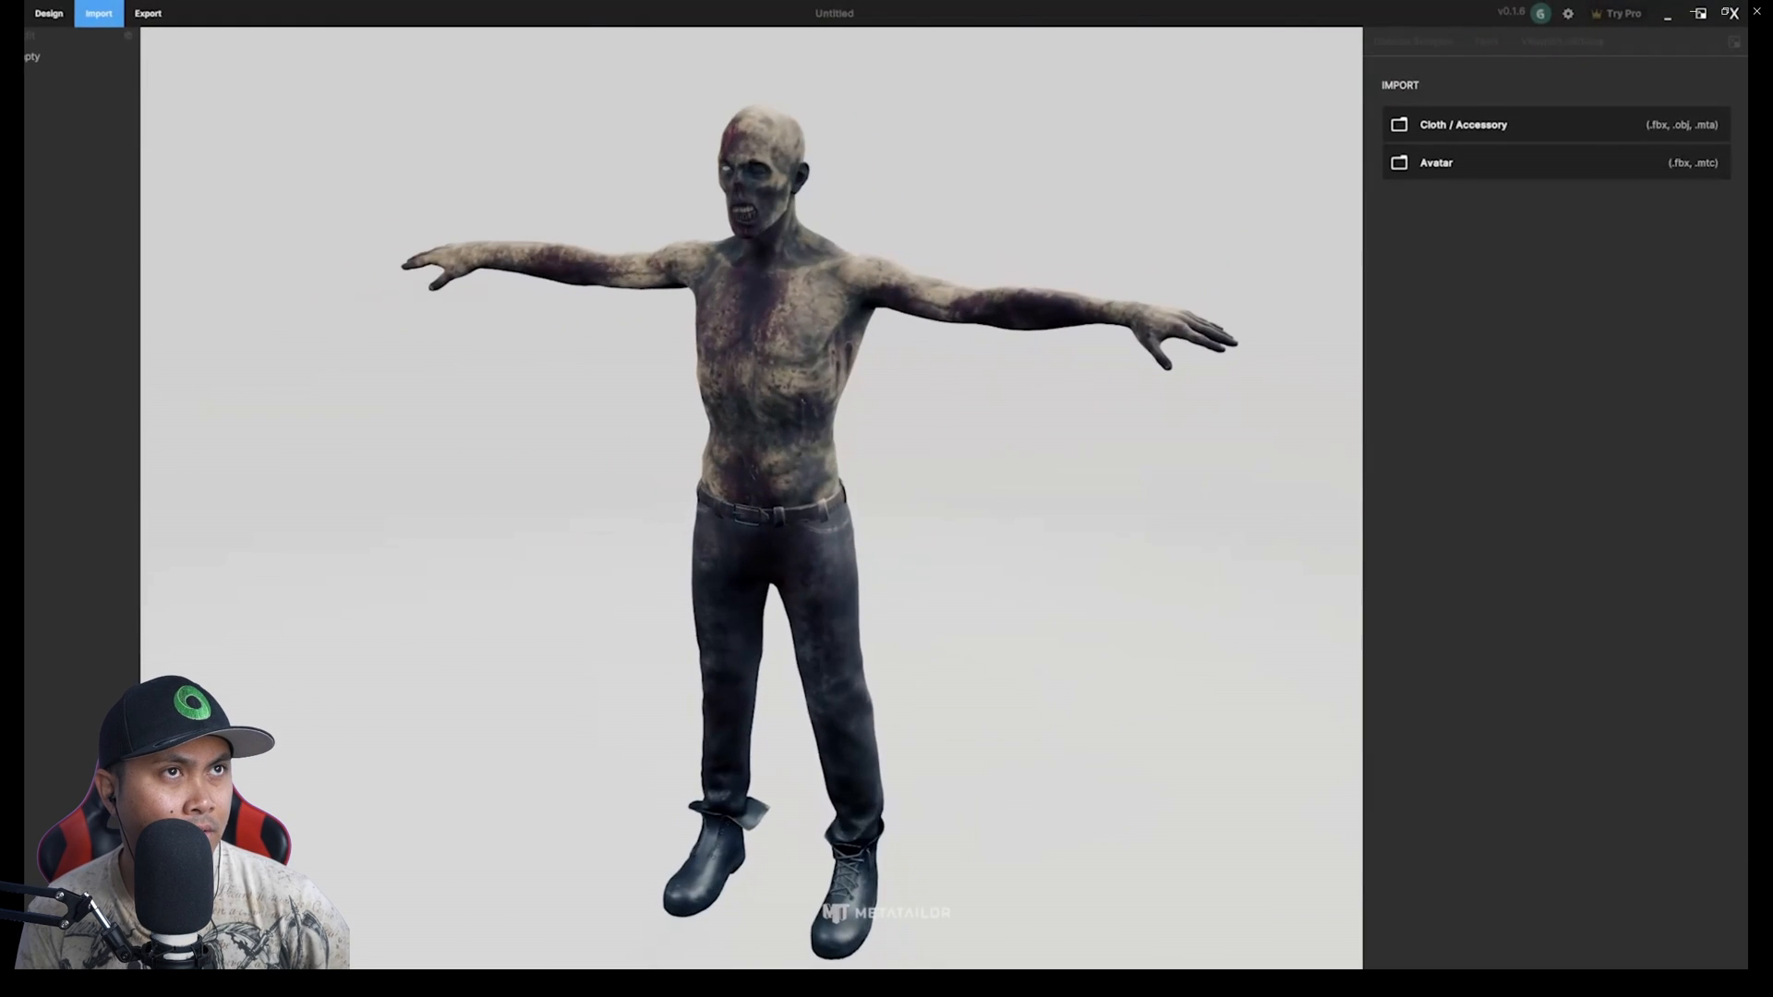
left_click(48, 13)
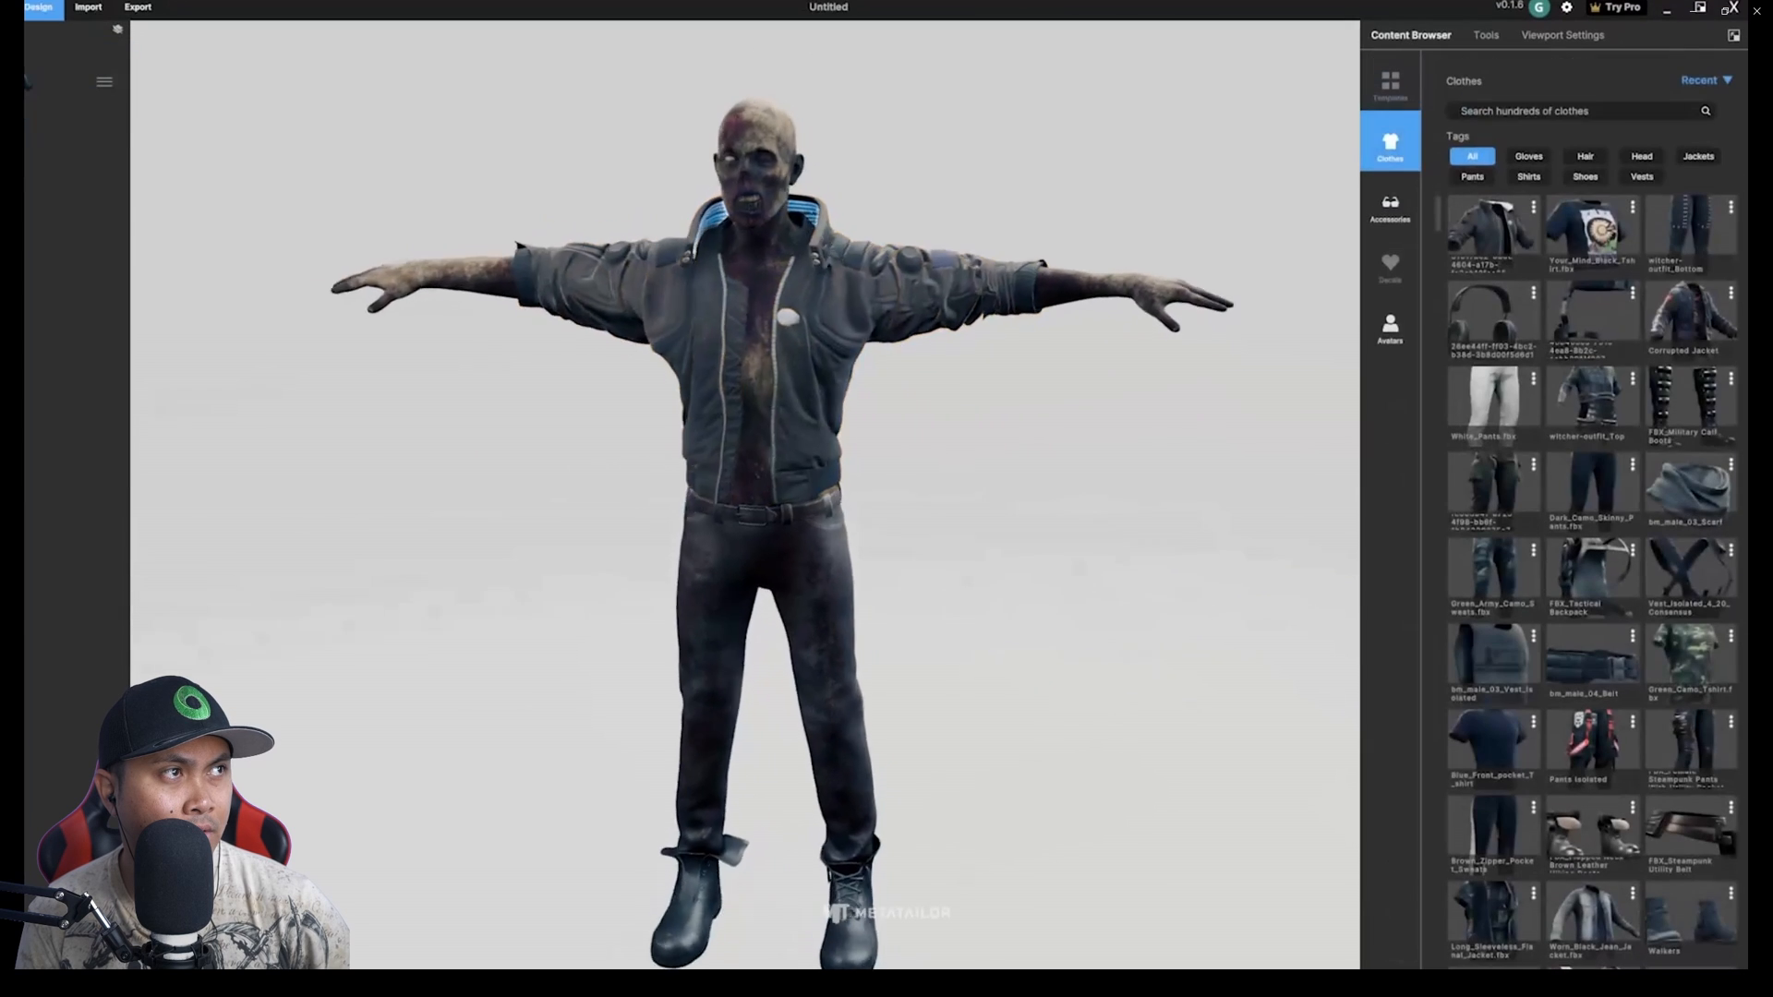
left_click(1690, 314)
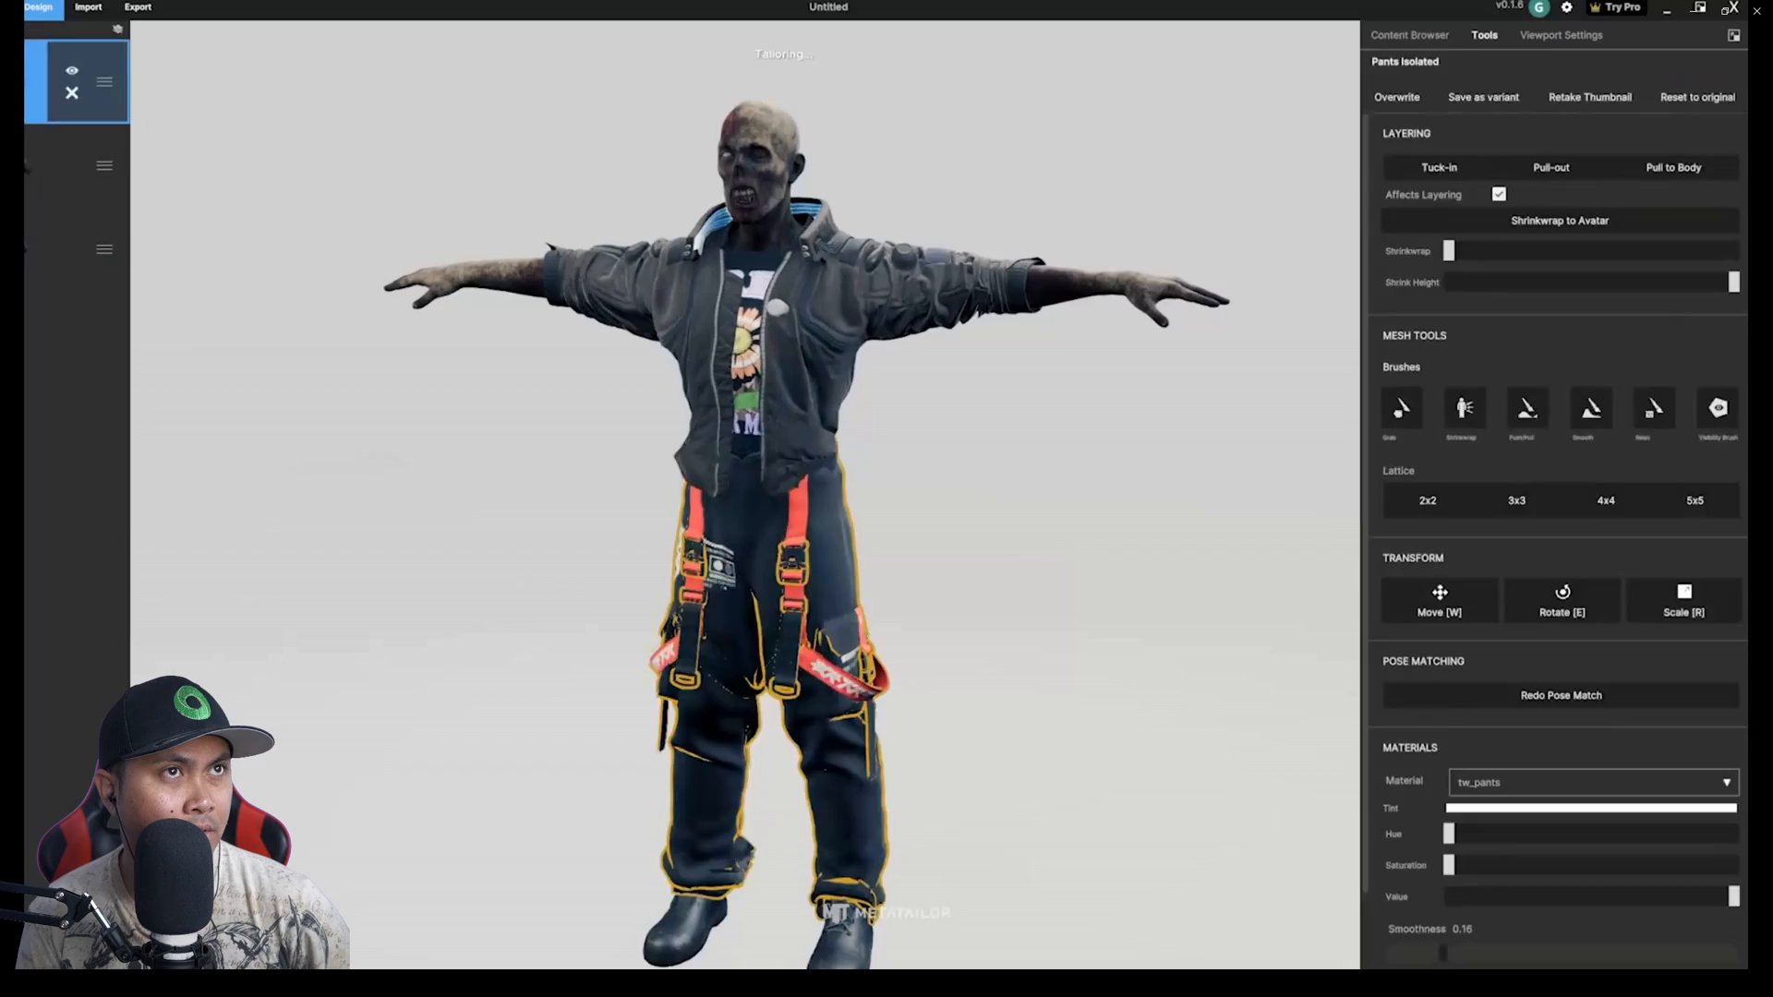
left_click(1409, 33)
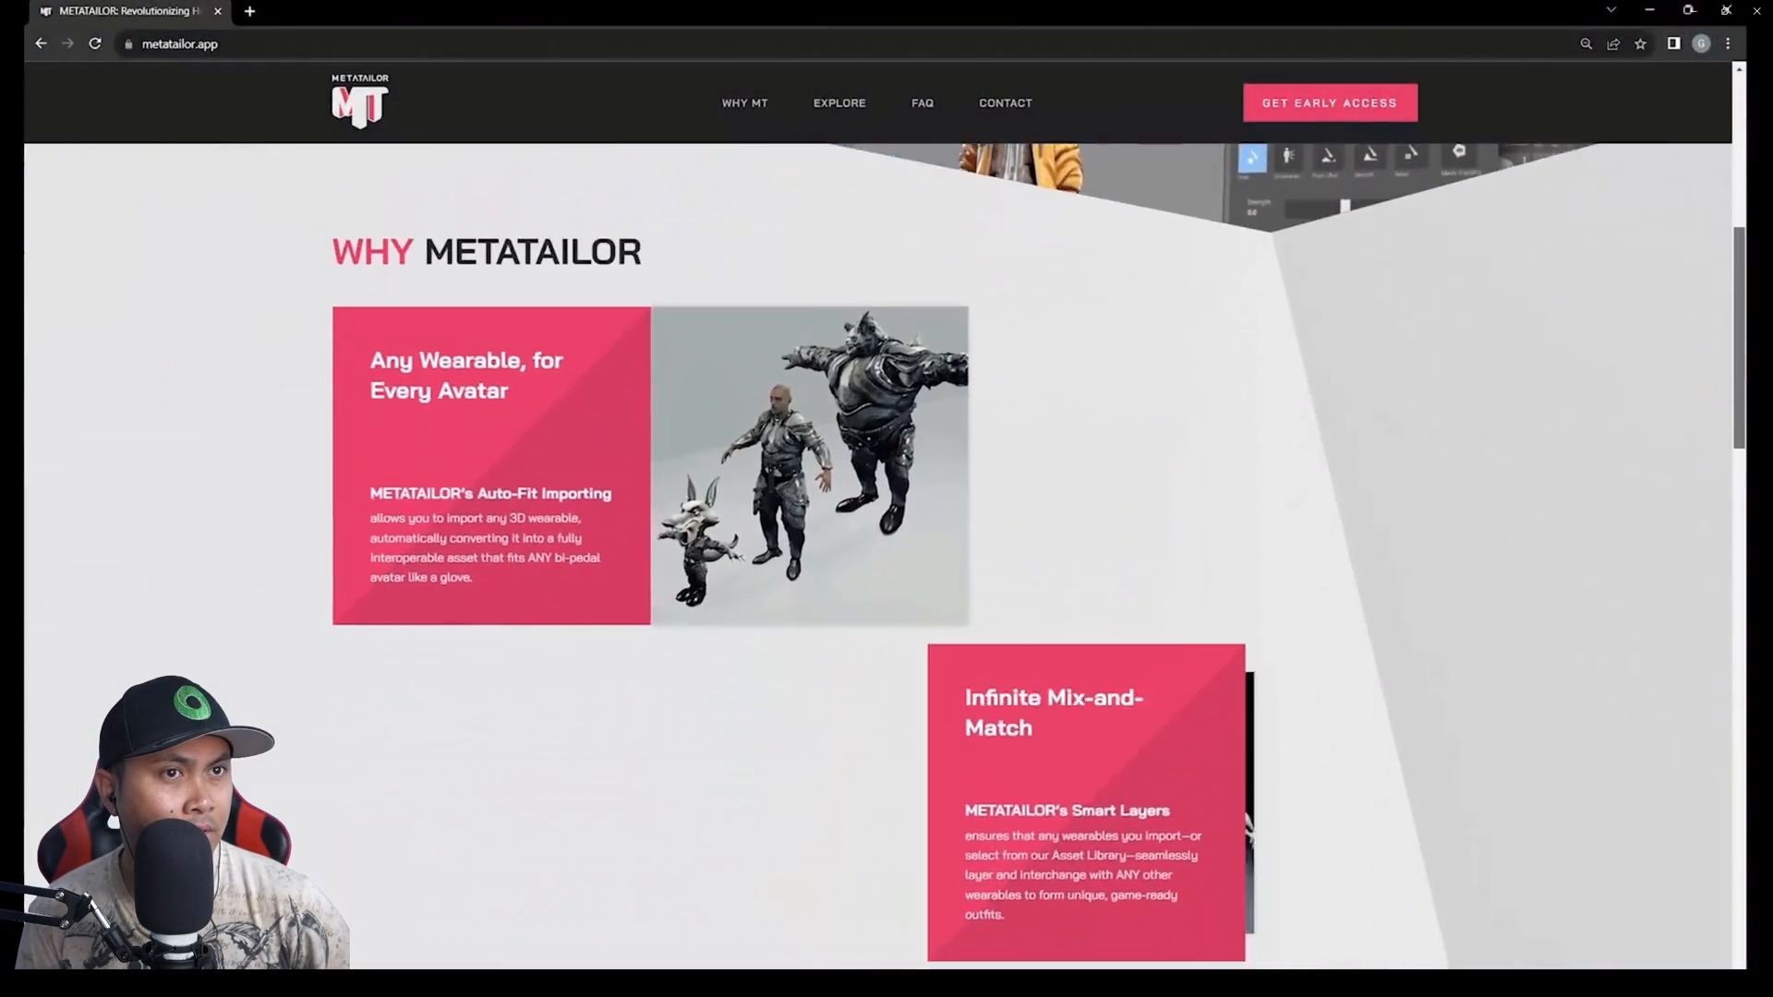
- Scroll metatailor.app down to its Why MetaTailor feature section
scroll("down", 3)
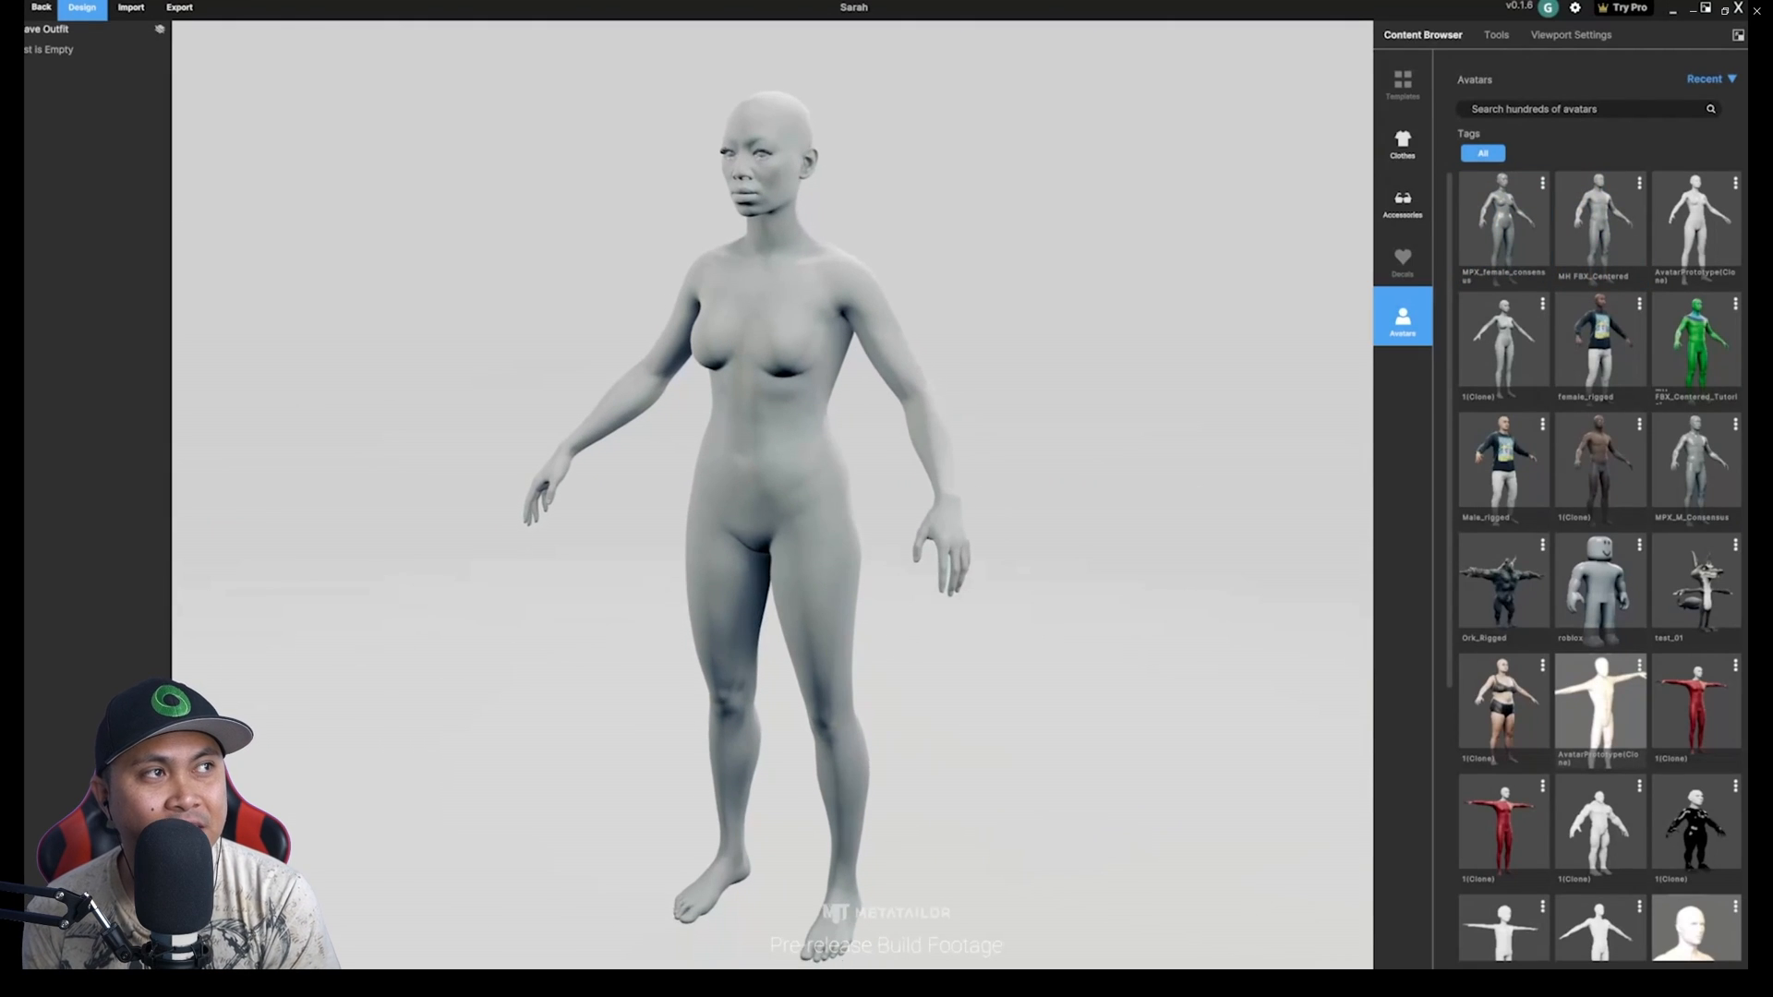
- Import the Cyberpunk-classic-jacket file as a Cloth / Accessory
left_click(129, 7)
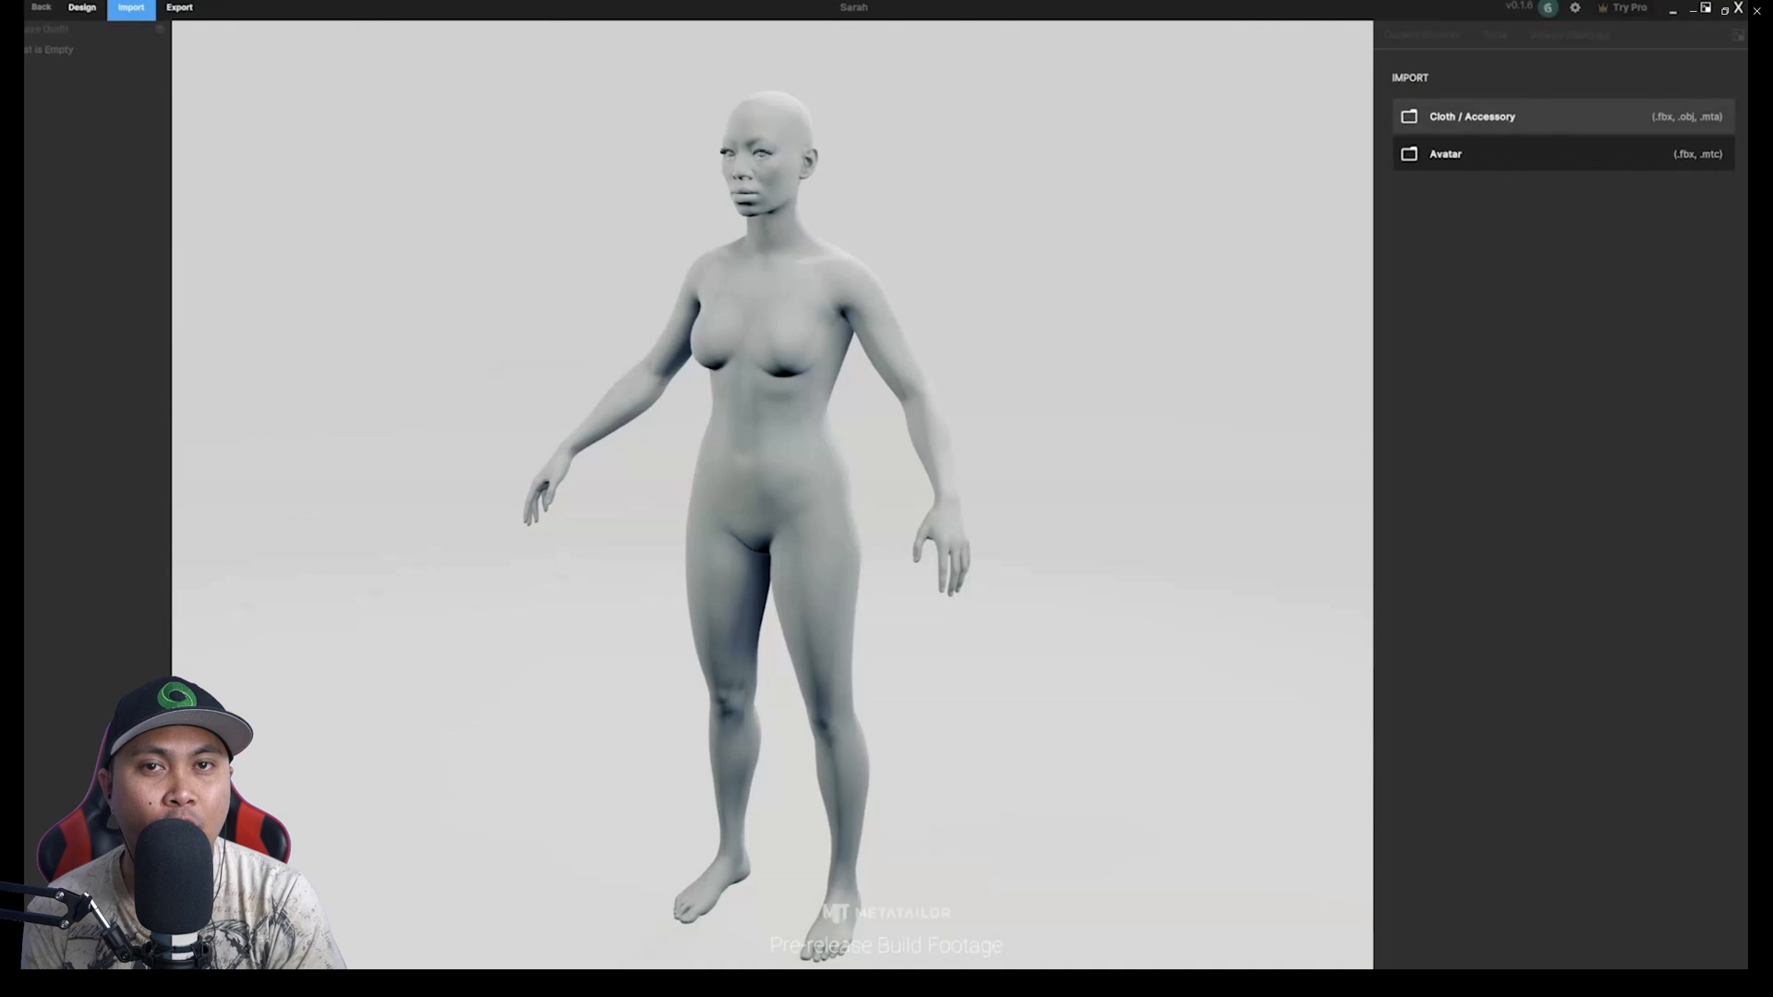
left_click(1472, 115)
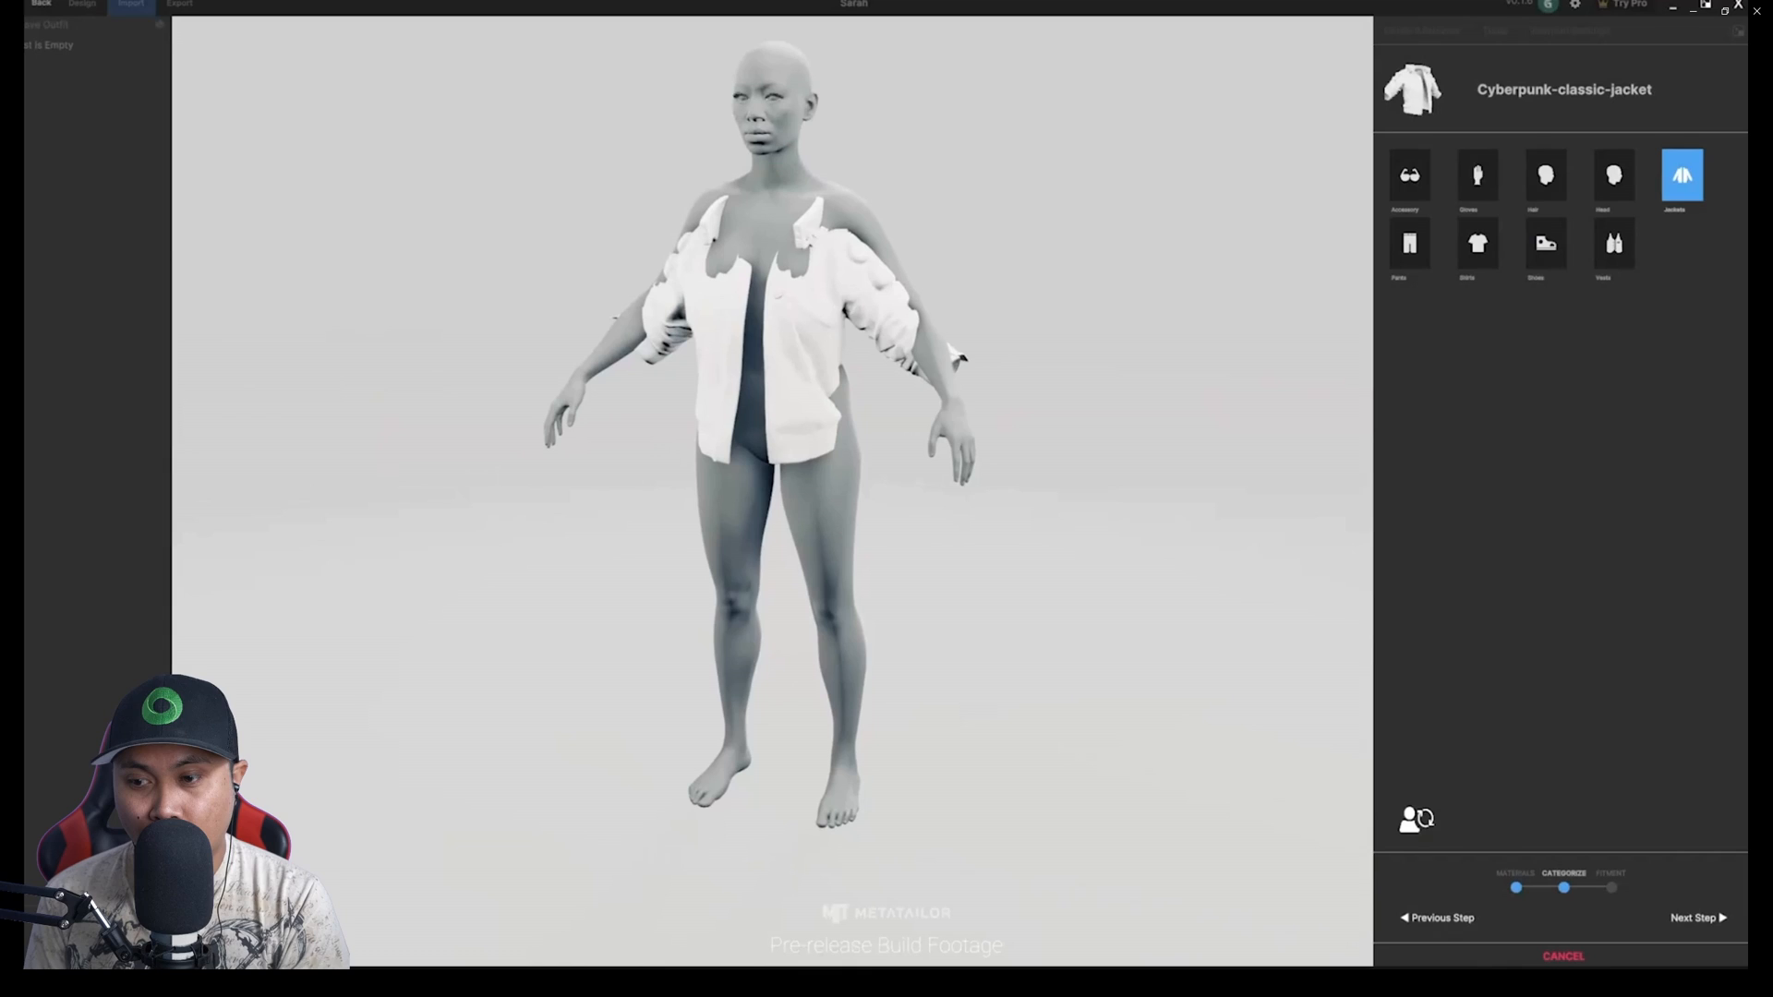
- Categorise the garment as Jackets after trying Shirts, Vests and Hair, and proceed to fitting
left_click(1477, 242)
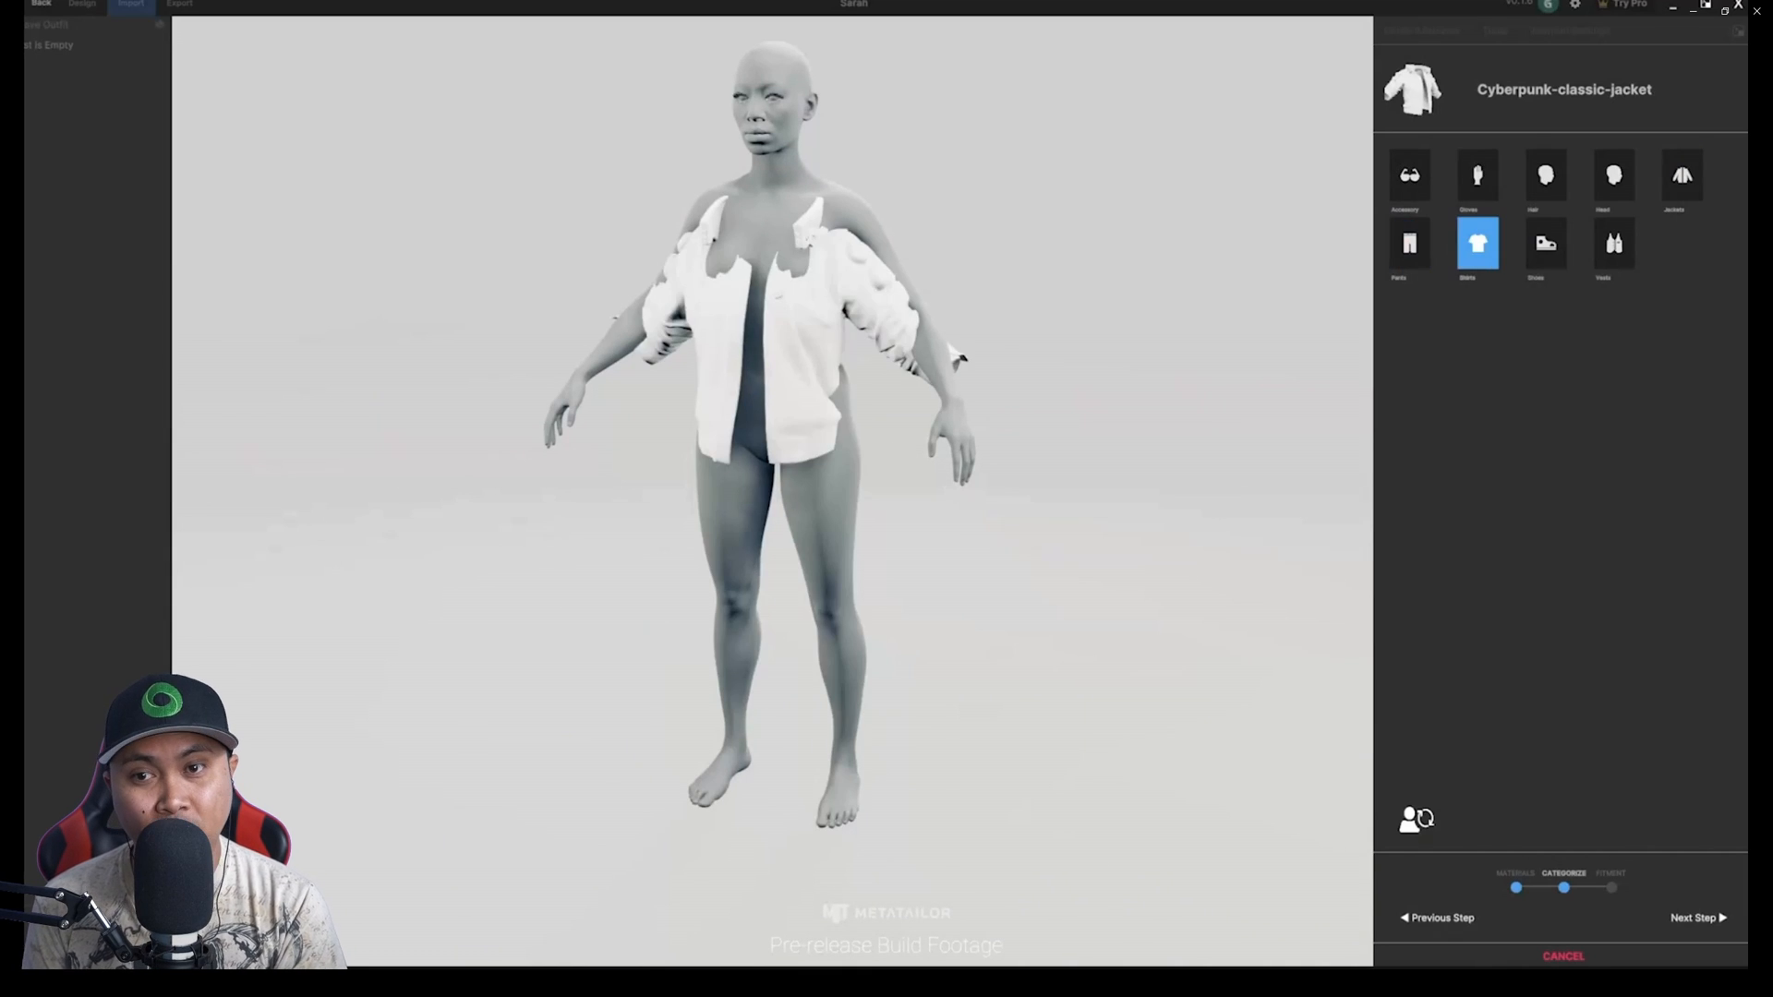
left_click(1615, 242)
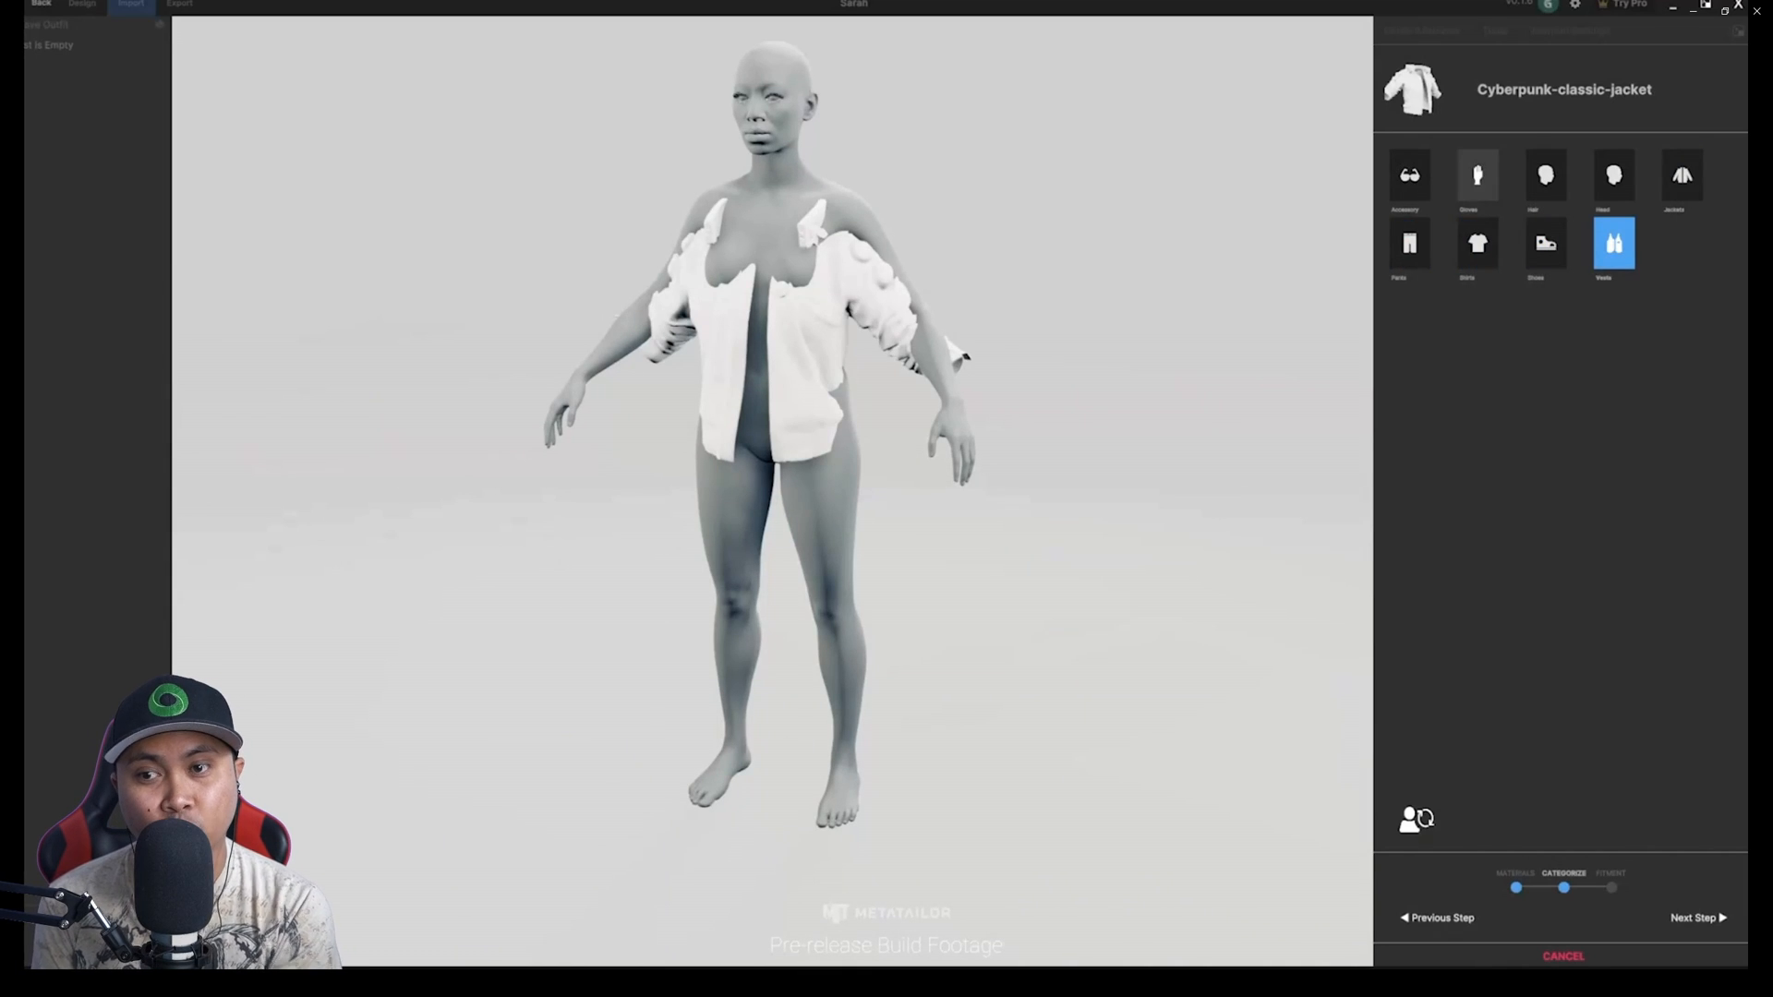
left_click(1546, 176)
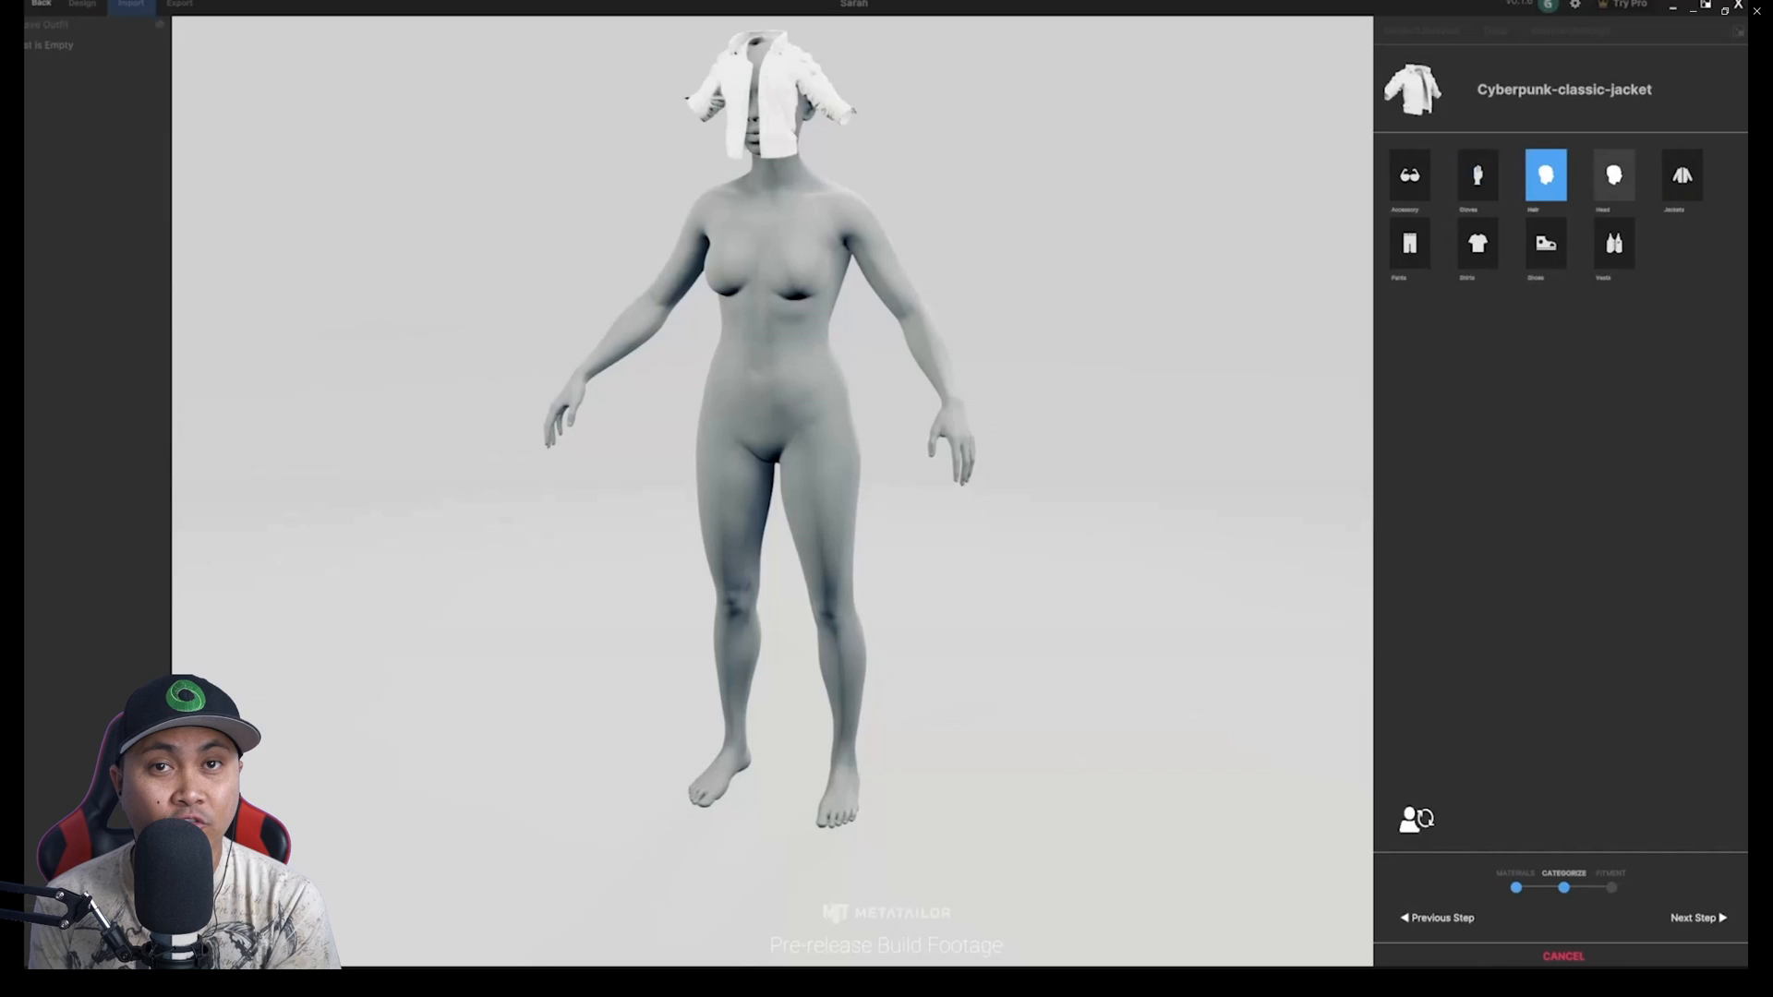
left_click(1681, 176)
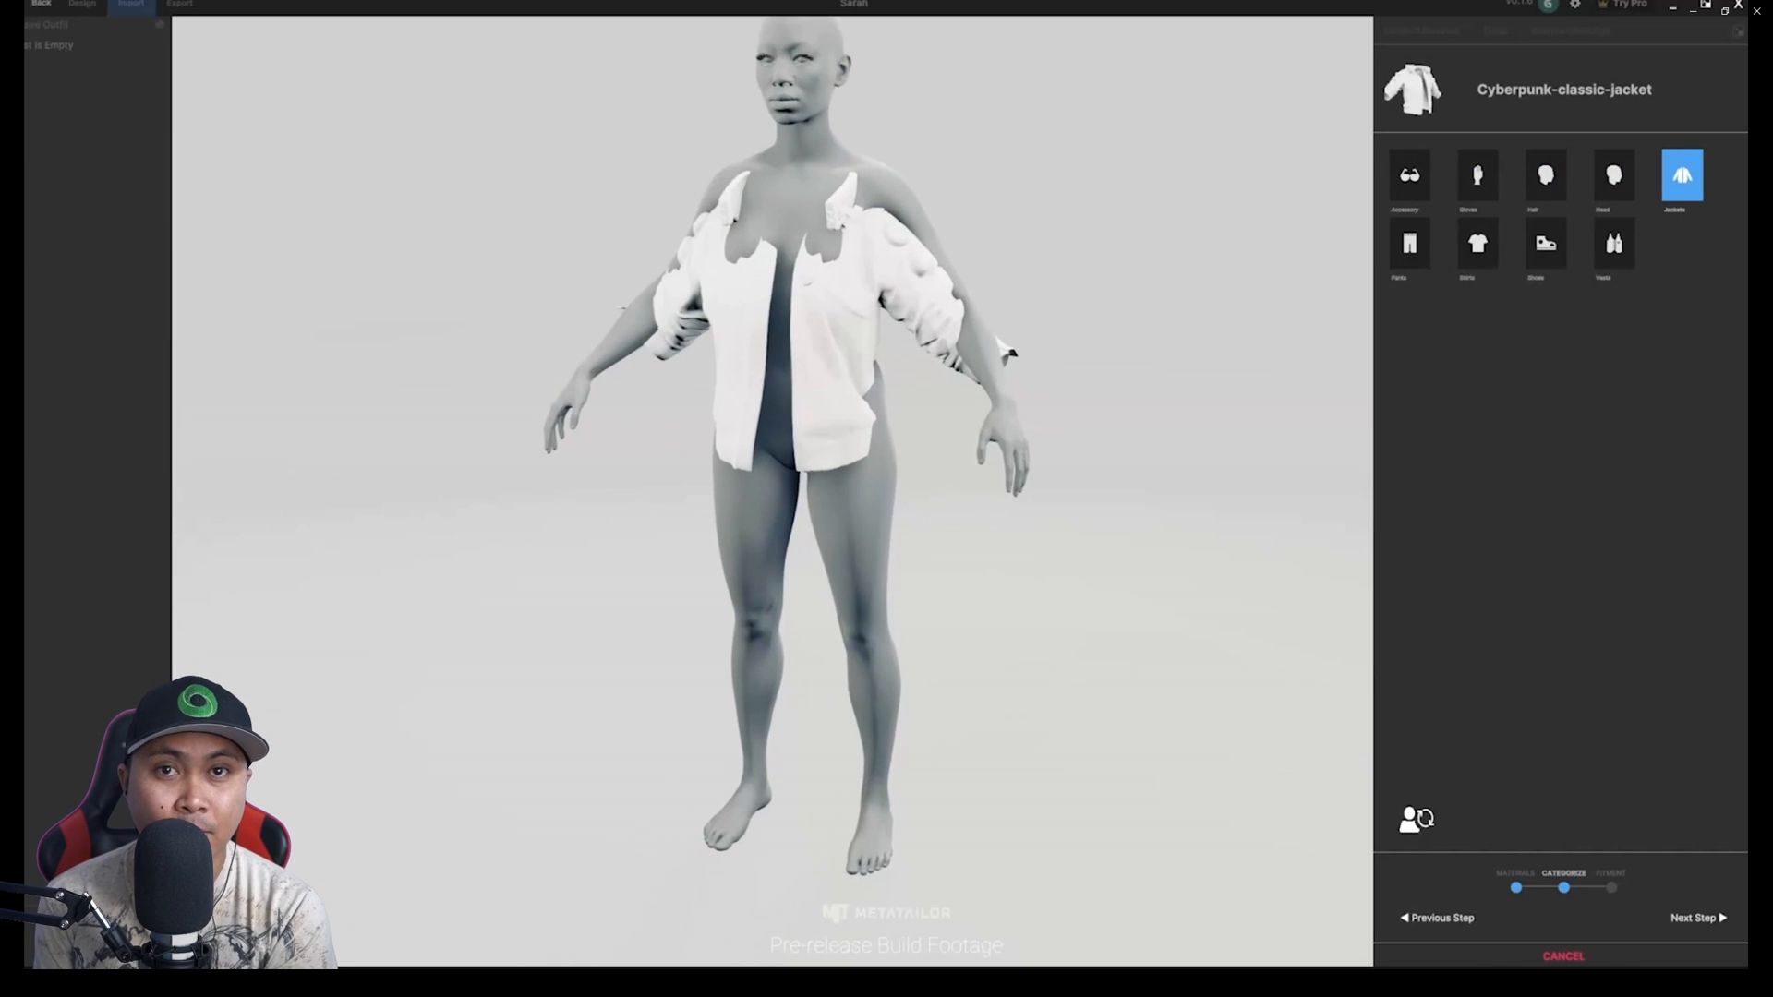
left_click(1694, 918)
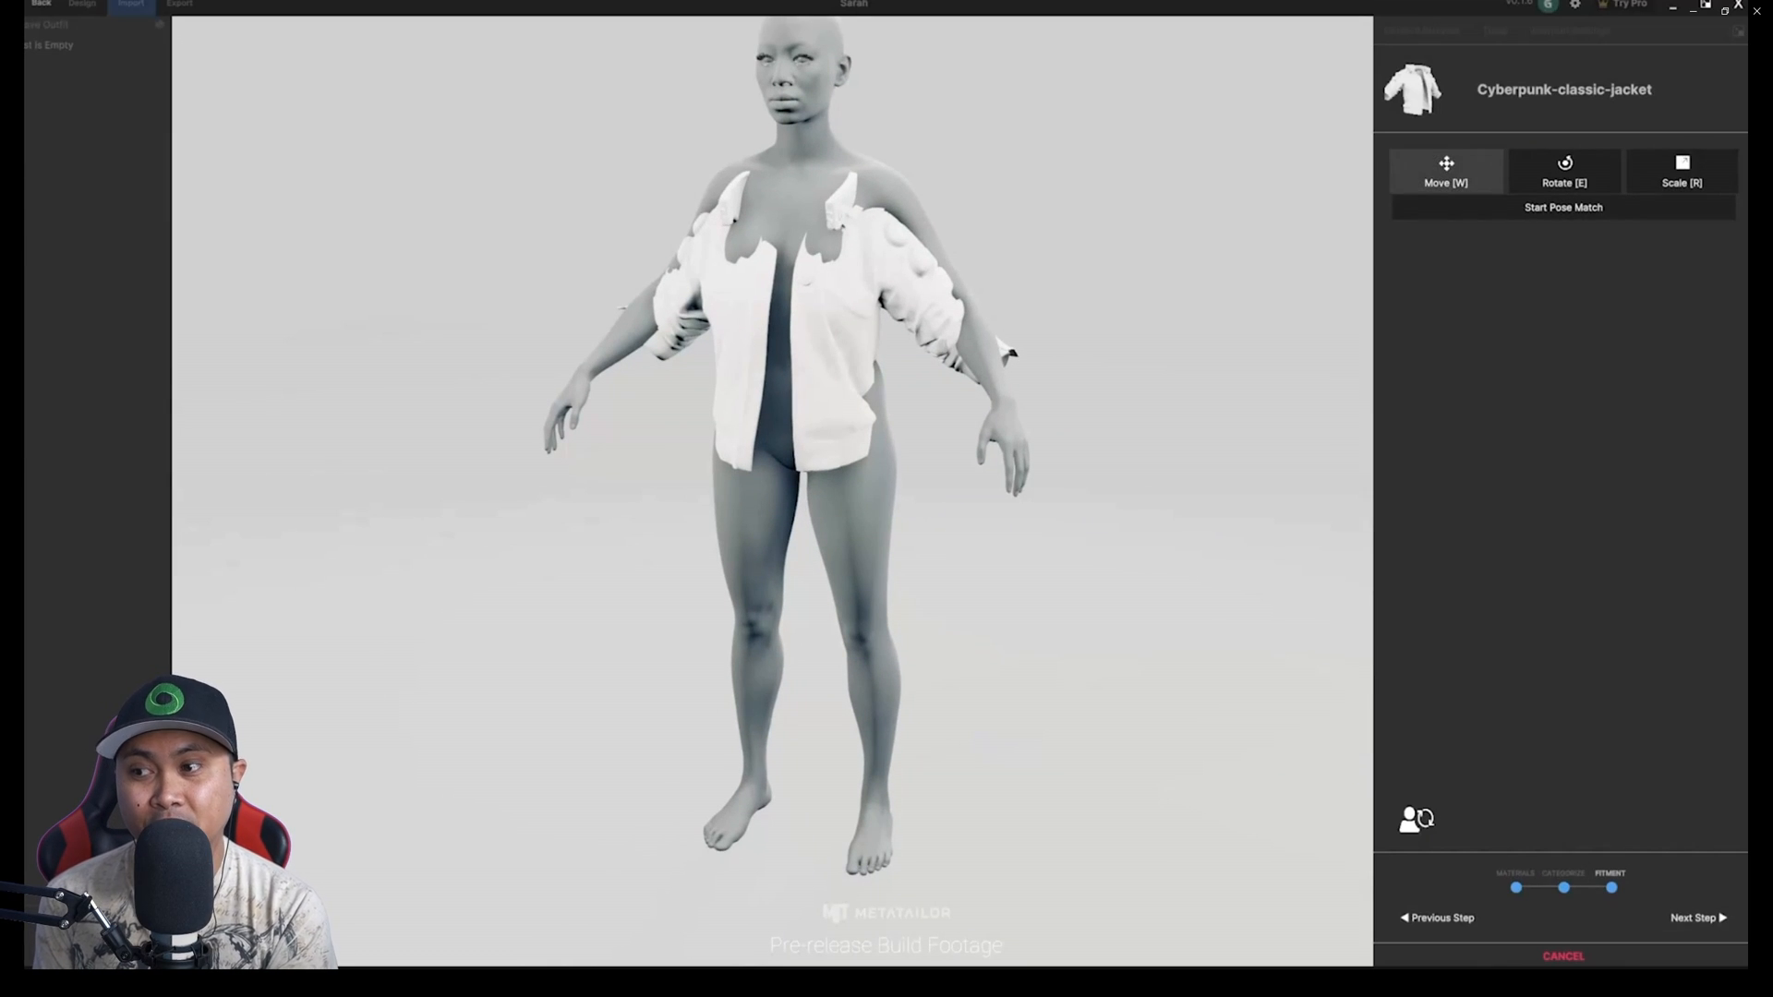
- Pose-match the jacket to the avatar, confirm the adjusted pose and finish the import
left_click(1444, 170)
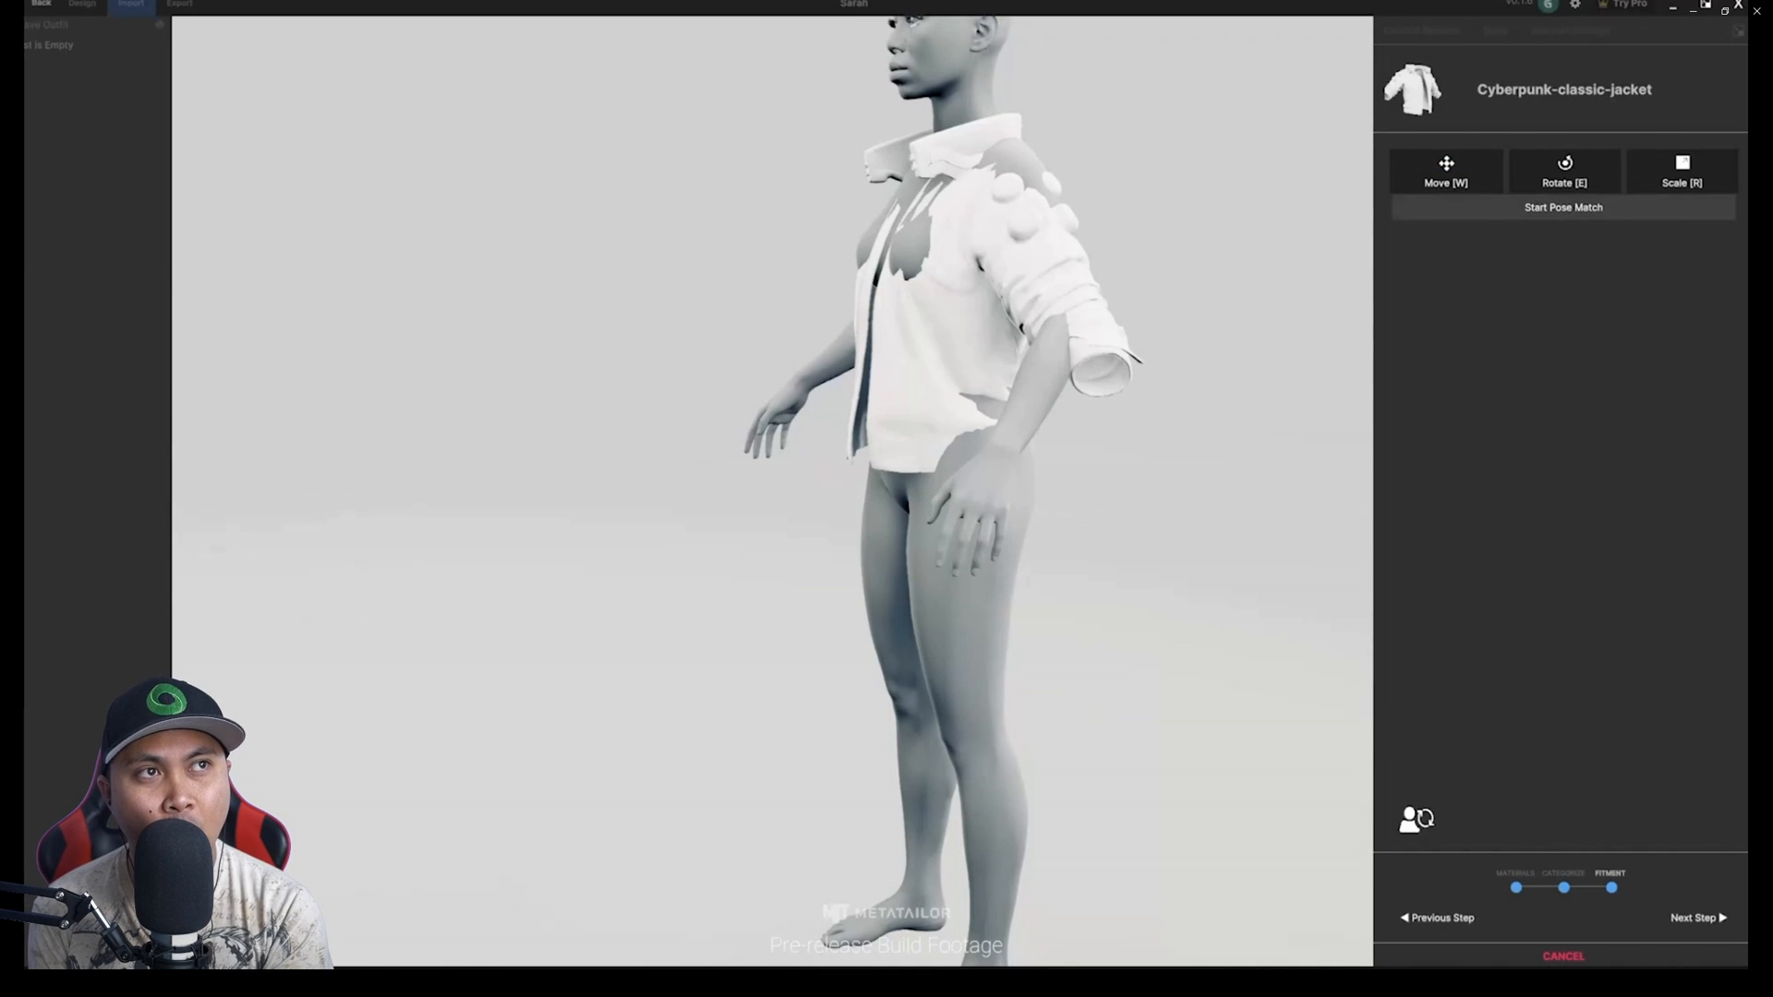
left_click(1563, 207)
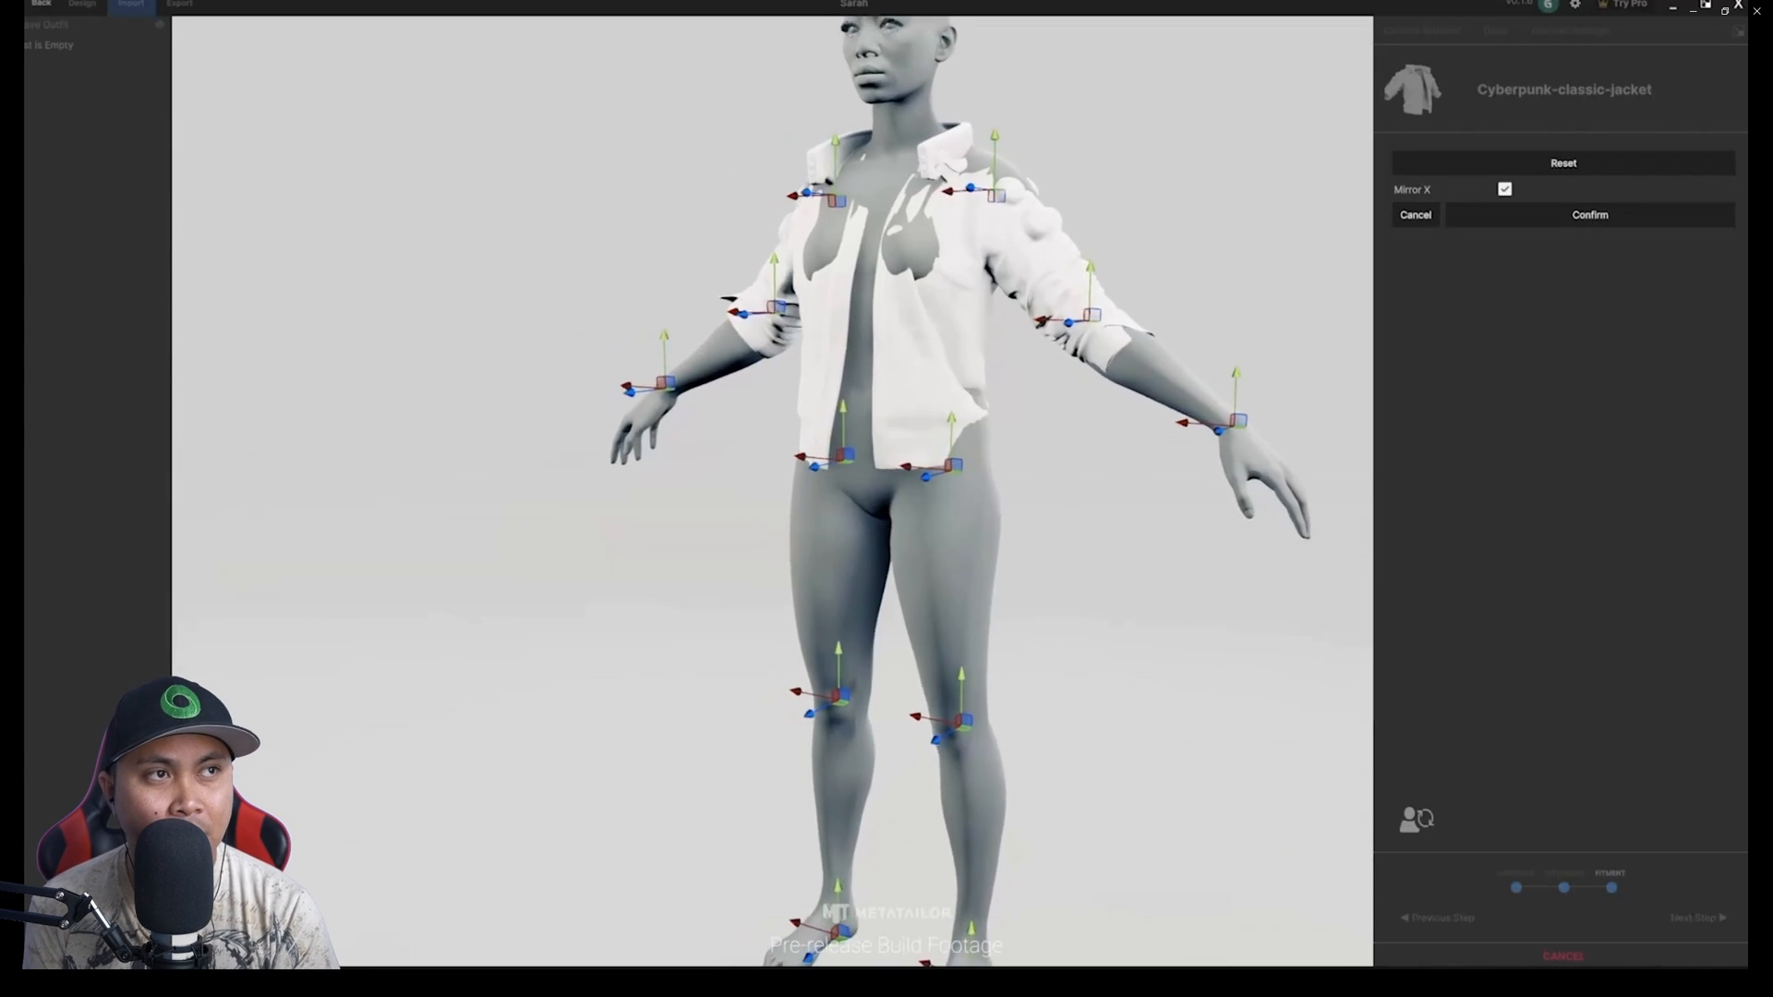
left_click(1589, 214)
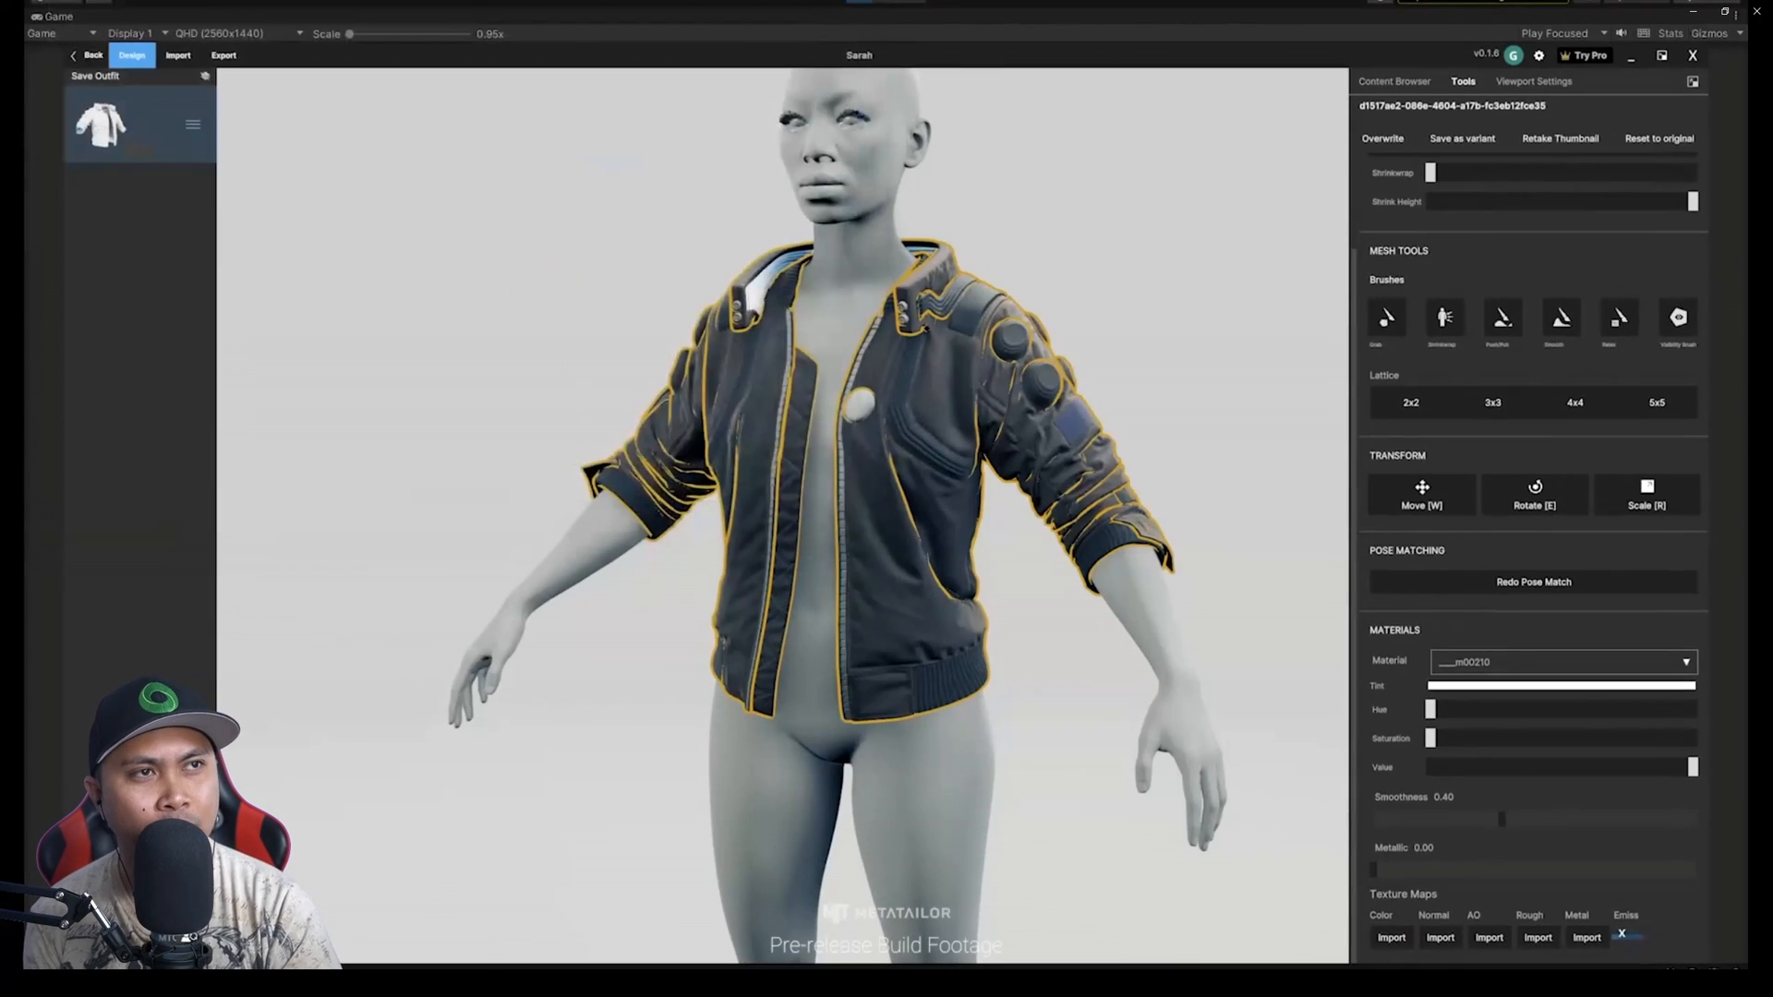
- Preview the jacket on two other avatars, then return to the bald female avatar
left_click(1396, 79)
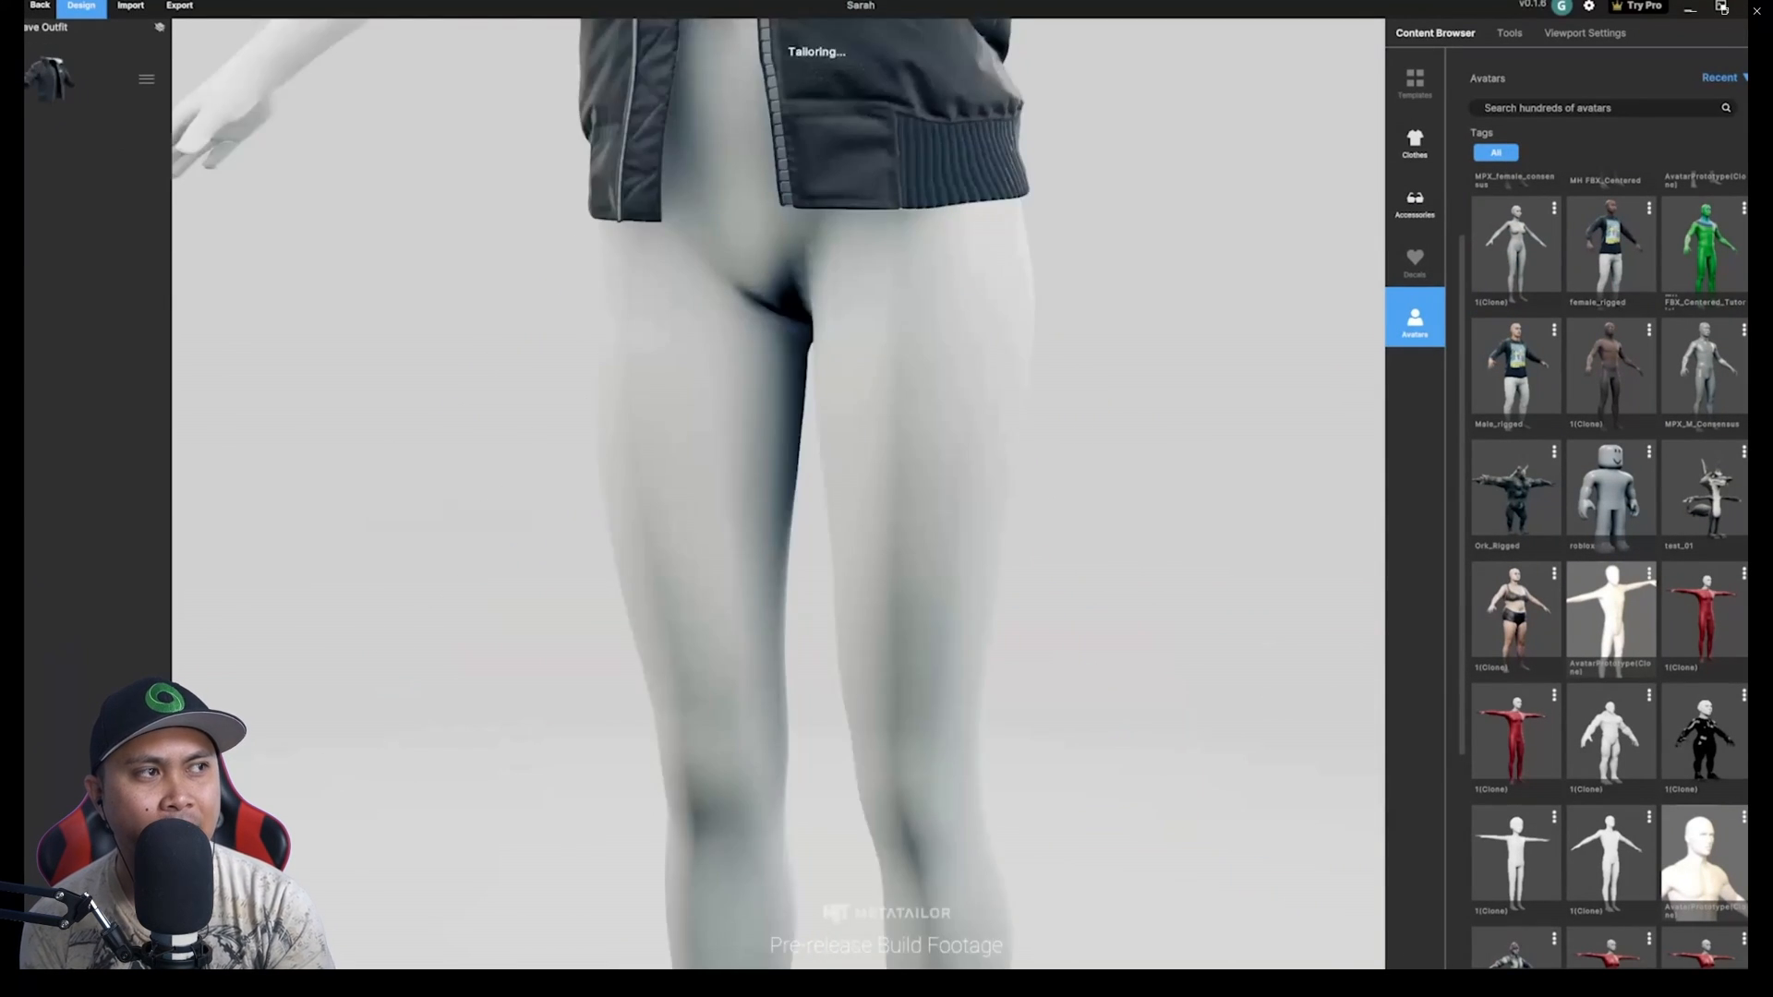
left_click(1701, 374)
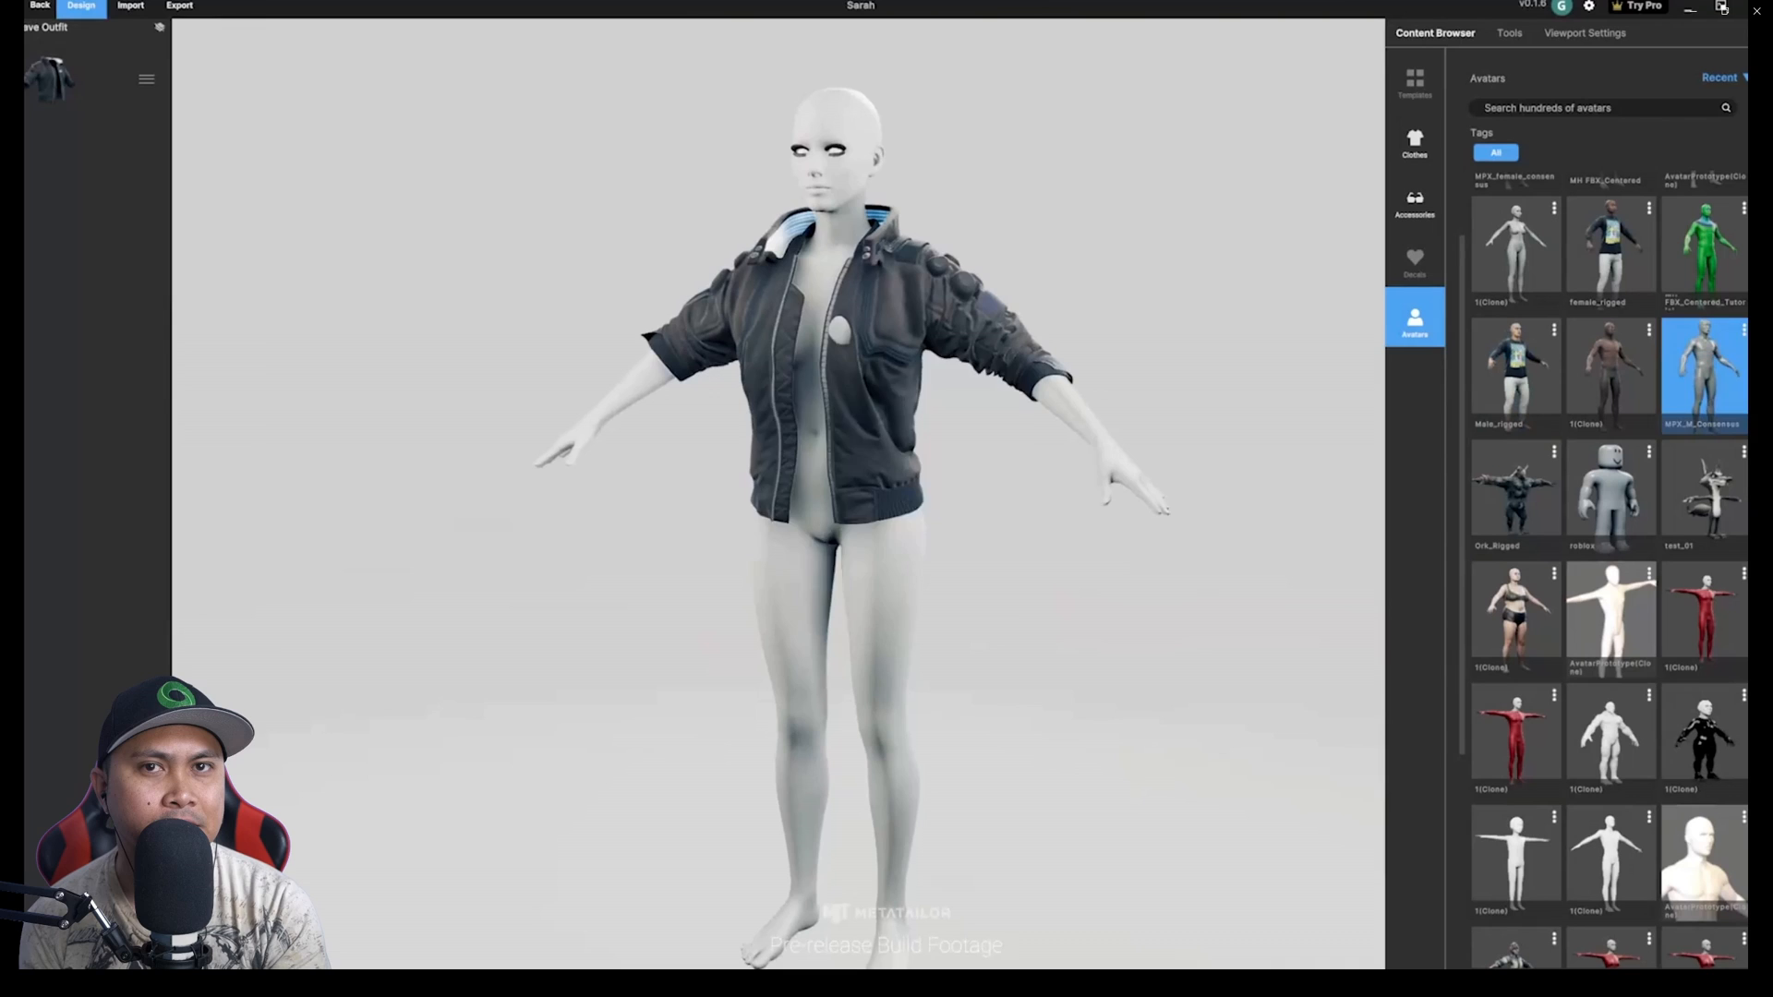
left_click(1514, 616)
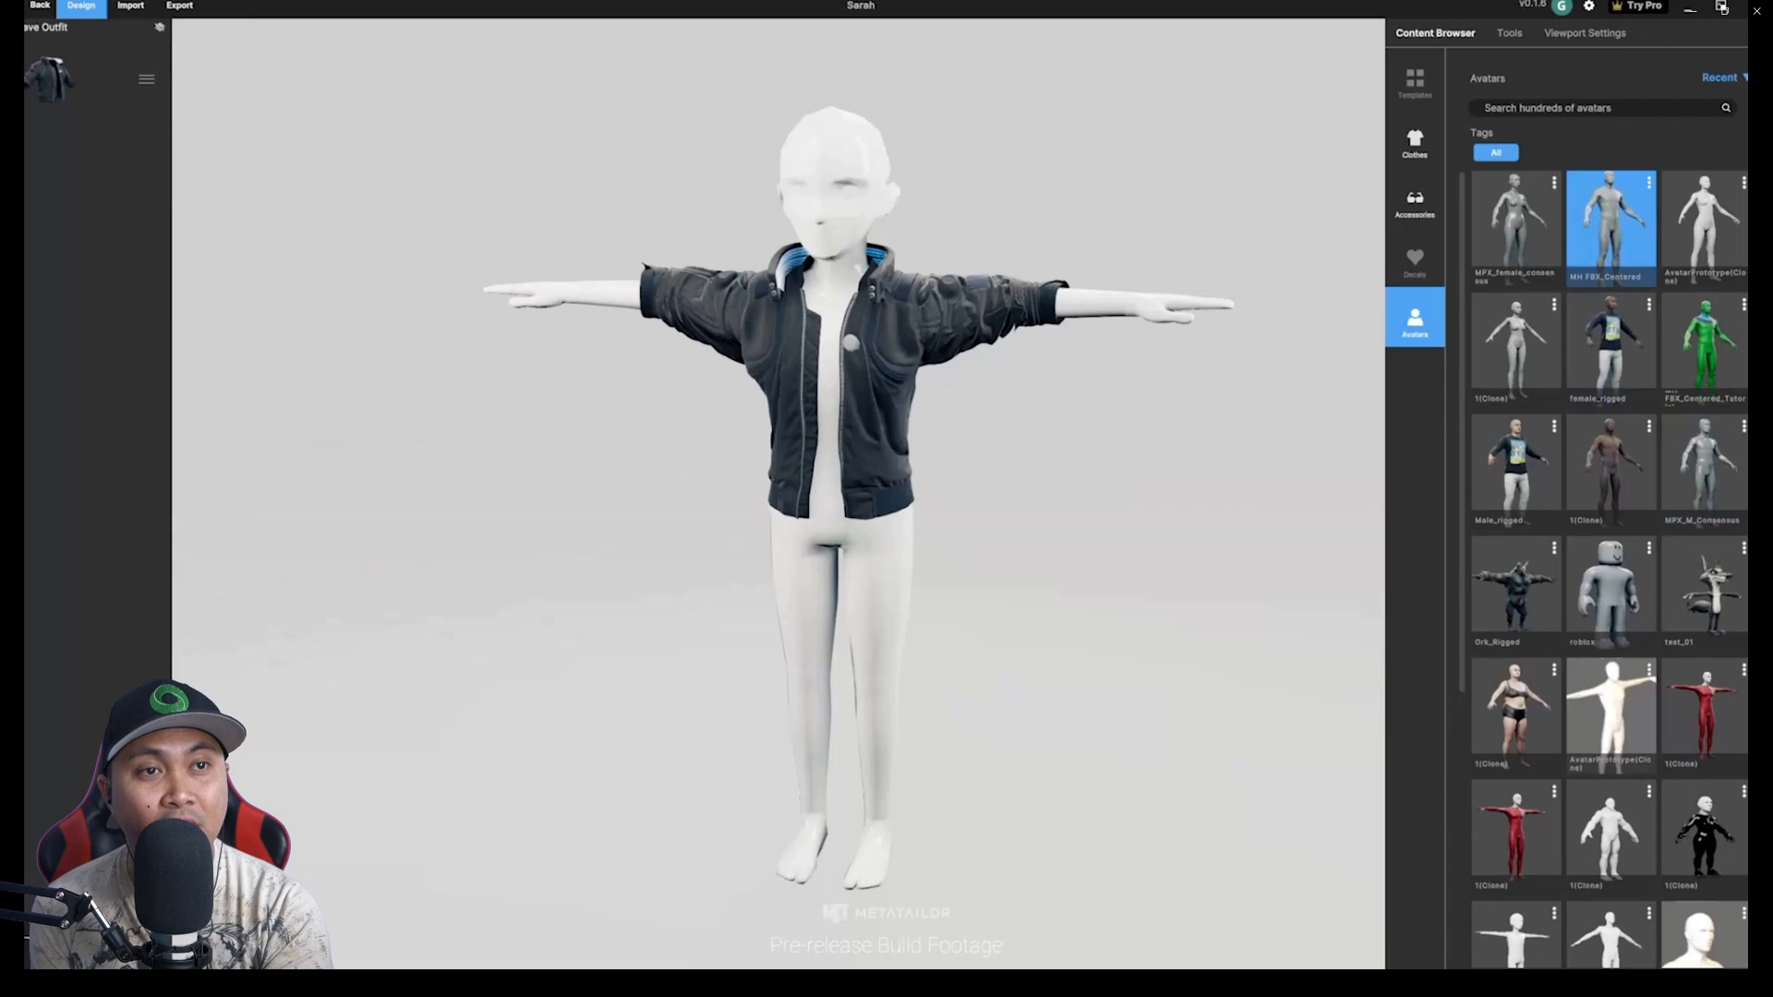
left_click(1509, 32)
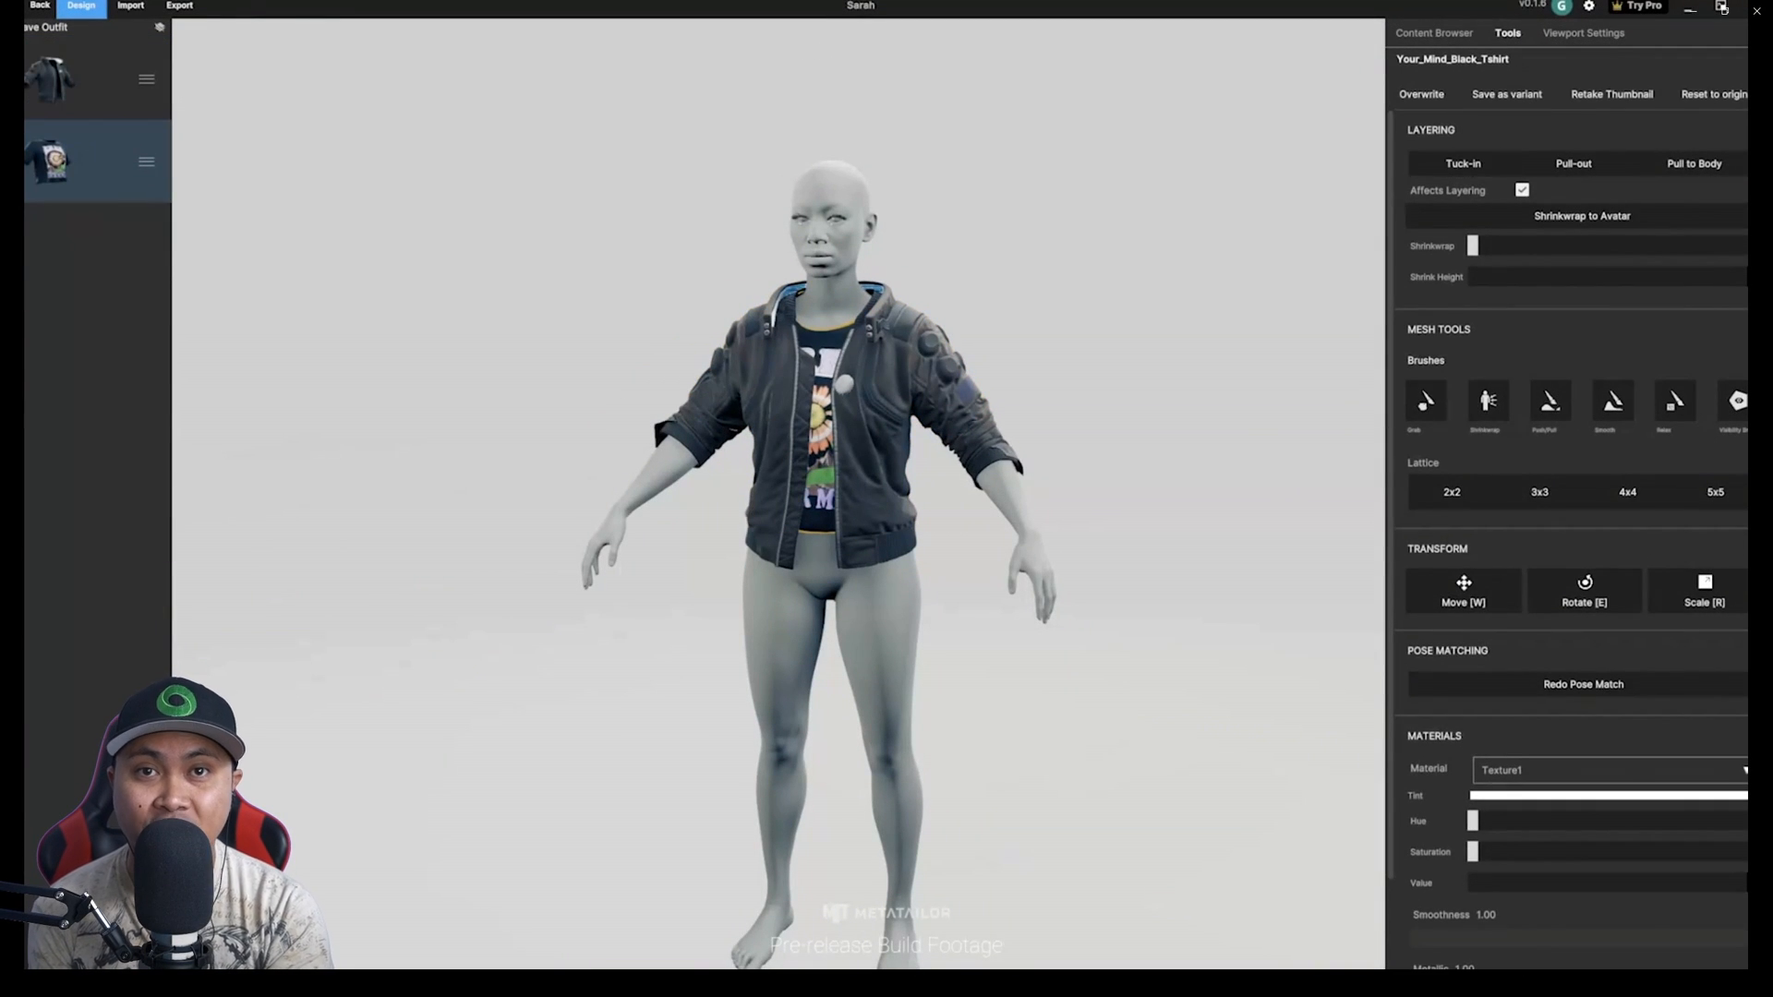
- Dress the avatar in the graphic T-shirt and witcher-outfit_Bottom studded pants under the jacket
left_click(1433, 31)
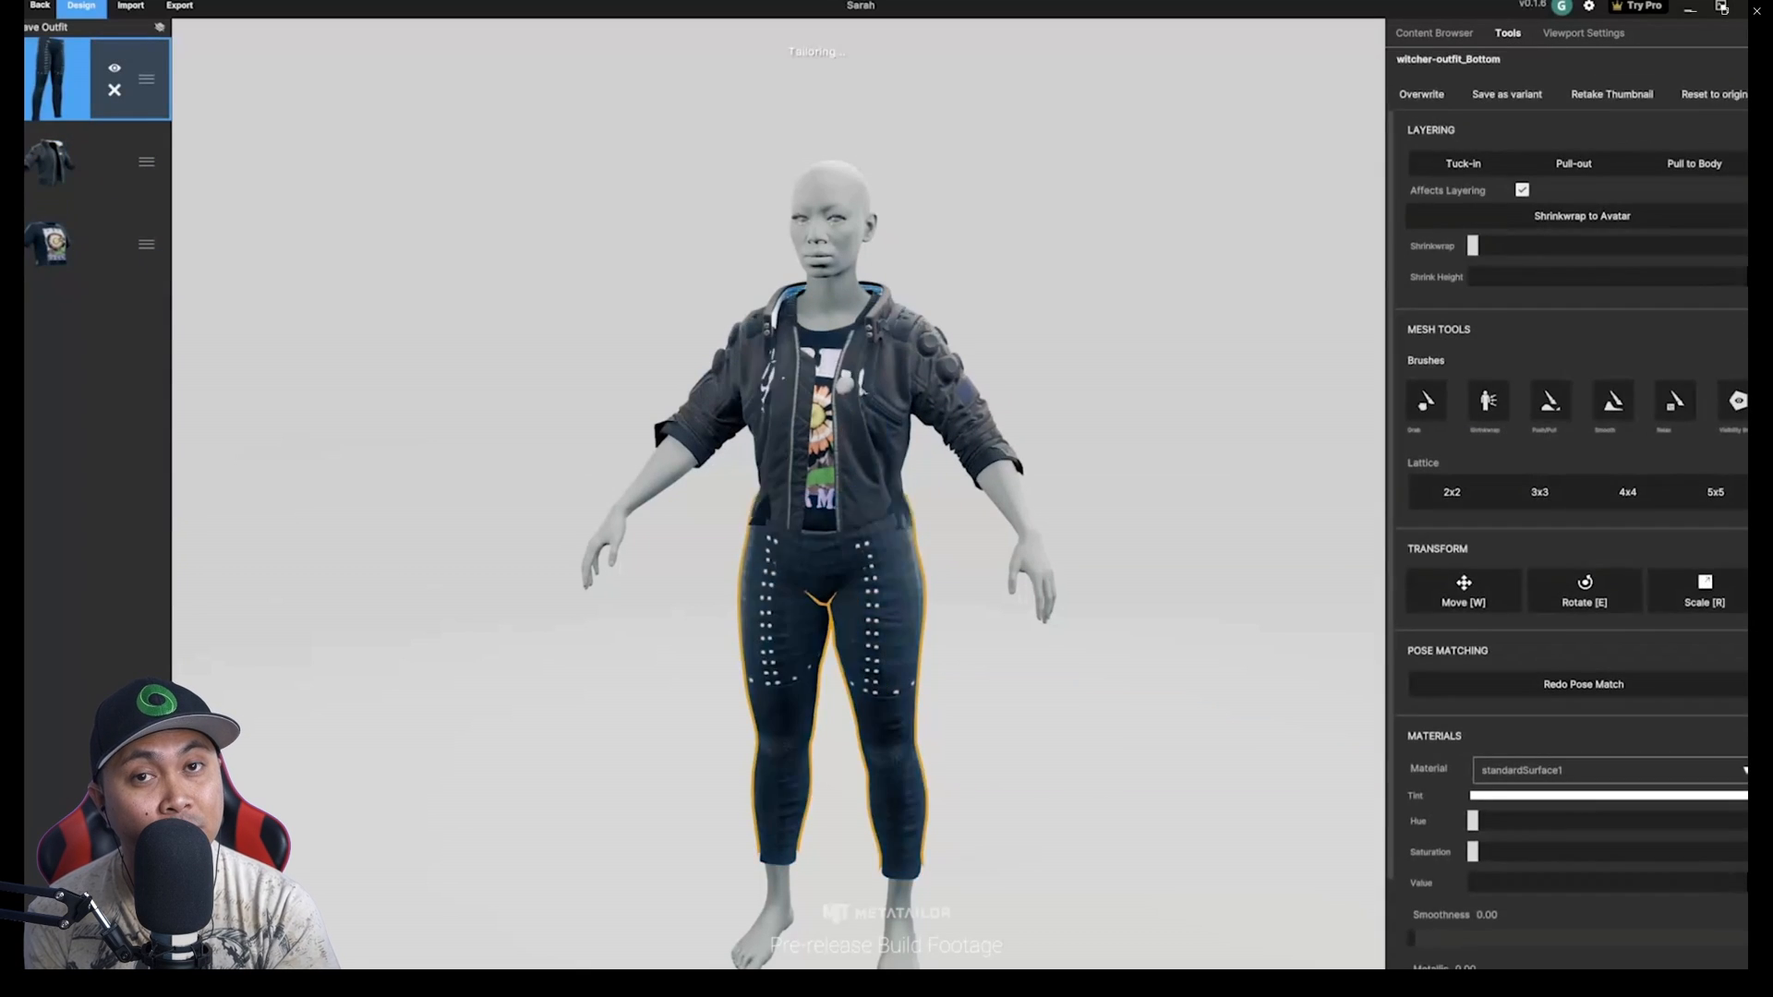
left_click(1433, 32)
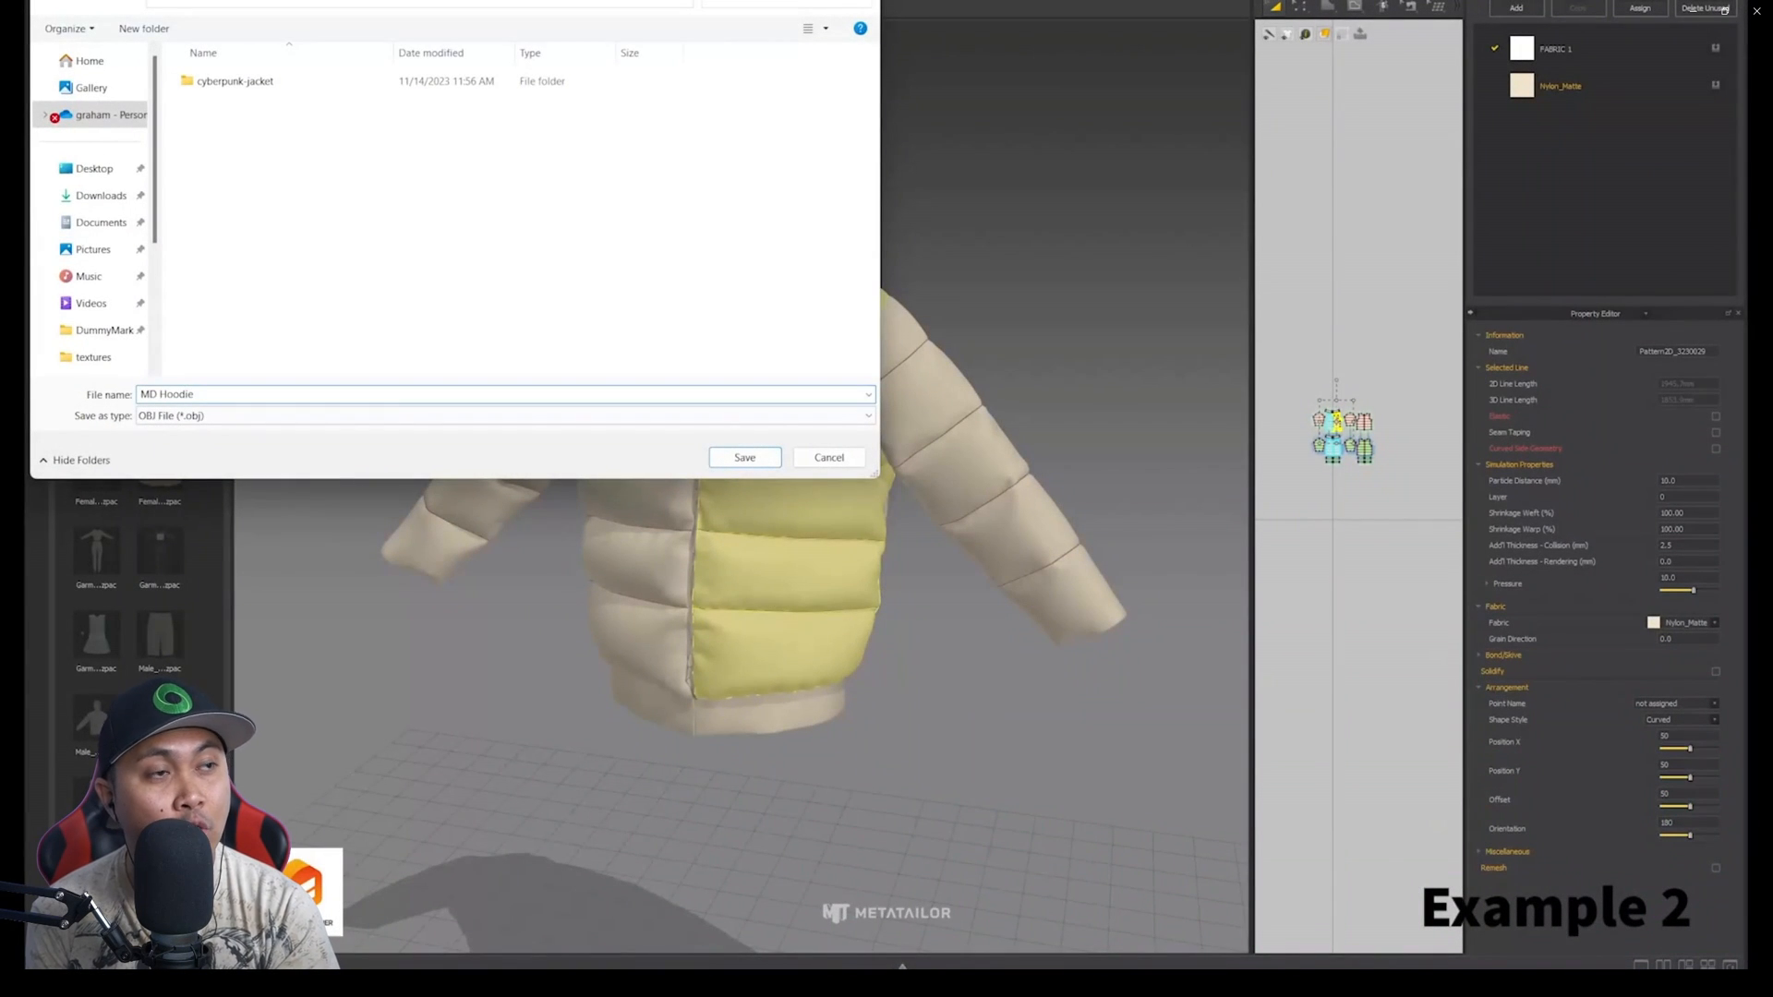
- Save the MD Hoodie as OBJ, import and pose-match it, then wear it on a fuller-figured avatar
left_click(744, 456)
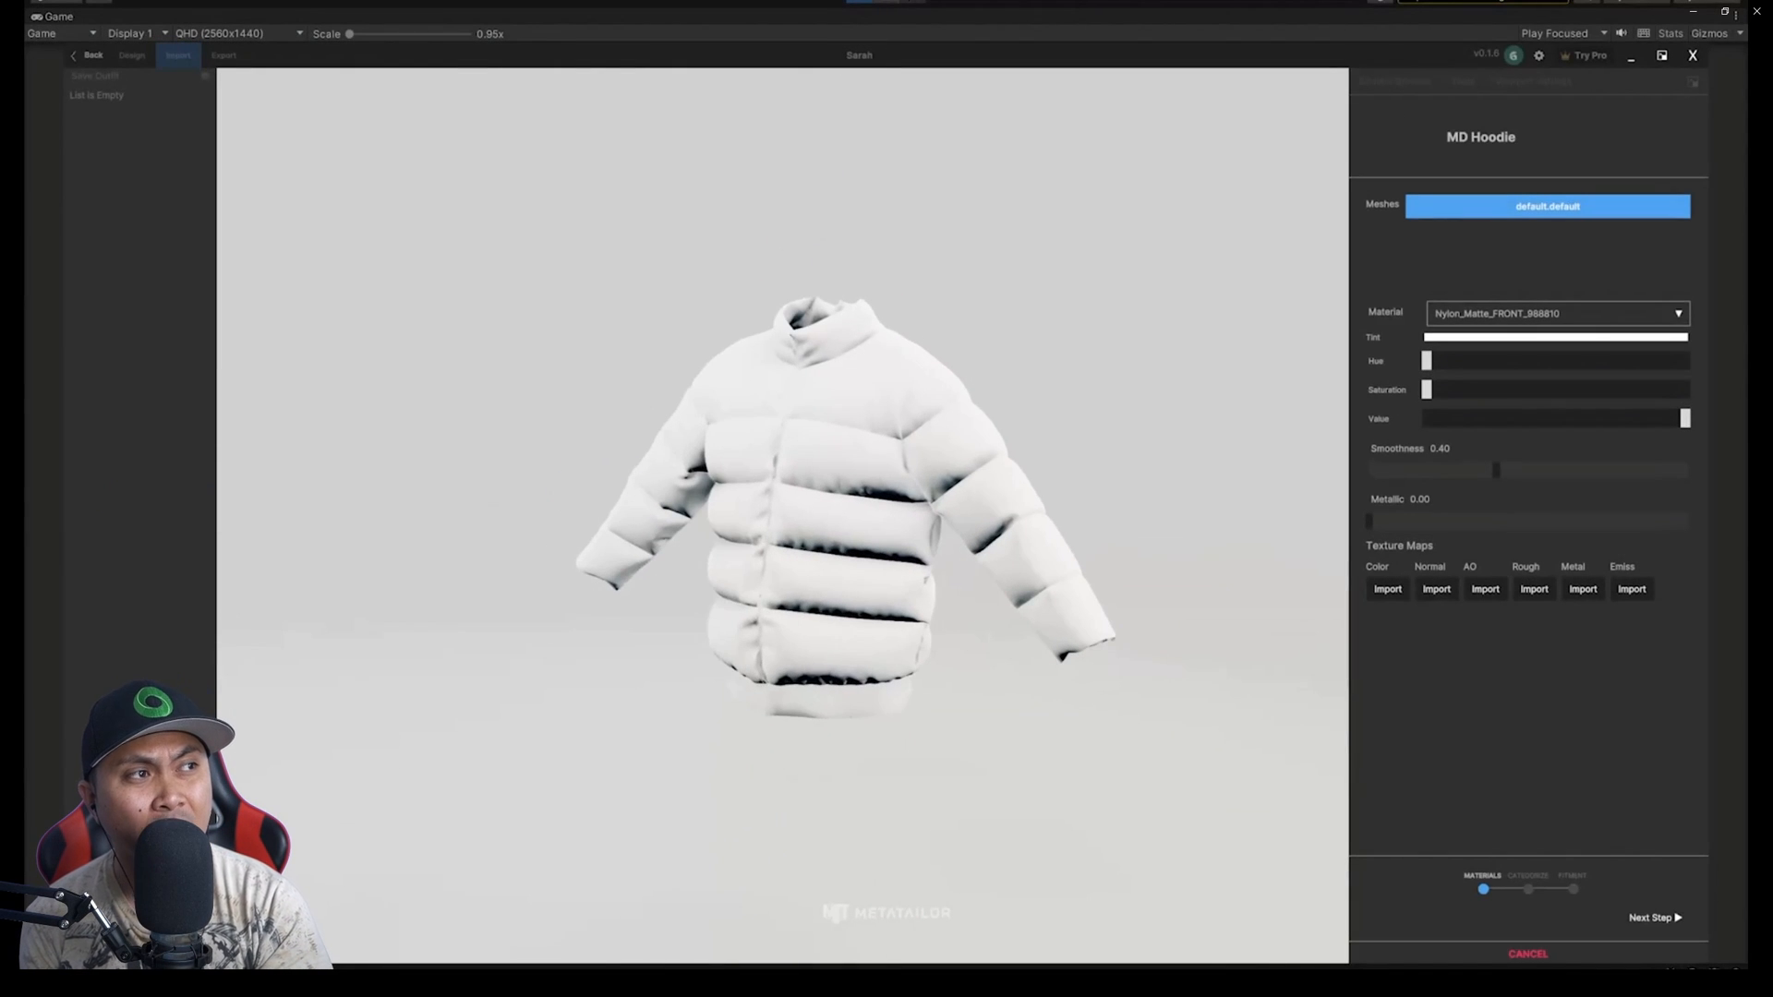
left_click(1387, 587)
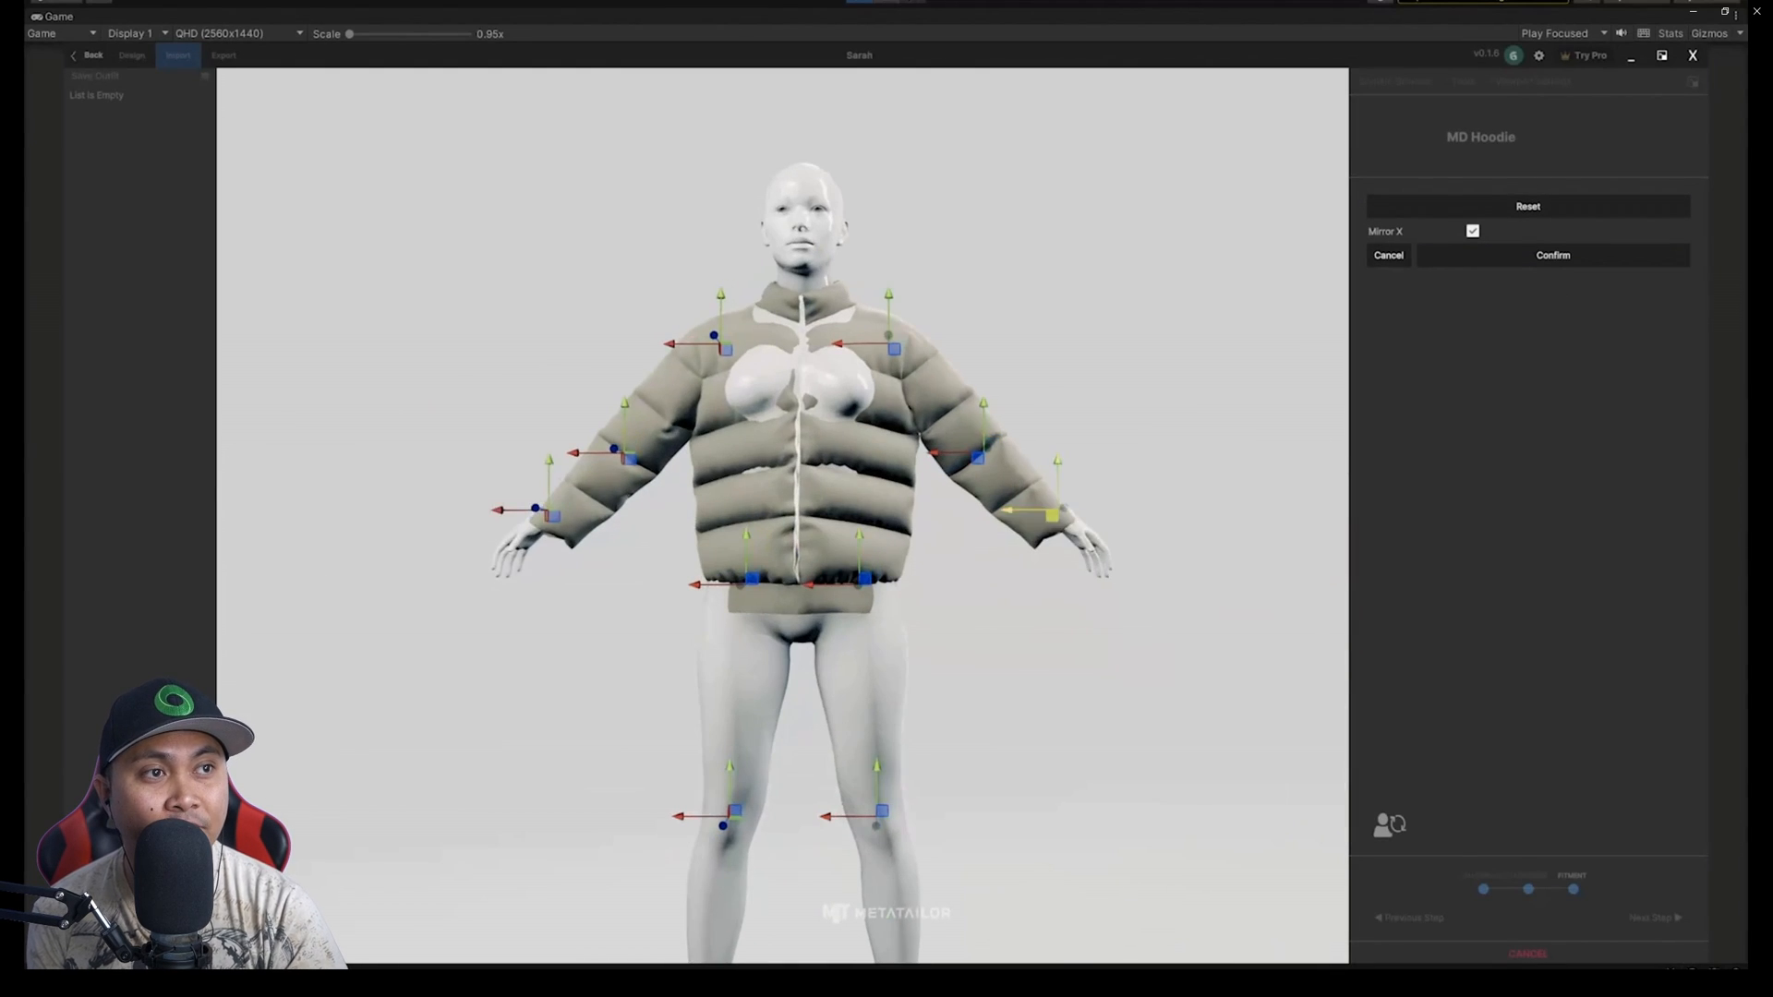
left_click(1553, 255)
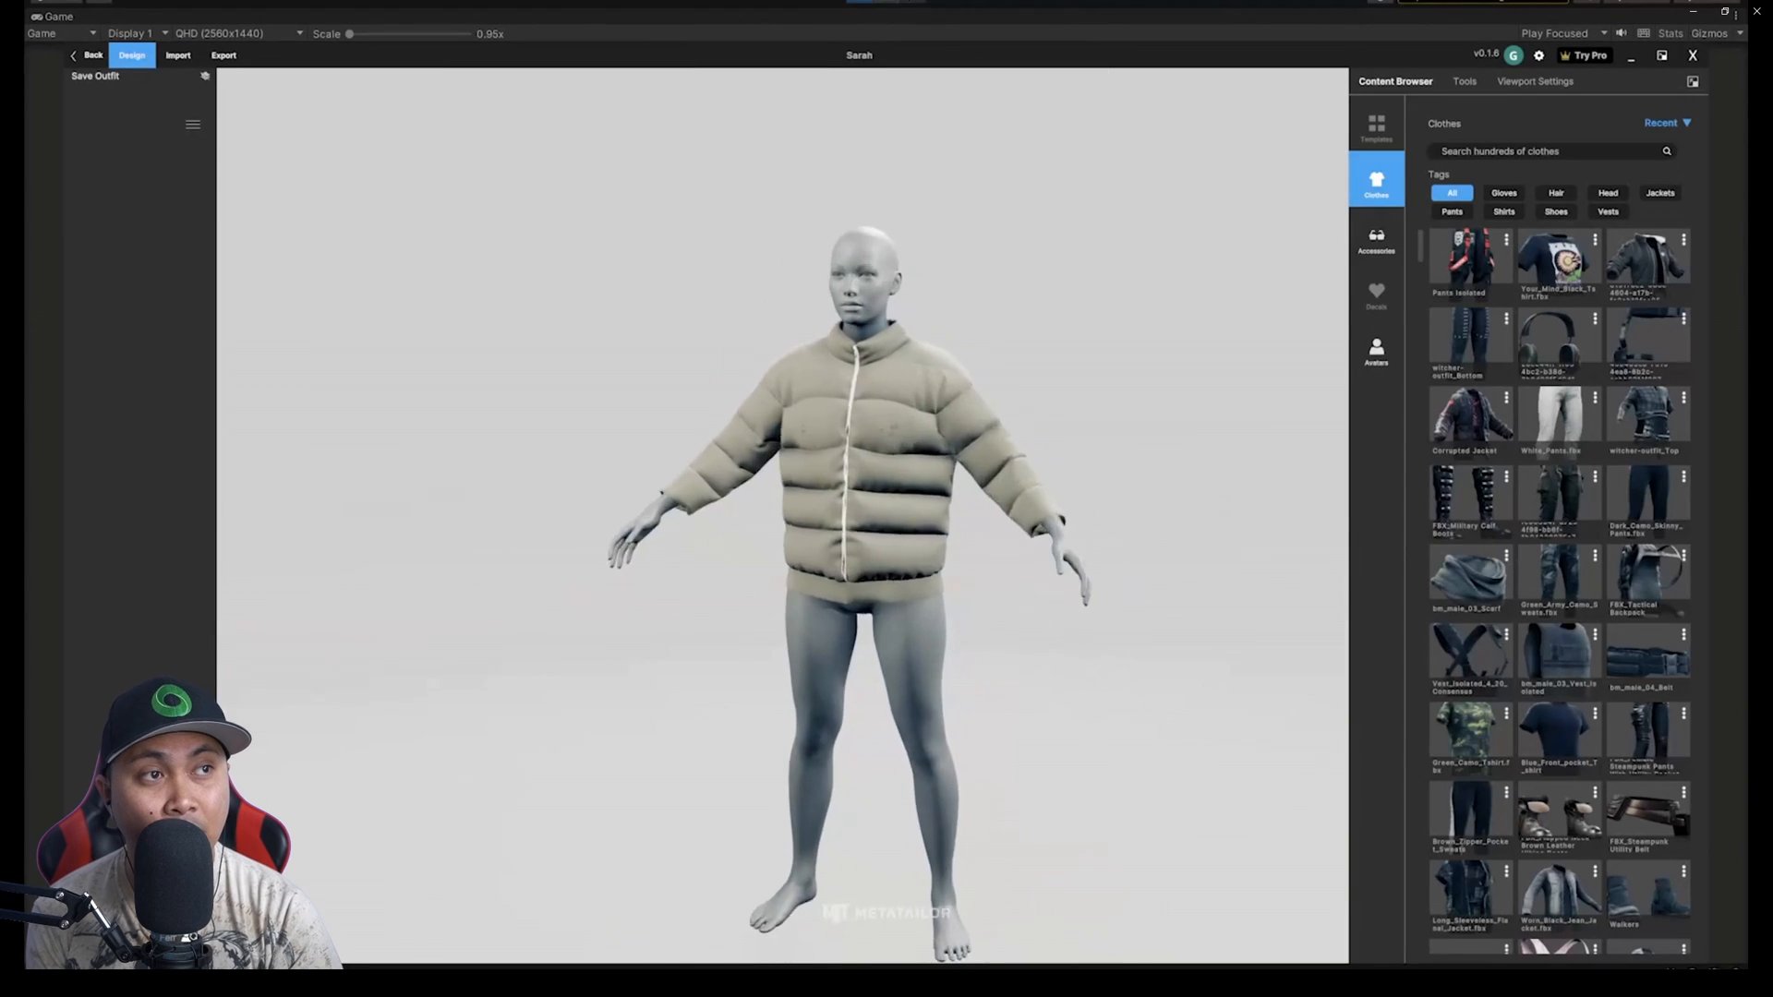
left_click(1376, 351)
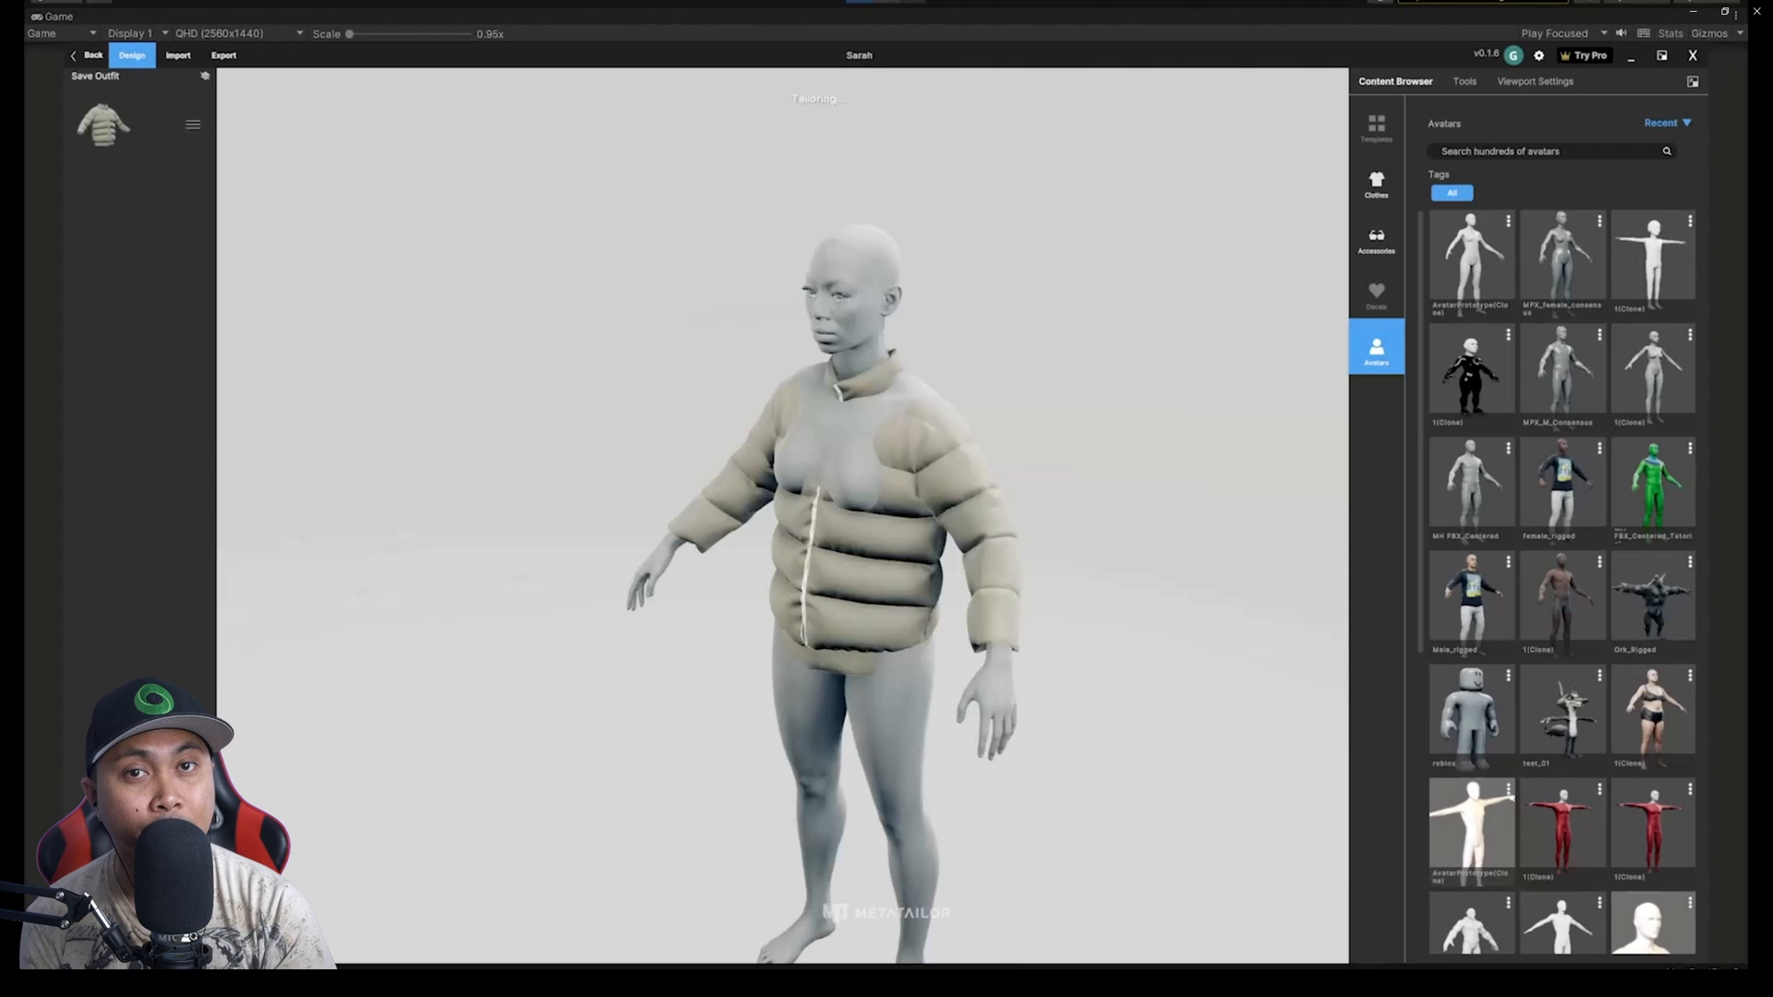